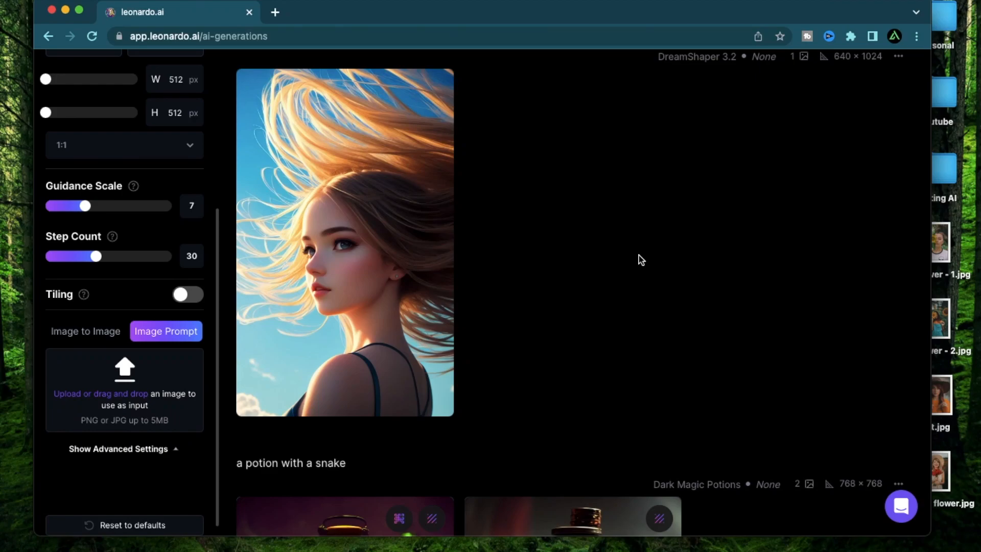
{"action": "mouse_move", "coordinate": [442, 207]}
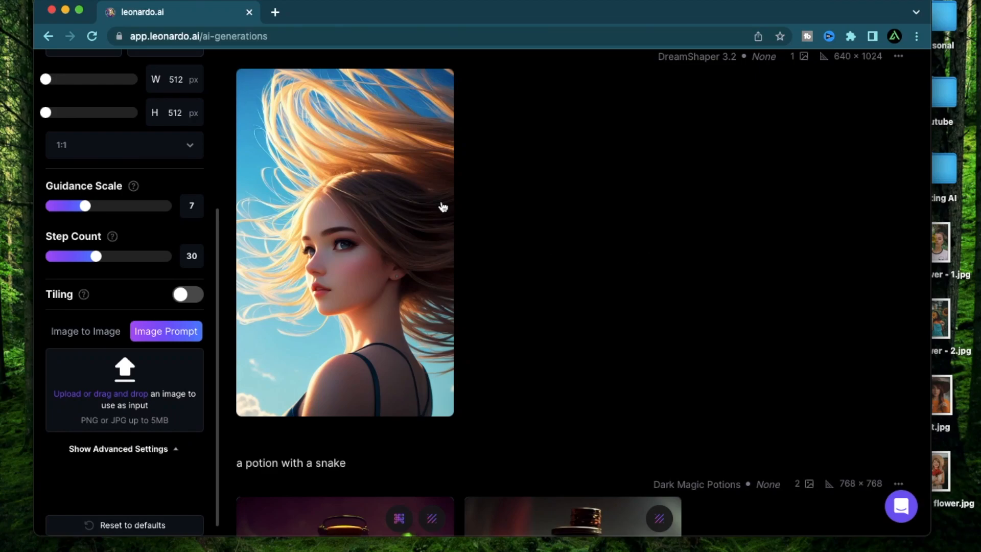
{"action": "mouse_move", "coordinate": [177, 347]}
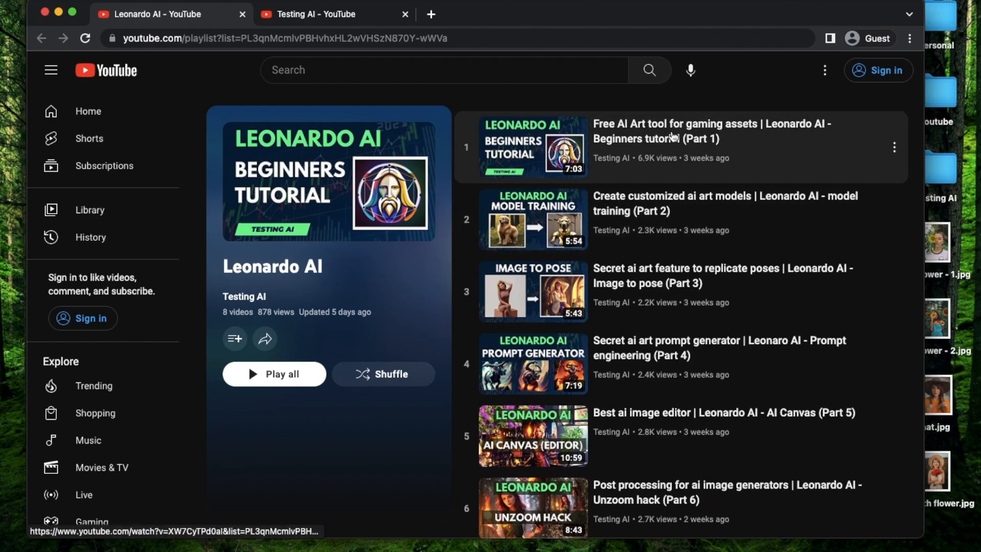
Step: Scroll through the Leonardo AI playlist on the Testing AI channel
{"action": "scroll", "scroll_direction": "down", "scroll_amount": 3}
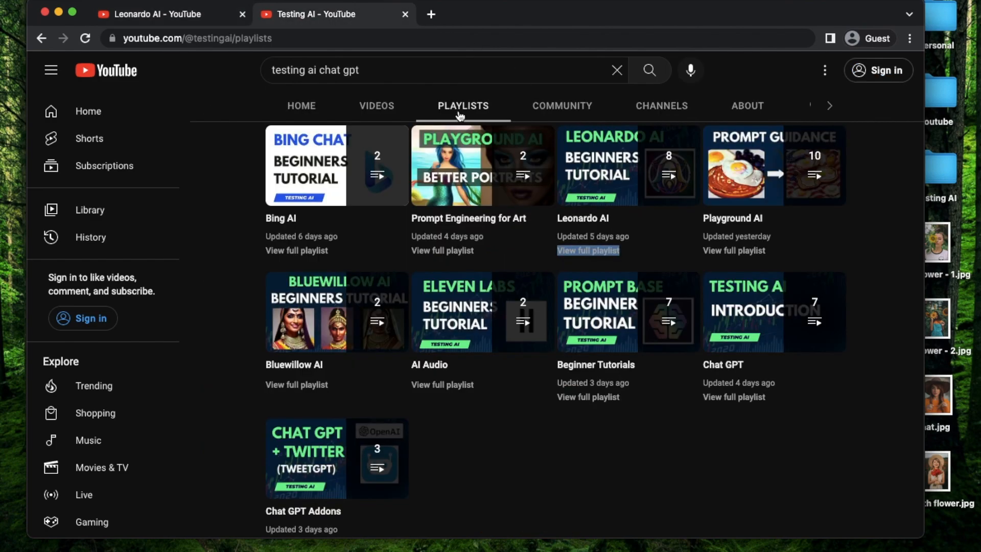
{"action": "mouse_move", "coordinate": [538, 509]}
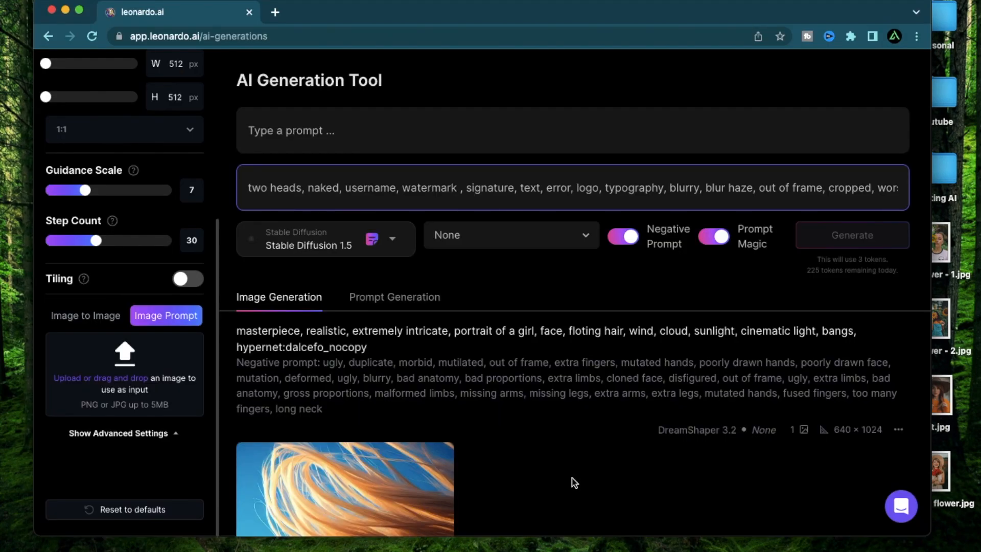
{"action": "mouse_move", "coordinate": [553, 452]}
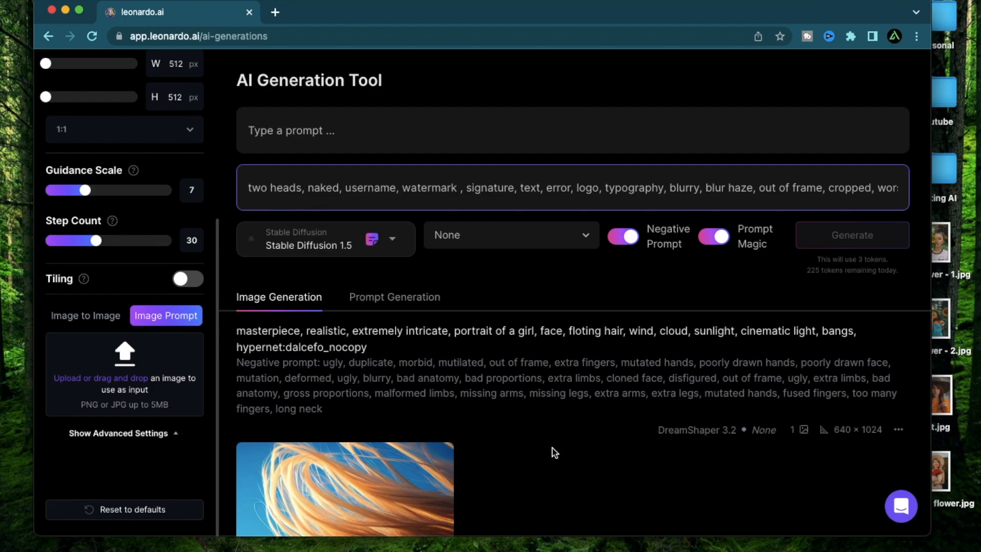
{"action": "mouse_move", "coordinate": [359, 175]}
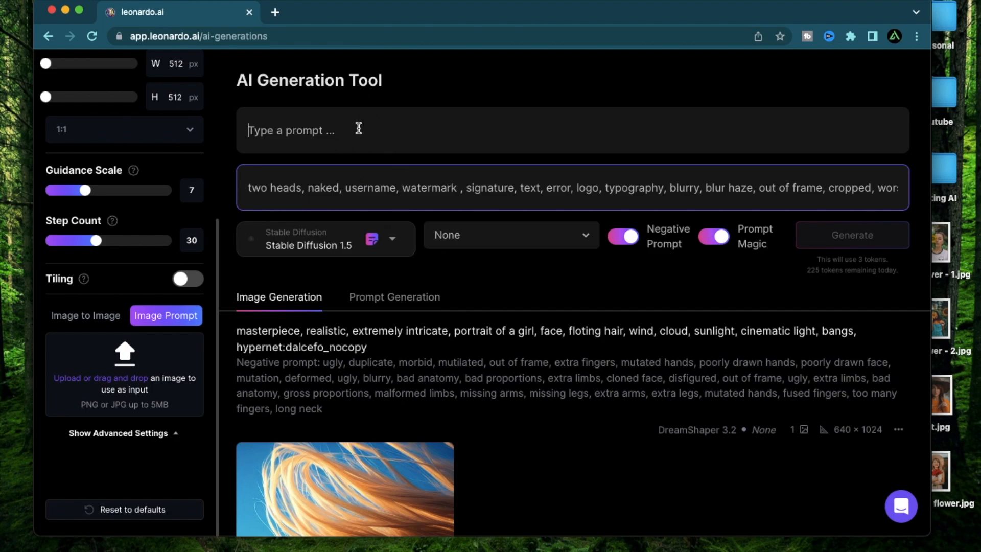
Step: Write the prompt 'photograph of a beautiful woman in a black dress' with a flower-over-face clause
{"action": "type", "text": "photograph of a beautiful woman in a black dress"}
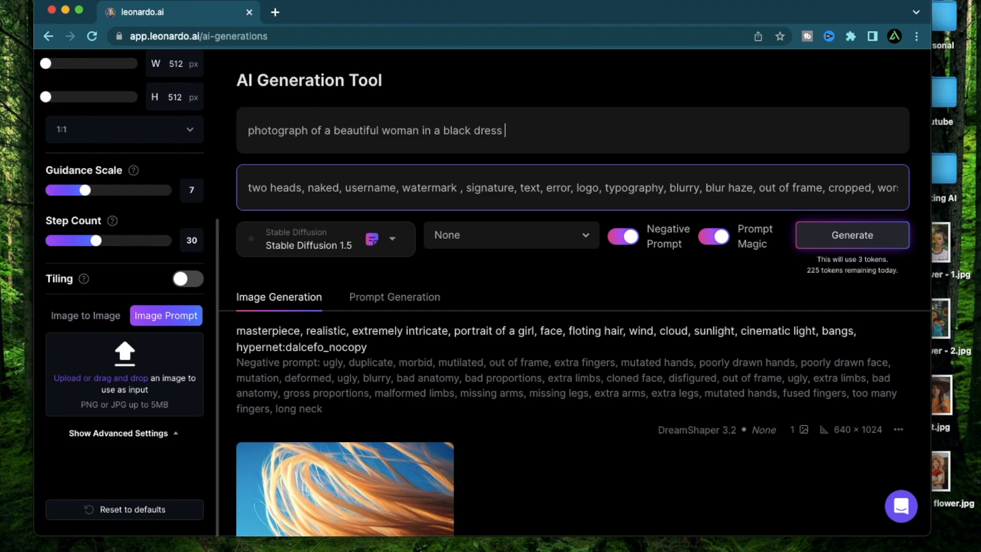
{"action": "type", "text": "holding a flower"}
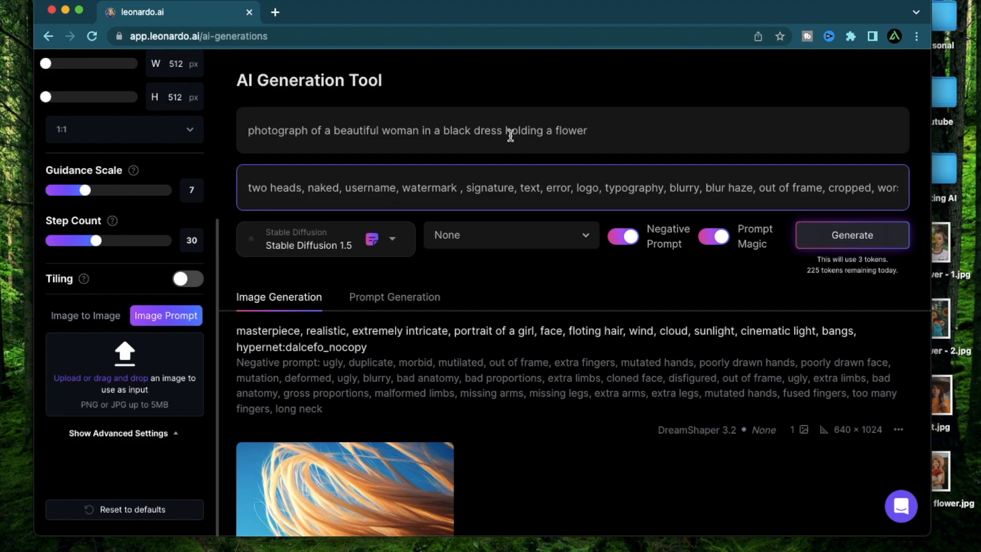
{"action": "left_click_drag", "start_coordinate": [507, 130], "coordinate": [587, 130]}
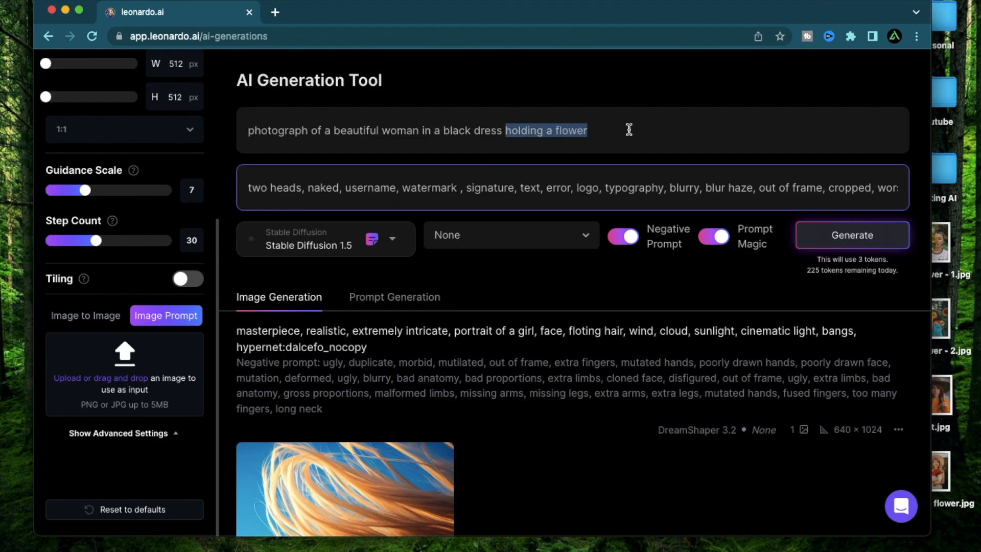
{"action": "type", "text": ", on her right"}
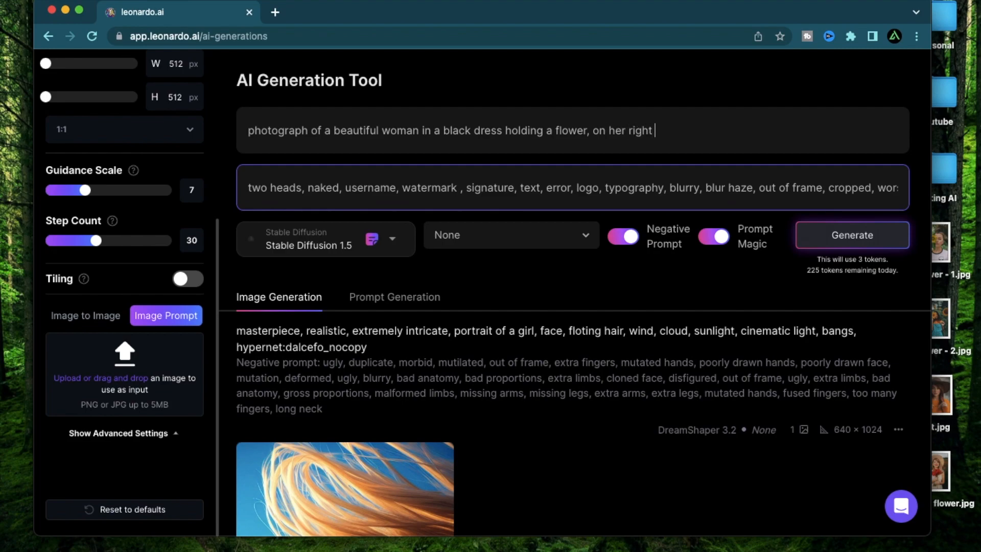
{"action": "type", "text": "hand coveri"}
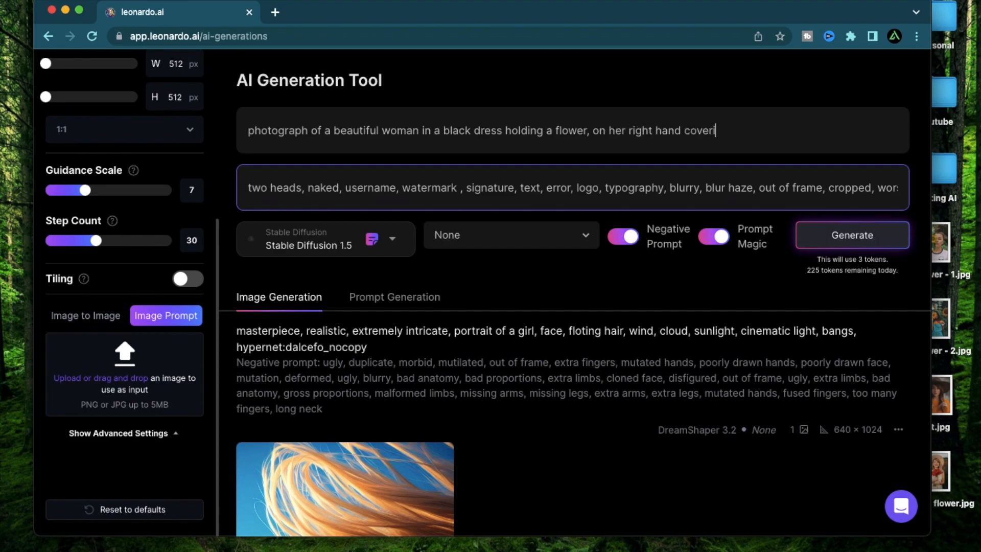
{"action": "type", "text": "ng half her face"}
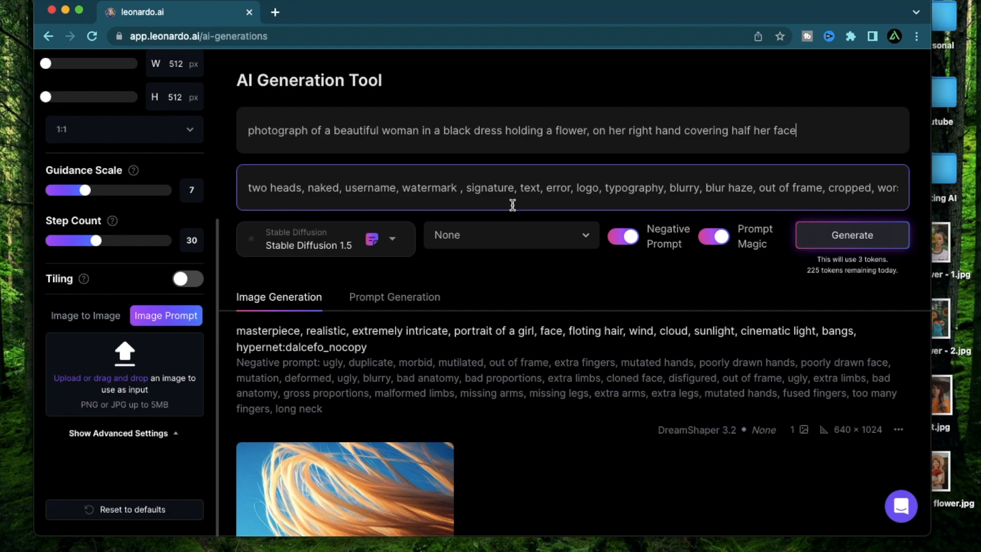
Step: Remove the flower and hand description, leaving only the black-dress woman prompt
{"action": "left_click_drag", "start_coordinate": [506, 129], "coordinate": [795, 130]}
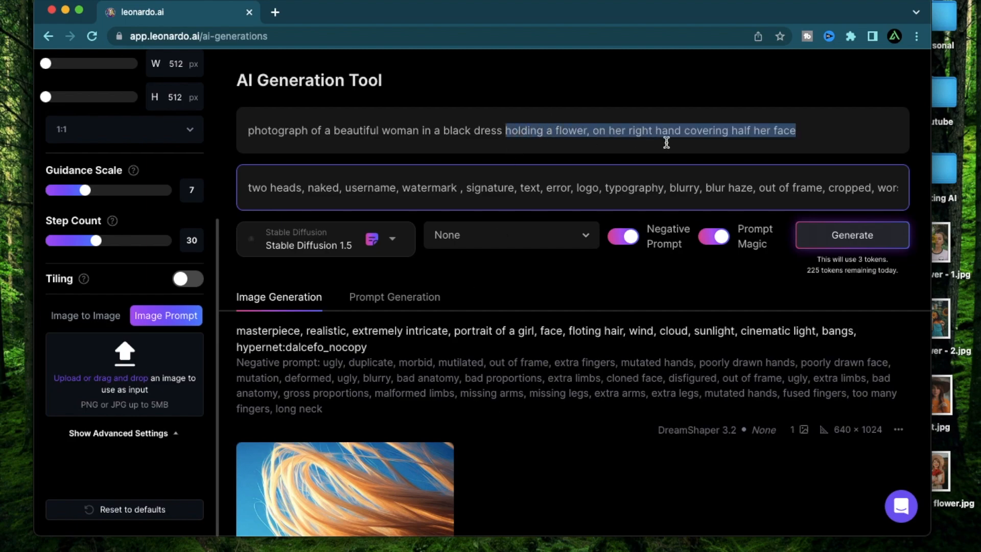
{"action": "key", "text": "Backspace"}
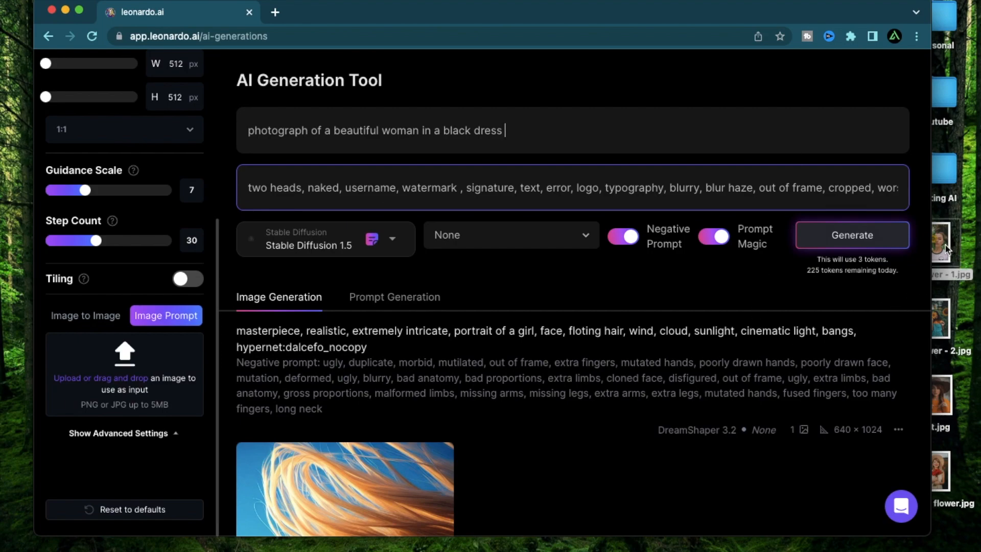
Step: Select sunflower - 1.jpg on the desktop for a Quick Look preview
{"action": "left_click", "coordinate": [937, 243]}
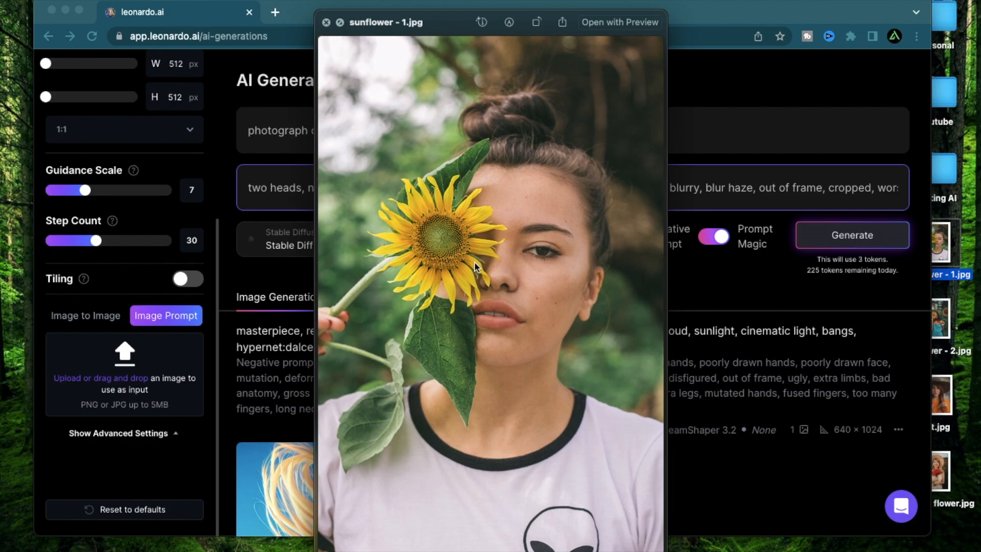
{"action": "mouse_move", "coordinate": [513, 298]}
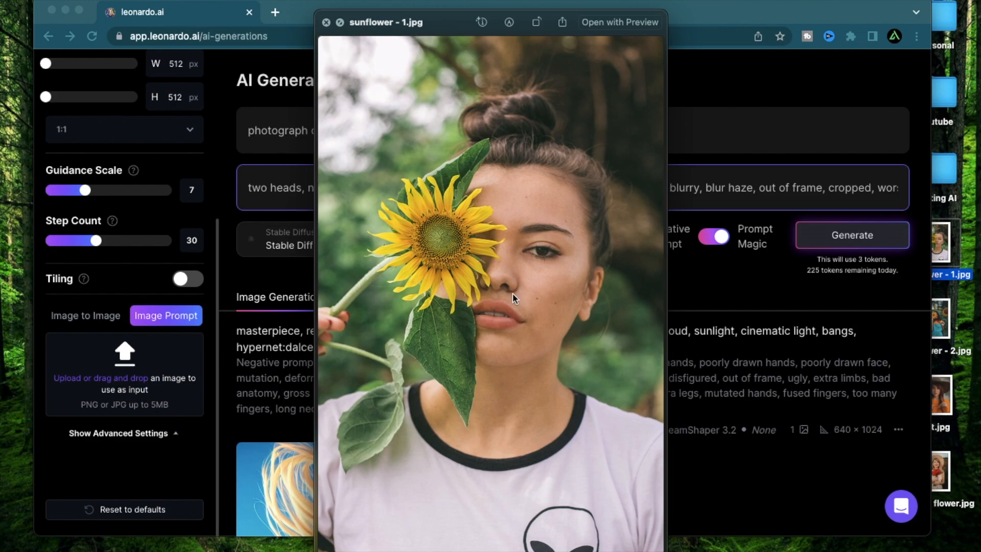
{"action": "mouse_move", "coordinate": [527, 252]}
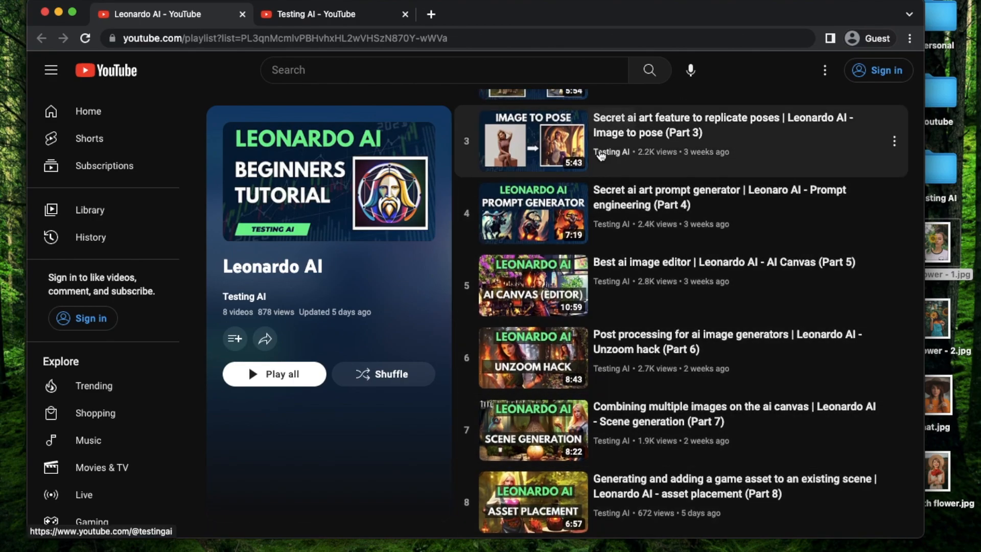
{"action": "mouse_move", "coordinate": [663, 141]}
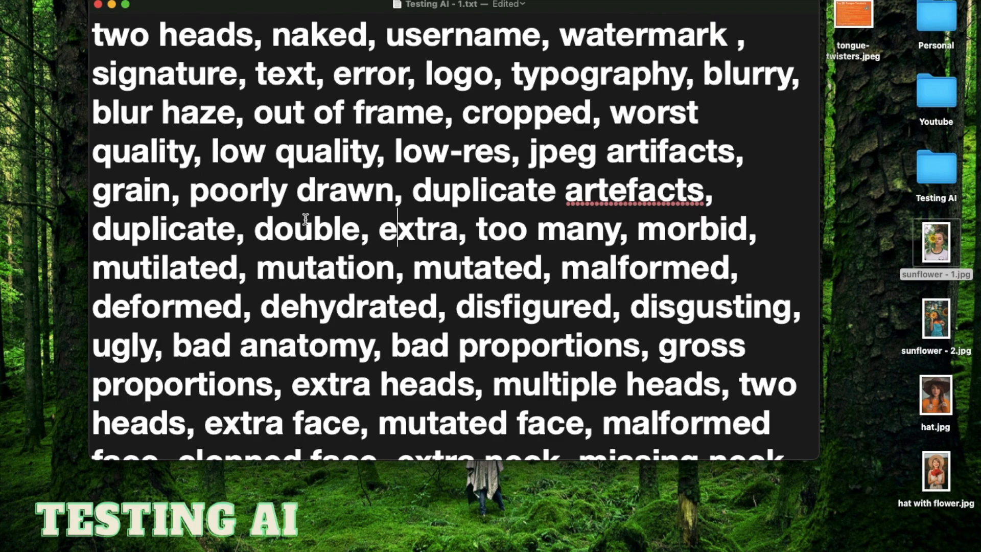
{"action": "scroll", "scroll_direction": "down", "scroll_amount": 3}
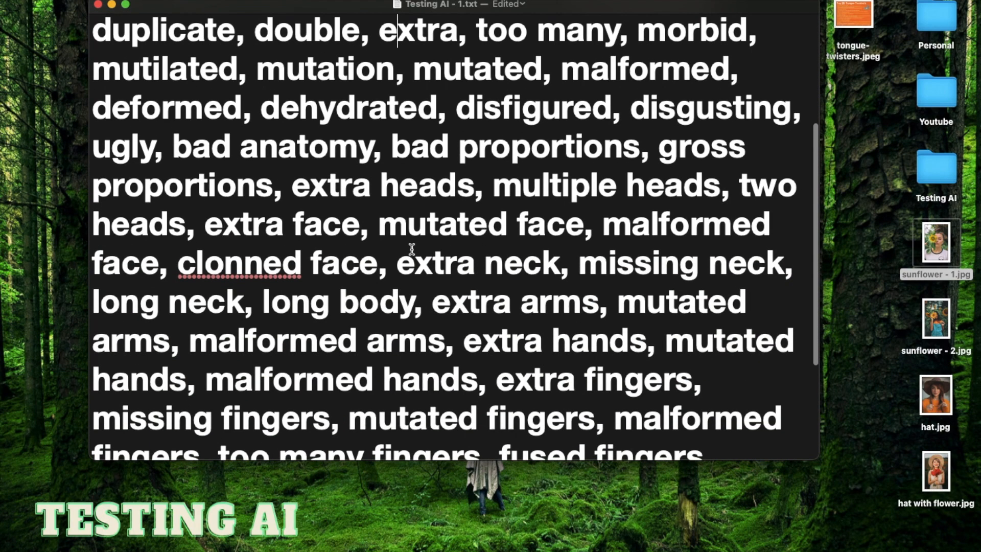
{"action": "scroll", "scroll_direction": "down", "scroll_amount": 3}
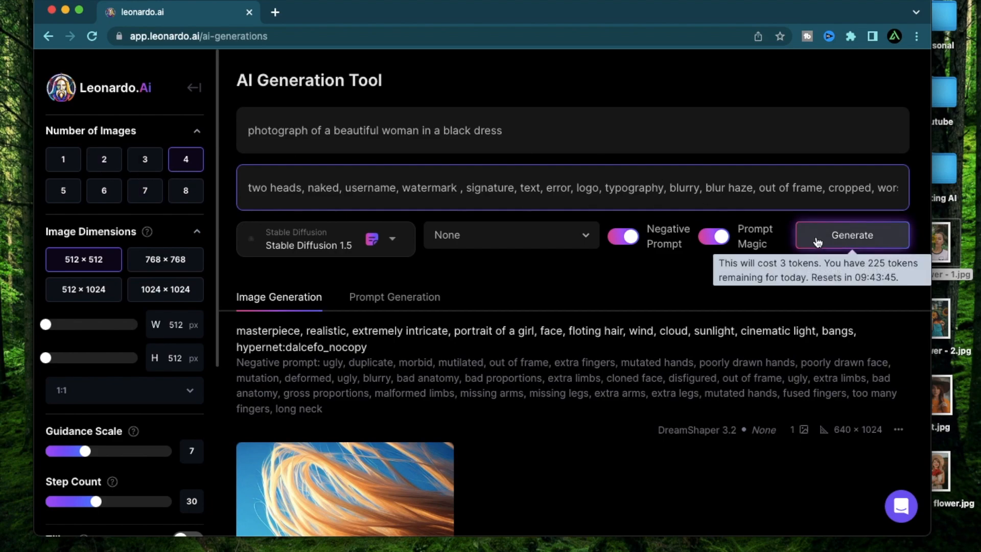
Step: Generate four 512×512 images of the black-dress woman from the prompt
{"action": "left_click", "coordinate": [851, 234]}
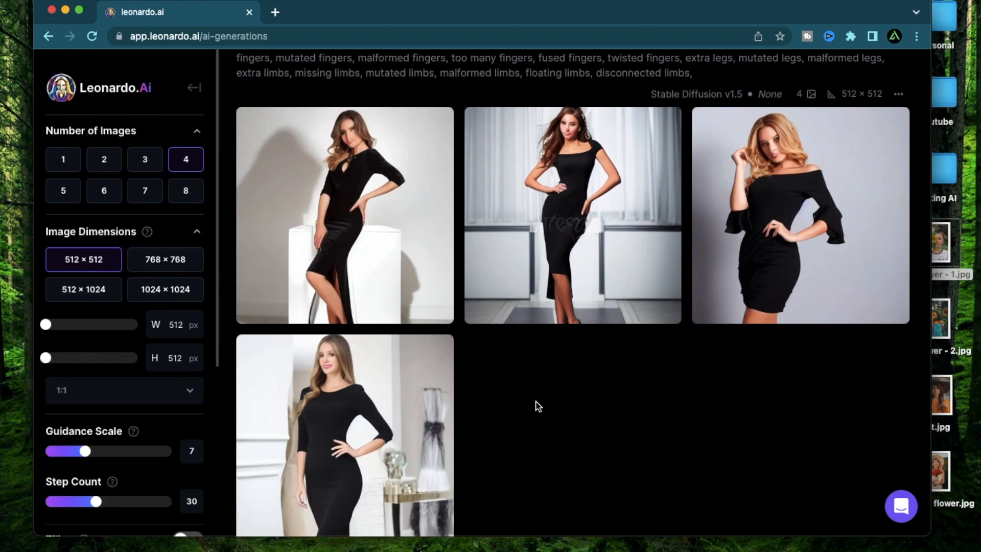
{"action": "mouse_move", "coordinate": [558, 420]}
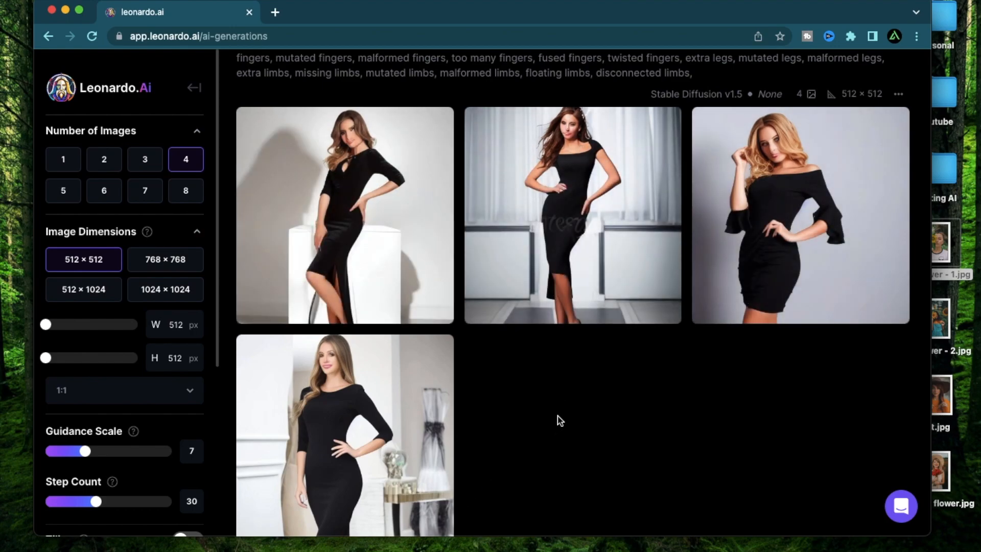
{"action": "mouse_move", "coordinate": [554, 403]}
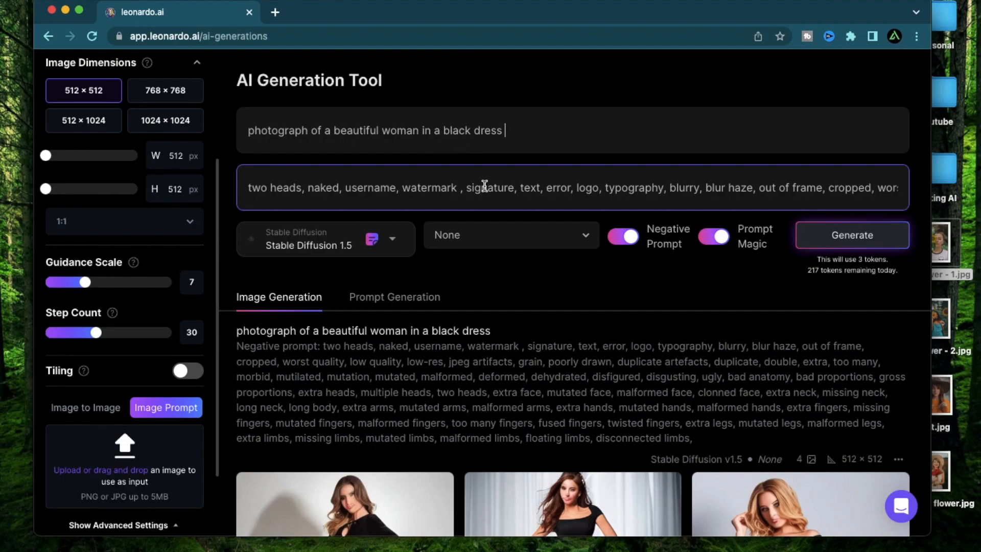
{"action": "mouse_move", "coordinate": [223, 274]}
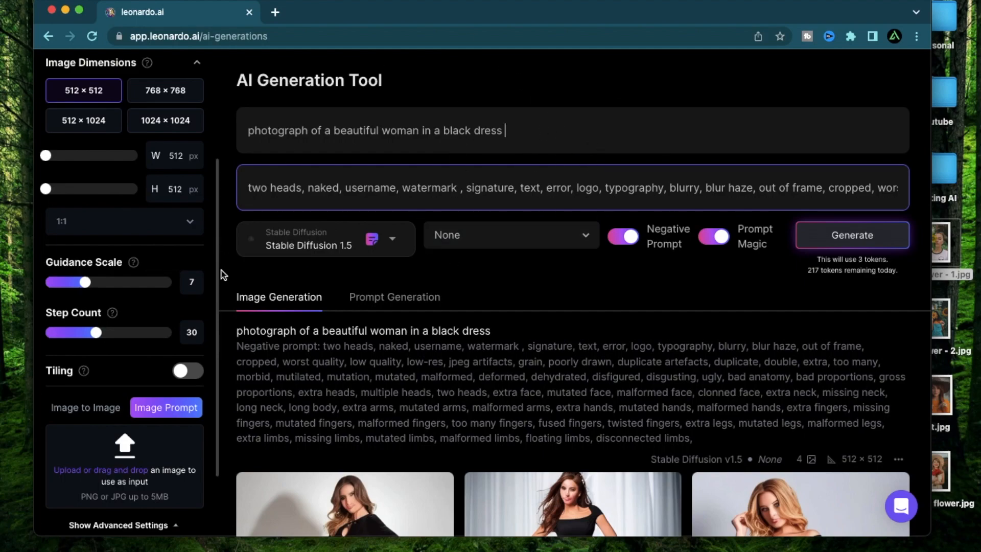
Step: Upload sunflower - 1.jpg as the Image Prompt reference
{"action": "scroll", "scroll_direction": "down", "scroll_amount": 3}
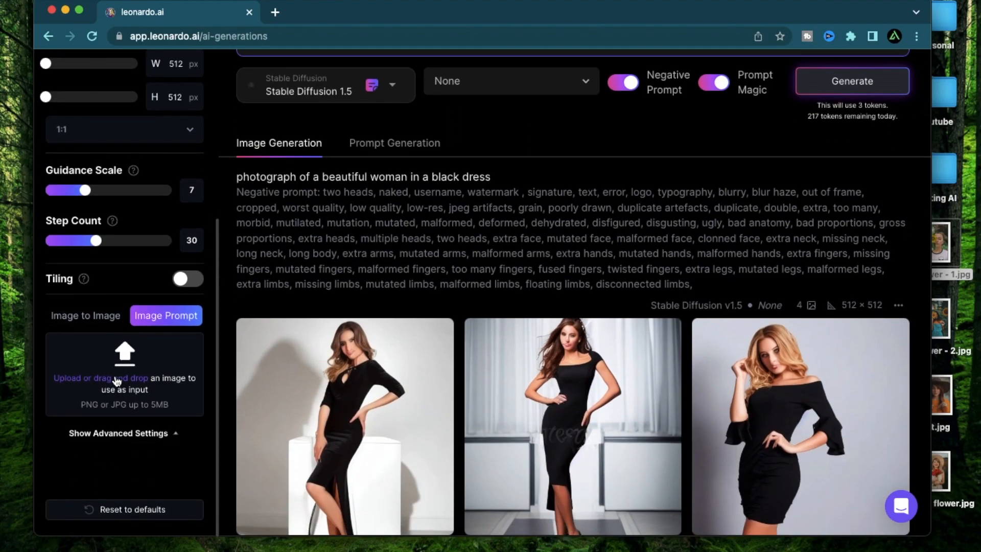
{"action": "left_click", "coordinate": [123, 374]}
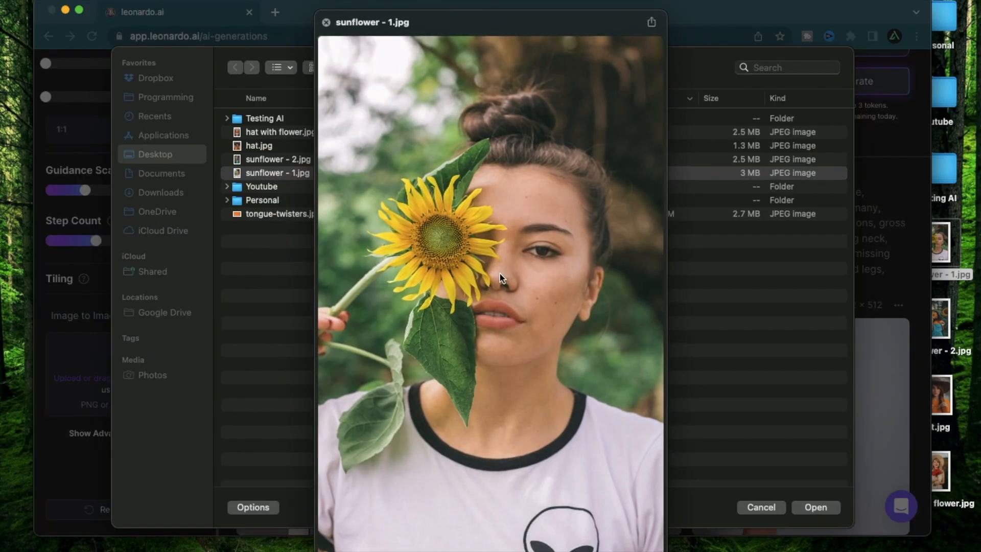
{"action": "left_click", "coordinate": [814, 507]}
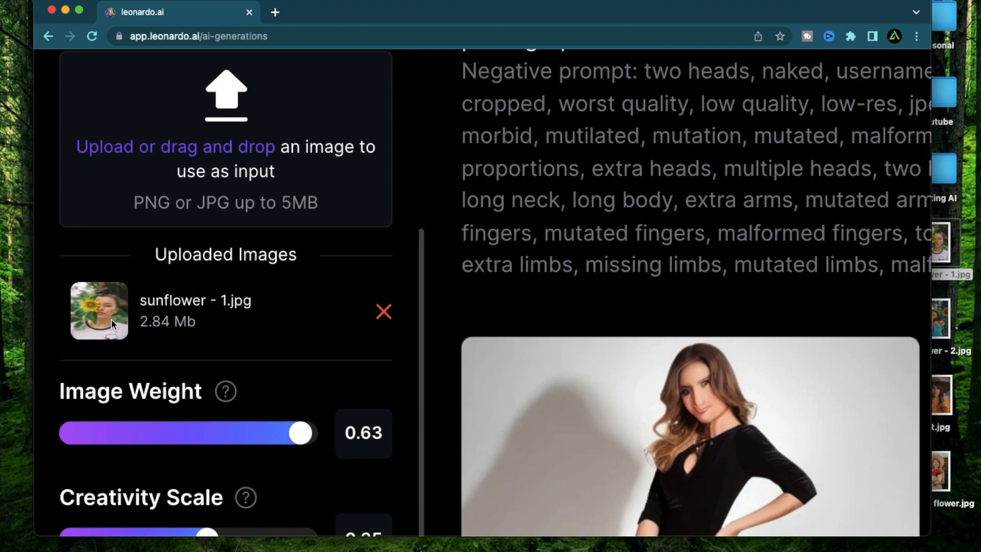
{"action": "mouse_move", "coordinate": [343, 6]}
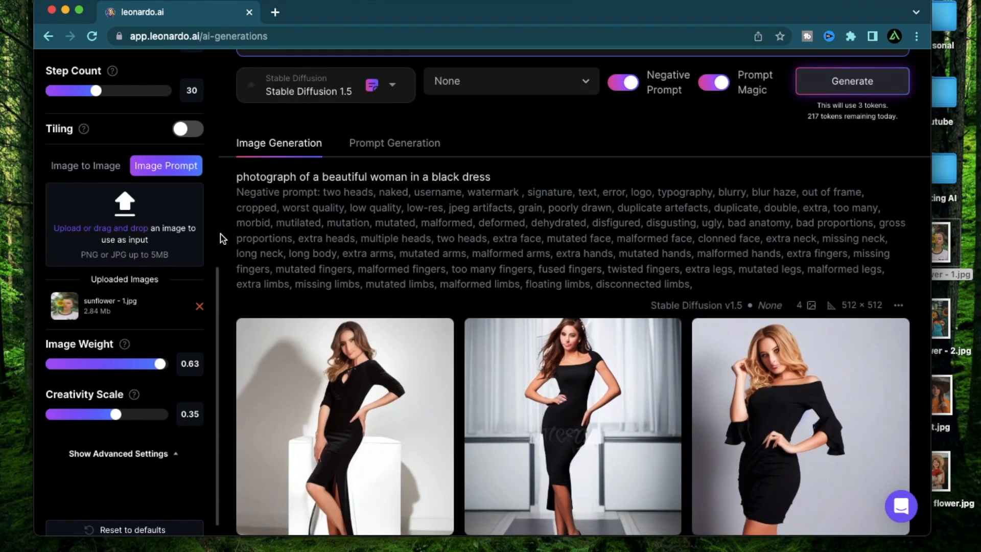
Step: Set image weight to 0.65 and generate four sunflower-guided images
{"action": "left_click_drag", "start_coordinate": [158, 364], "coordinate": [167, 364]}
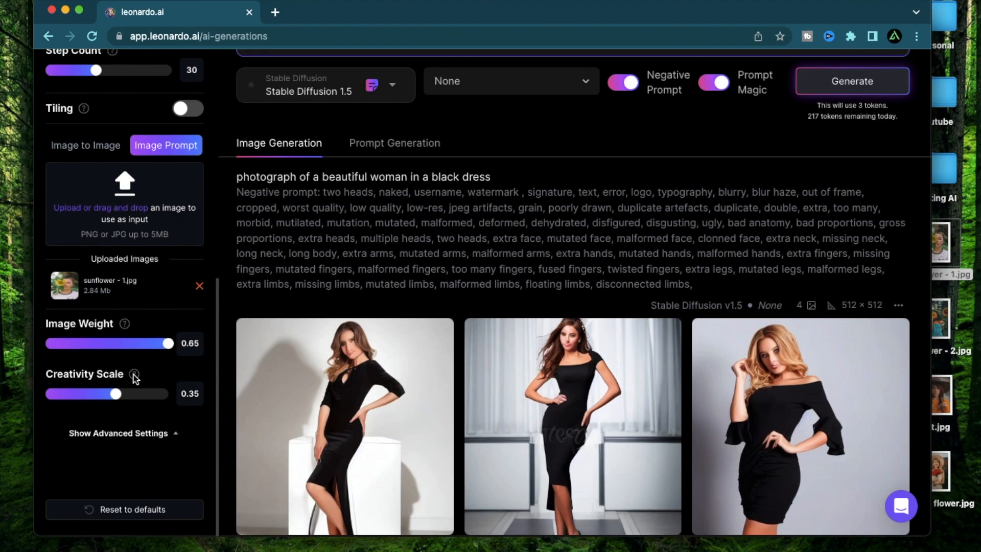
{"action": "mouse_move", "coordinate": [132, 267]}
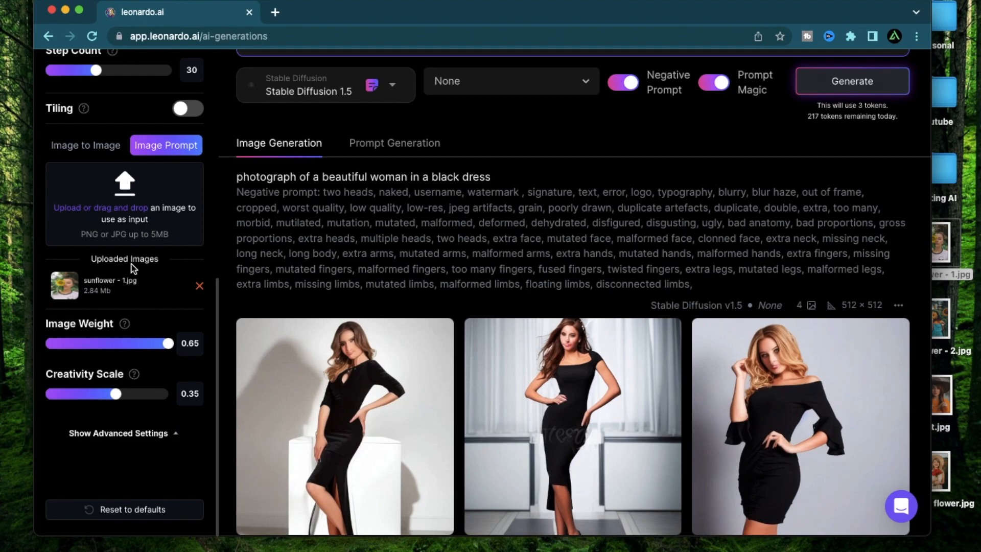
{"action": "left_click", "coordinate": [851, 81]}
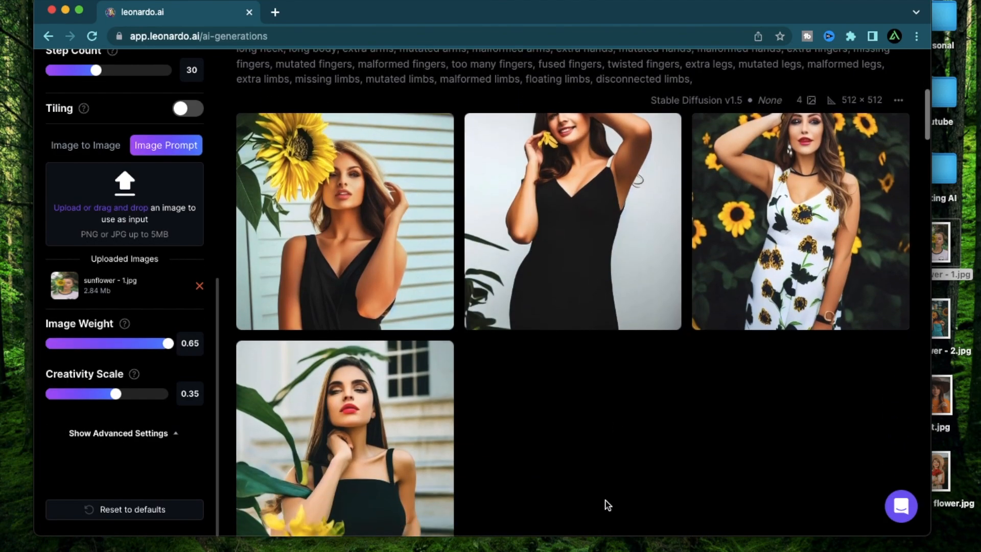
{"action": "mouse_move", "coordinate": [595, 399]}
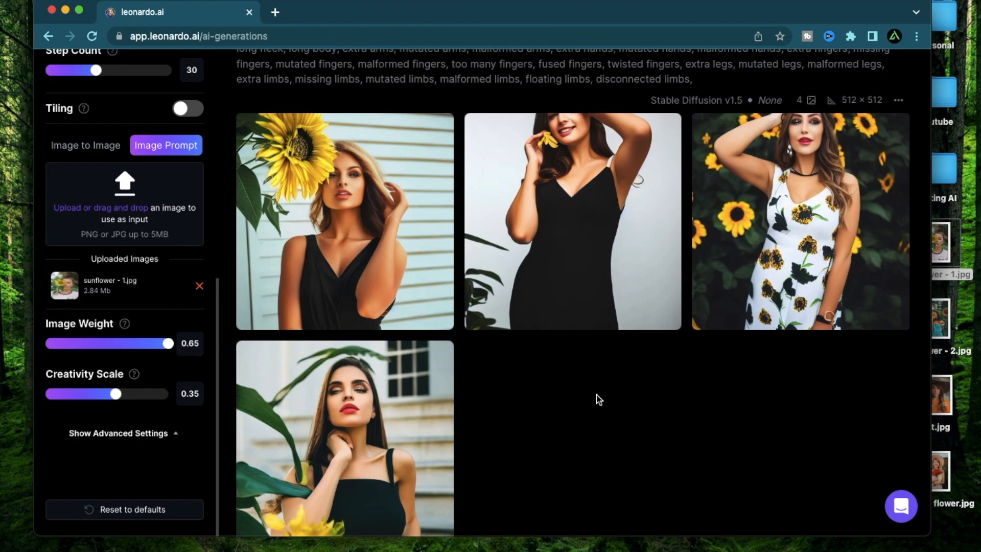
{"action": "left_click", "coordinate": [344, 218]}
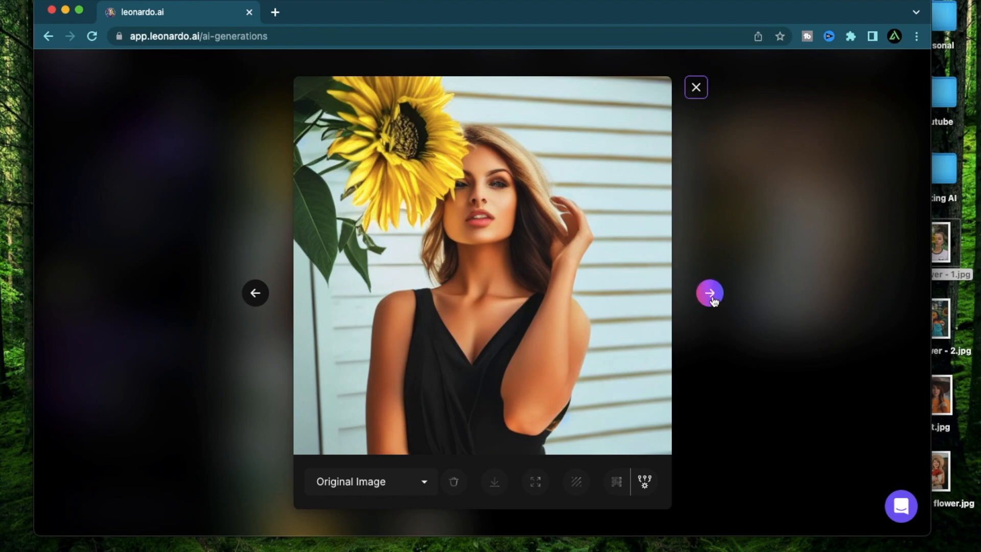
{"action": "left_click", "coordinate": [709, 294]}
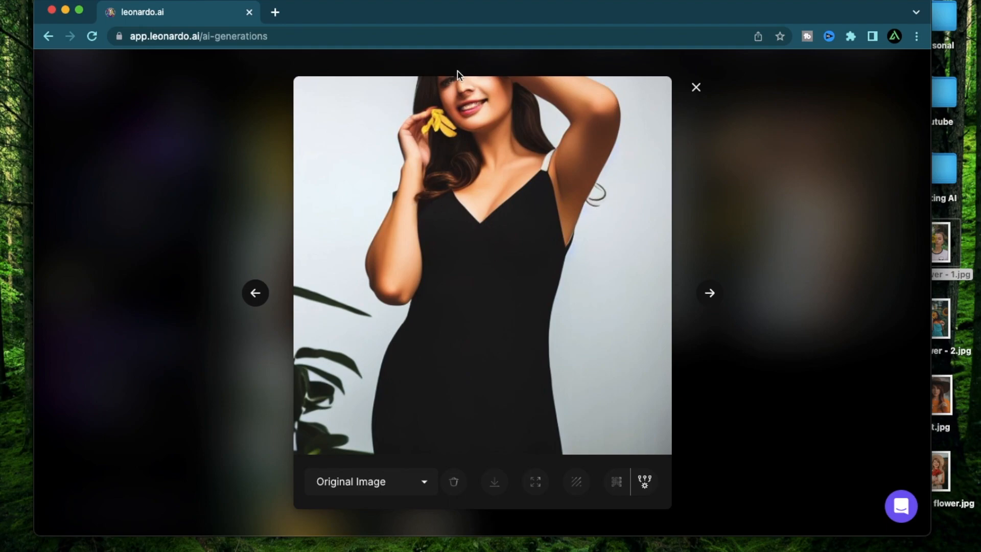
{"action": "mouse_move", "coordinate": [704, 281]}
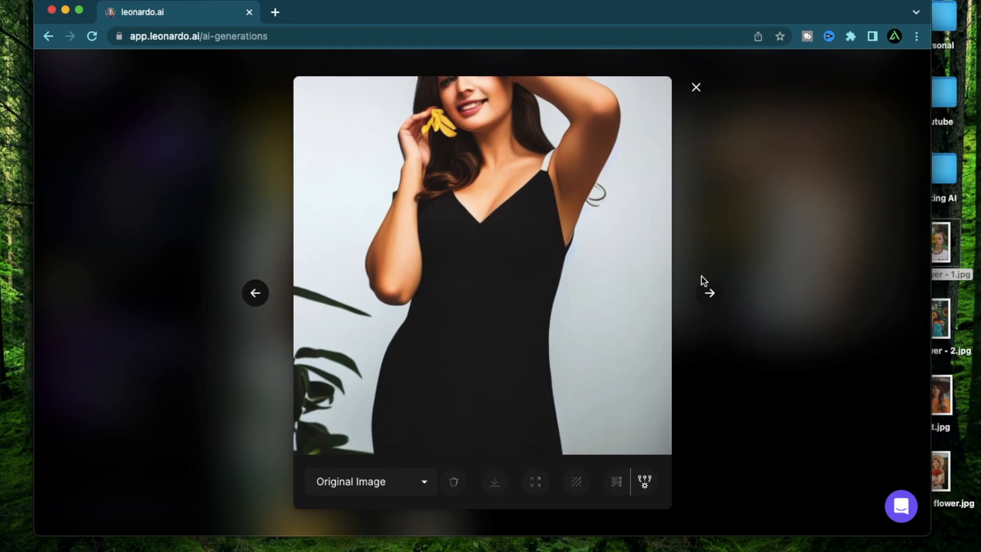
{"action": "left_click", "coordinate": [709, 292]}
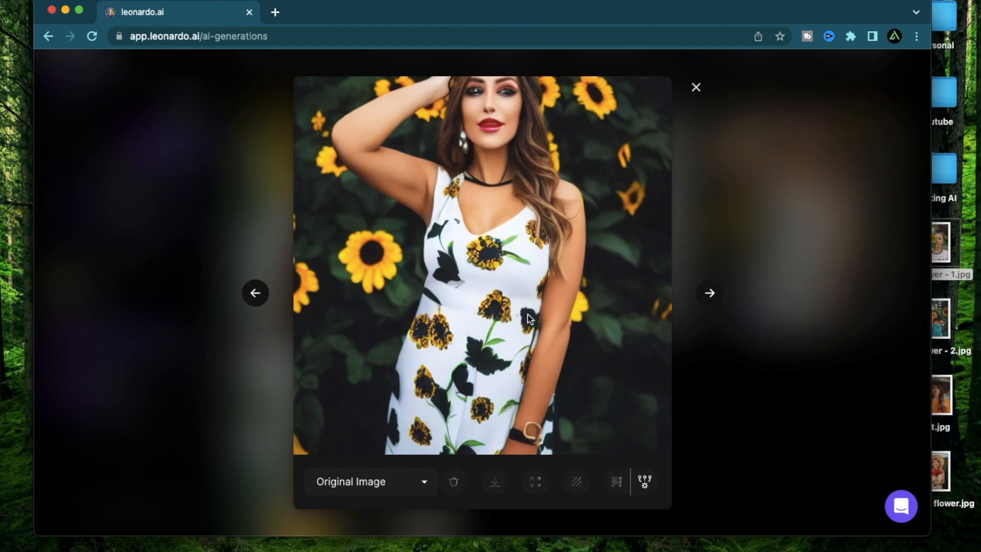
{"action": "mouse_move", "coordinate": [488, 360]}
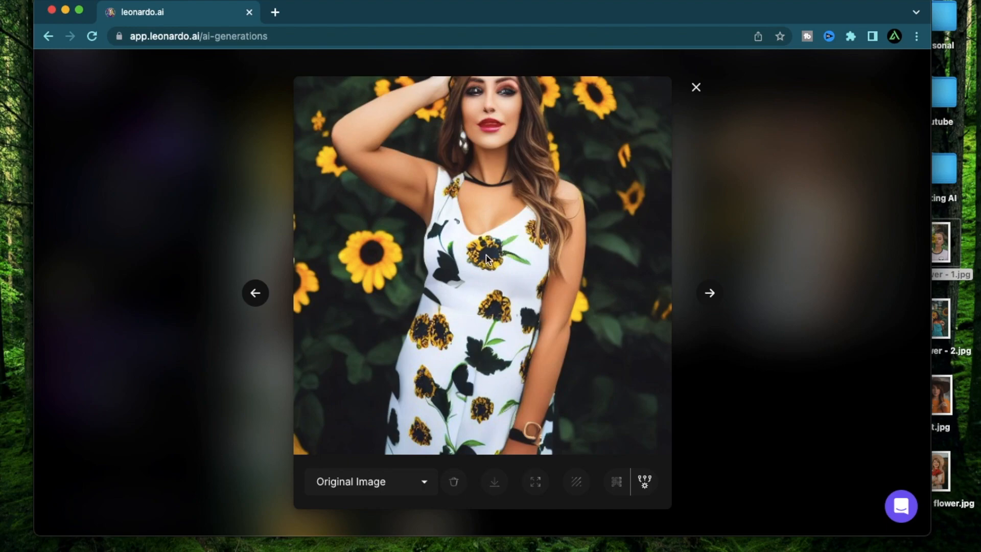
{"action": "left_click", "coordinate": [695, 86]}
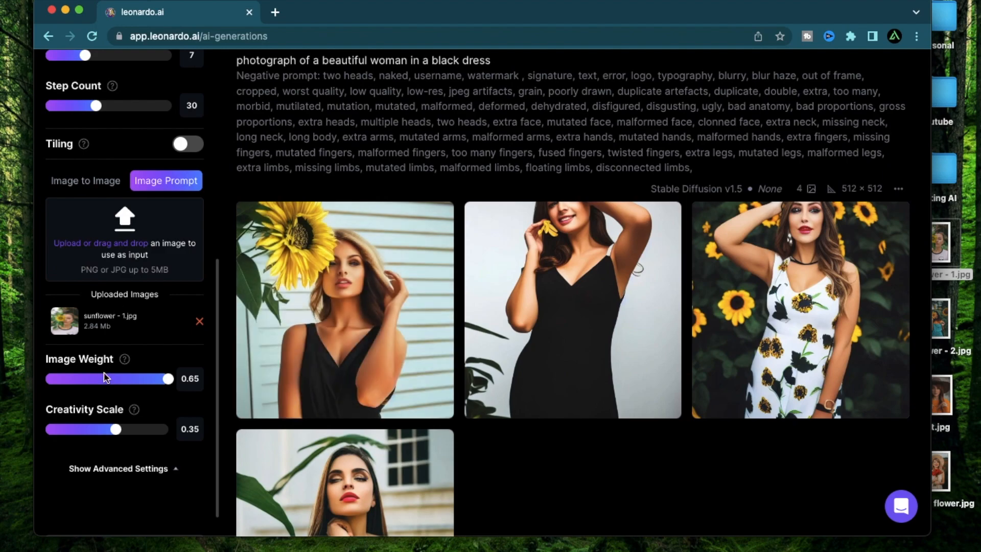
{"action": "mouse_move", "coordinate": [93, 334]}
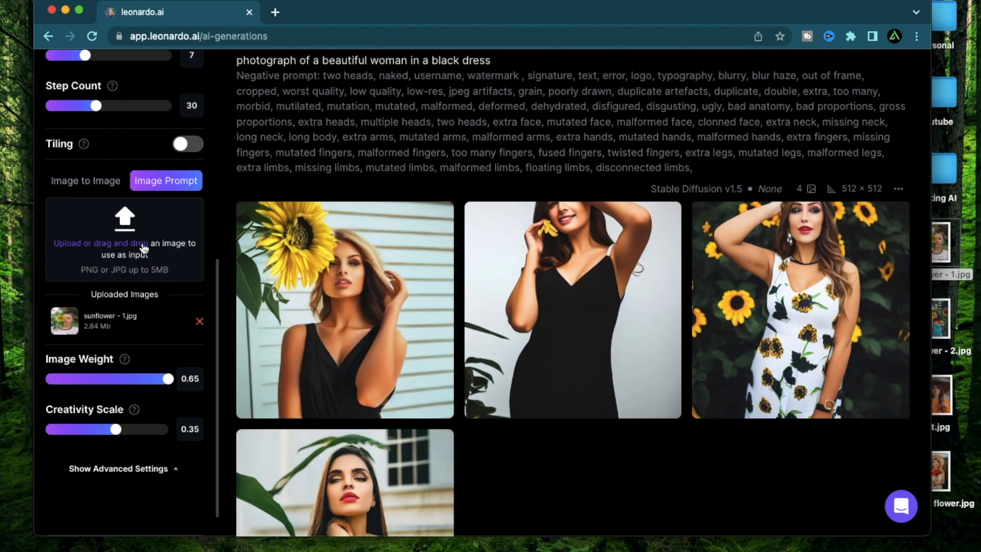
{"action": "mouse_move", "coordinate": [138, 247]}
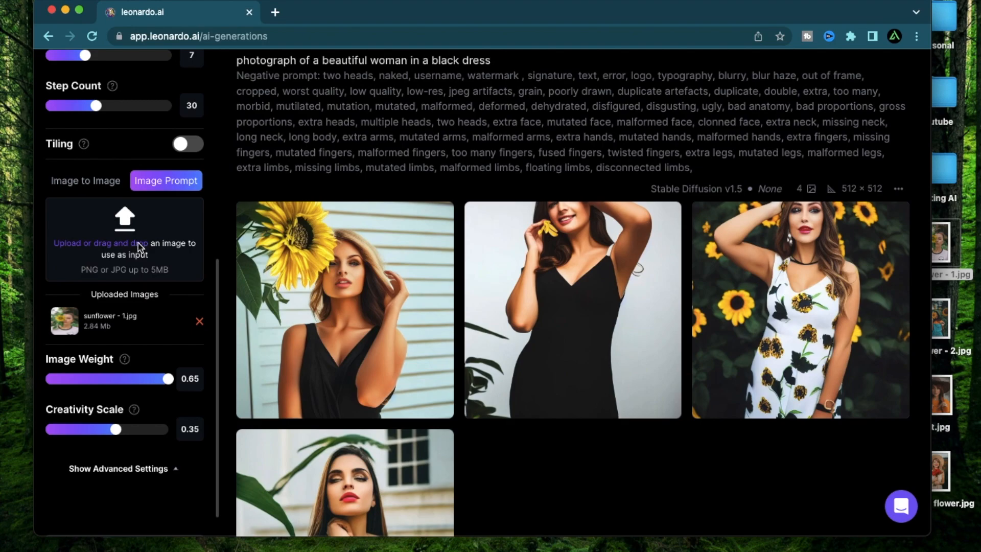
Step: Upload sunflower - 2.jpg as a second Image Prompt reference
{"action": "left_click", "coordinate": [124, 238]}
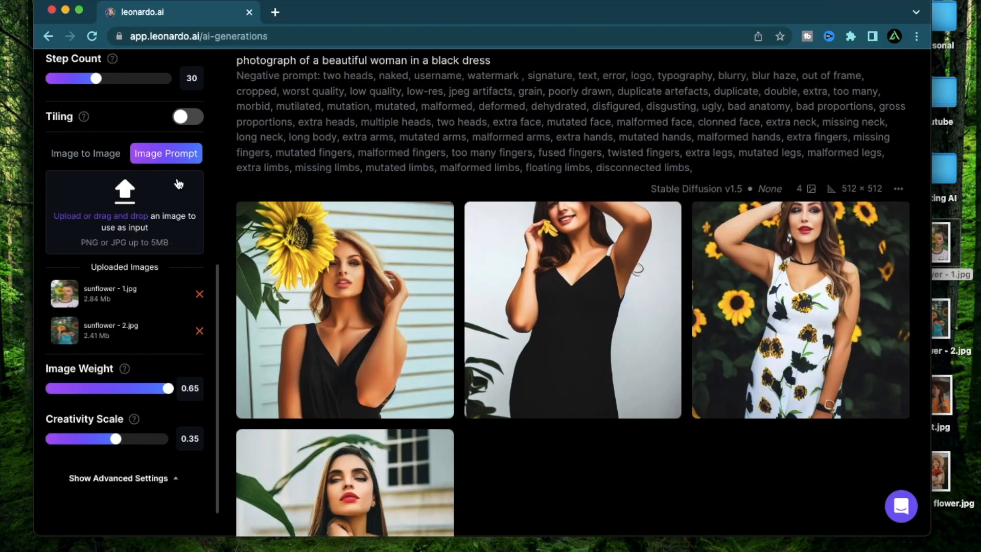
{"action": "mouse_move", "coordinate": [158, 312]}
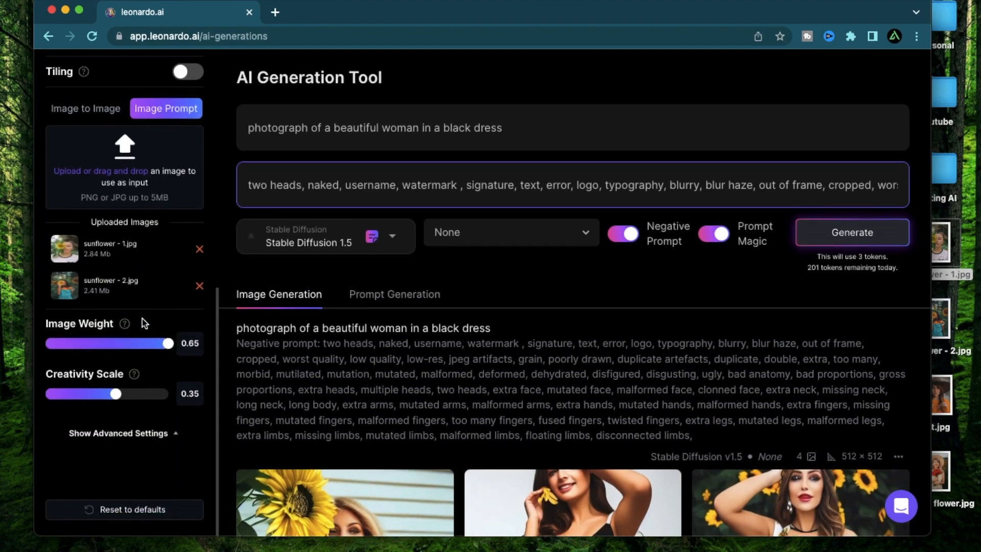
Step: Step through the enlarged generations to the woman holding a sunflower
{"action": "scroll", "scroll_direction": "down", "scroll_amount": 3}
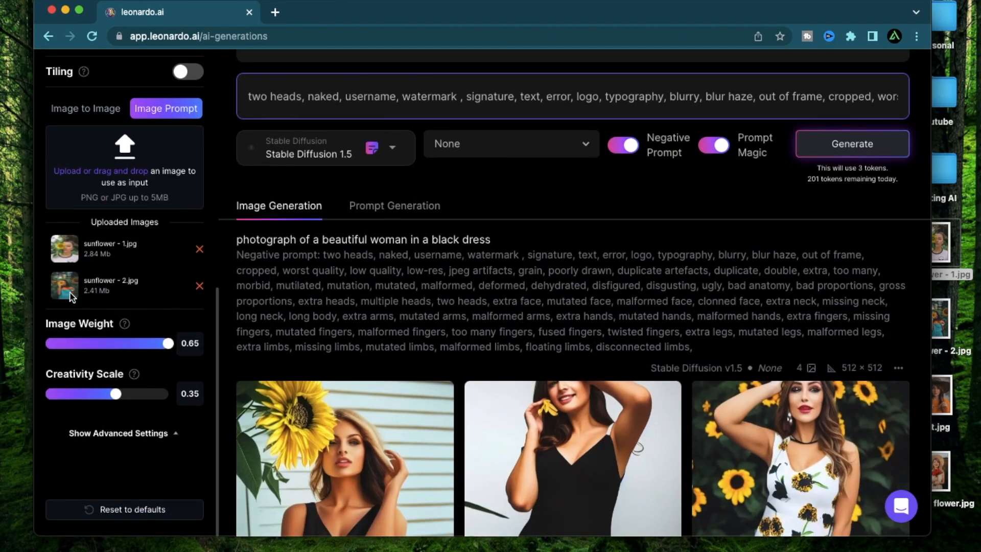
{"action": "scroll", "scroll_direction": "down", "scroll_amount": 3}
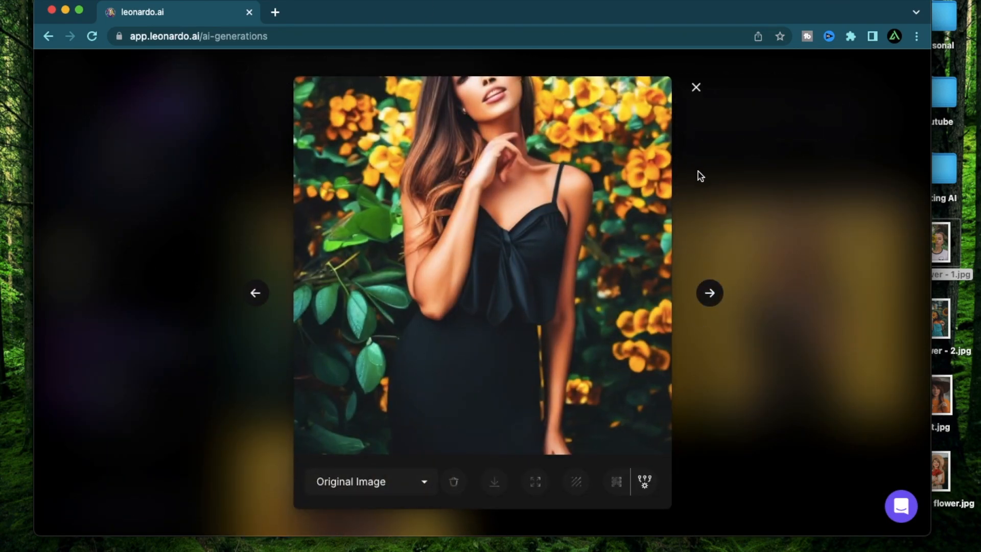
{"action": "left_click", "coordinate": [696, 87]}
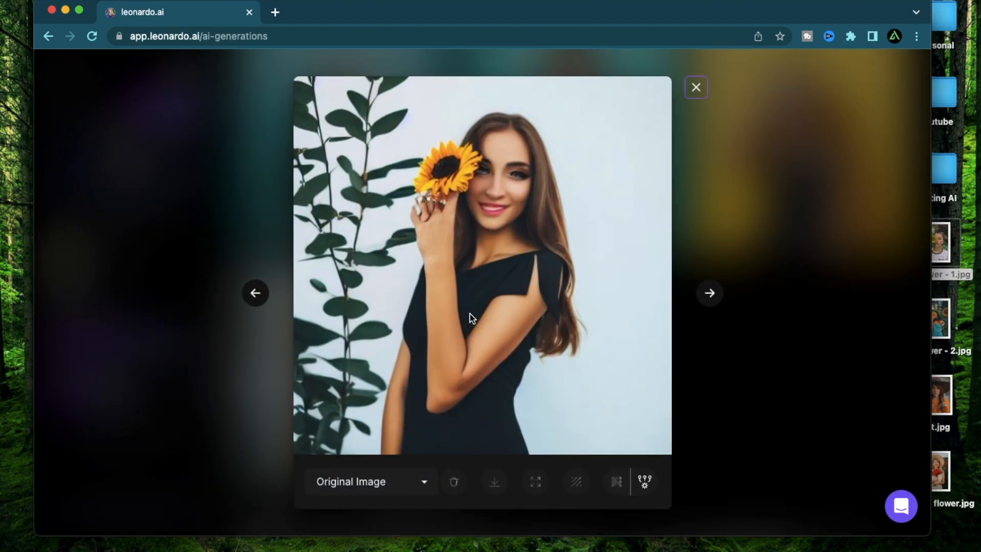
{"action": "mouse_move", "coordinate": [506, 347]}
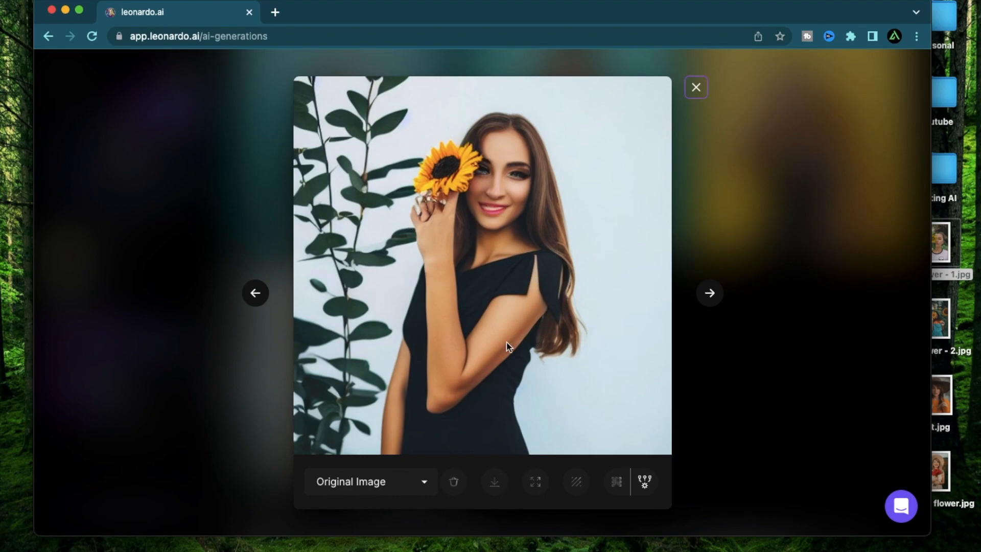
{"action": "mouse_move", "coordinate": [440, 213]}
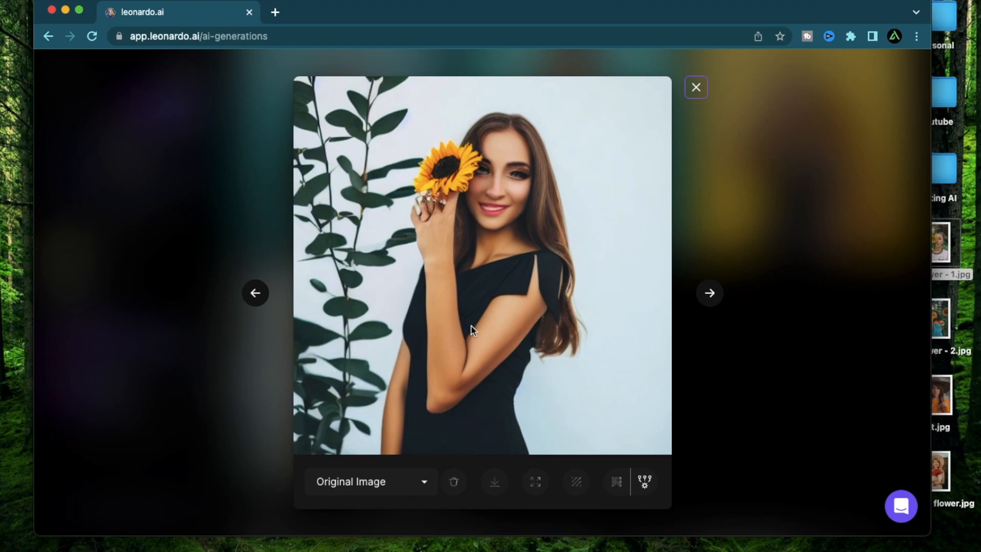
{"action": "mouse_move", "coordinate": [451, 179]}
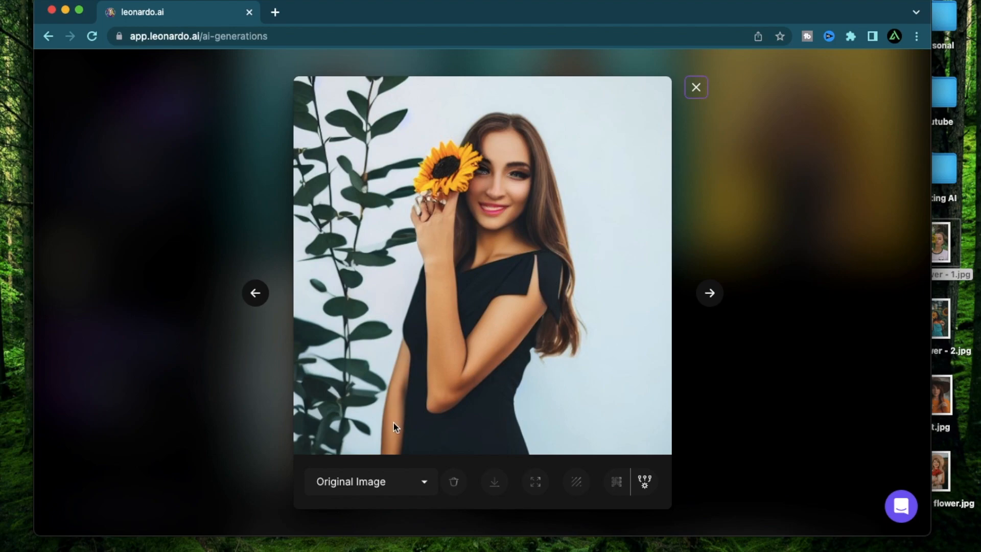
{"action": "mouse_move", "coordinate": [430, 219]}
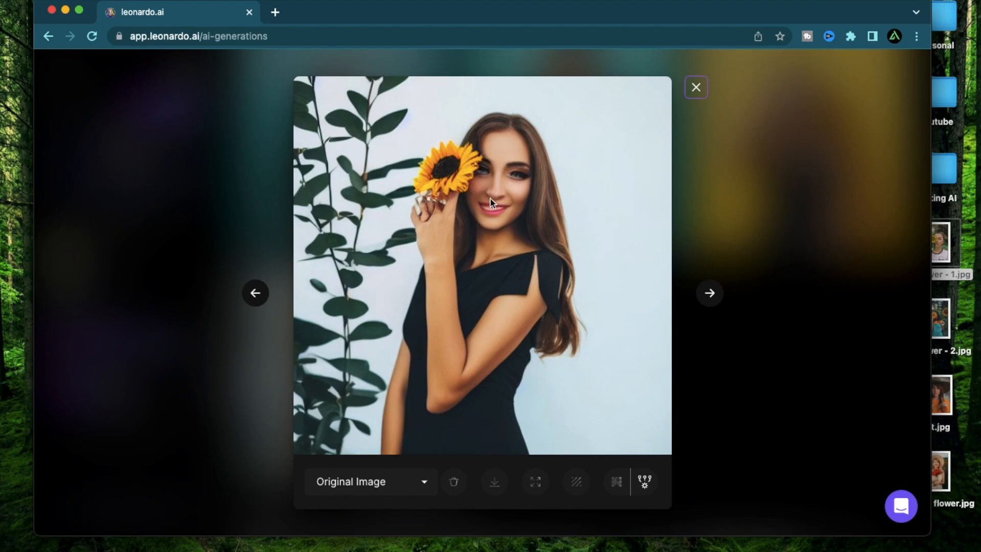
Step: Close the viewer and set the Creativity Scale to 0.49
{"action": "left_click", "coordinate": [695, 87]}
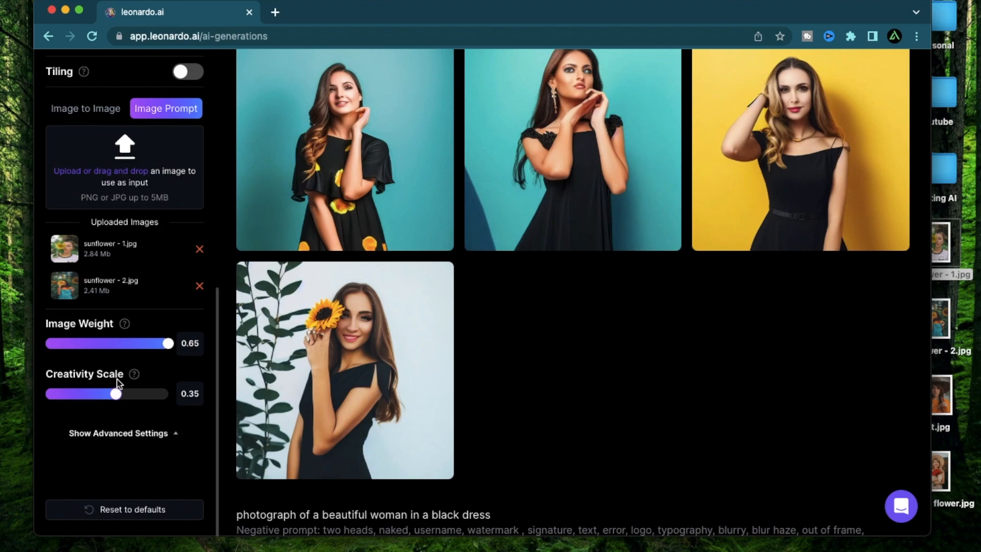
{"action": "left_click_drag", "start_coordinate": [115, 393], "coordinate": [92, 394]}
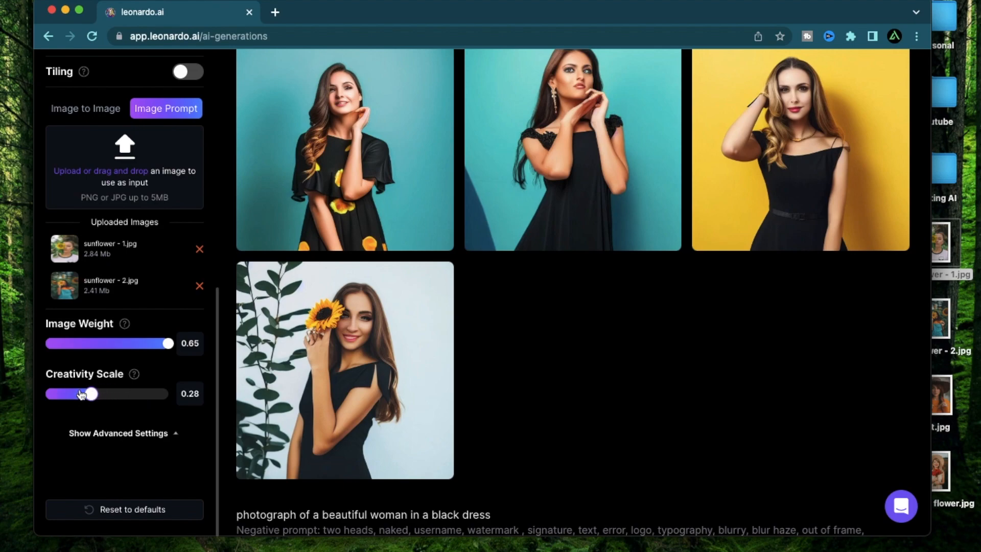
{"action": "left_click_drag", "start_coordinate": [93, 393], "coordinate": [65, 394]}
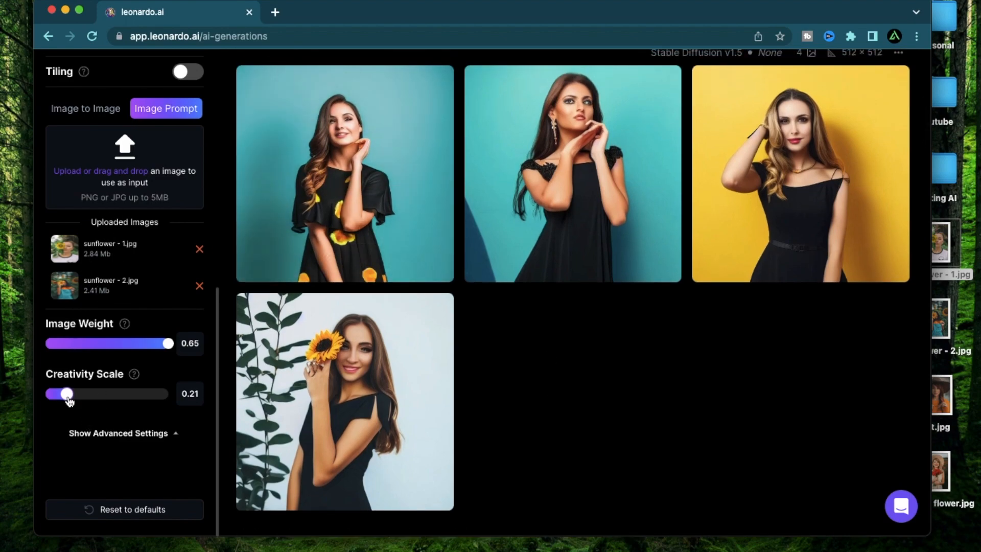
{"action": "left_click_drag", "start_coordinate": [67, 394], "coordinate": [161, 393]}
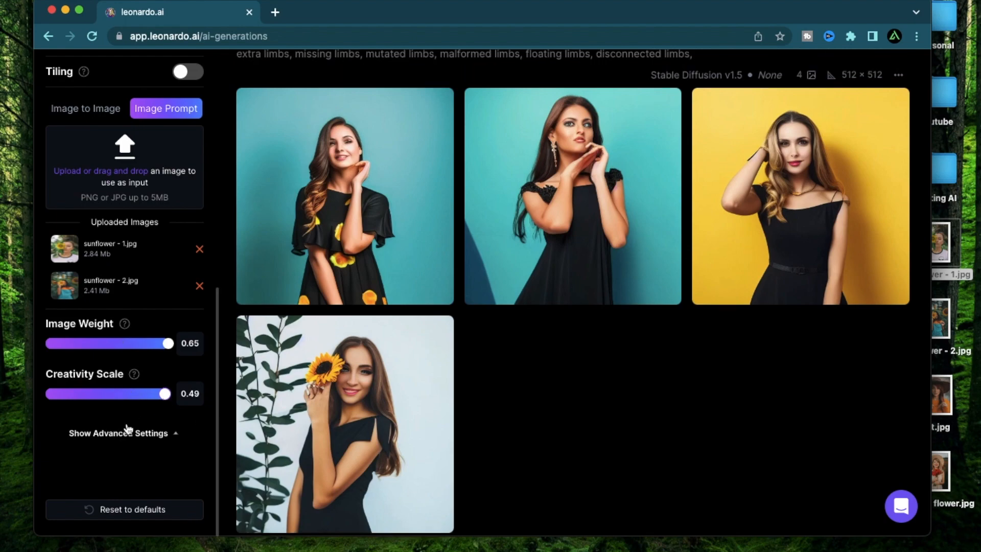
{"action": "mouse_move", "coordinate": [101, 239]}
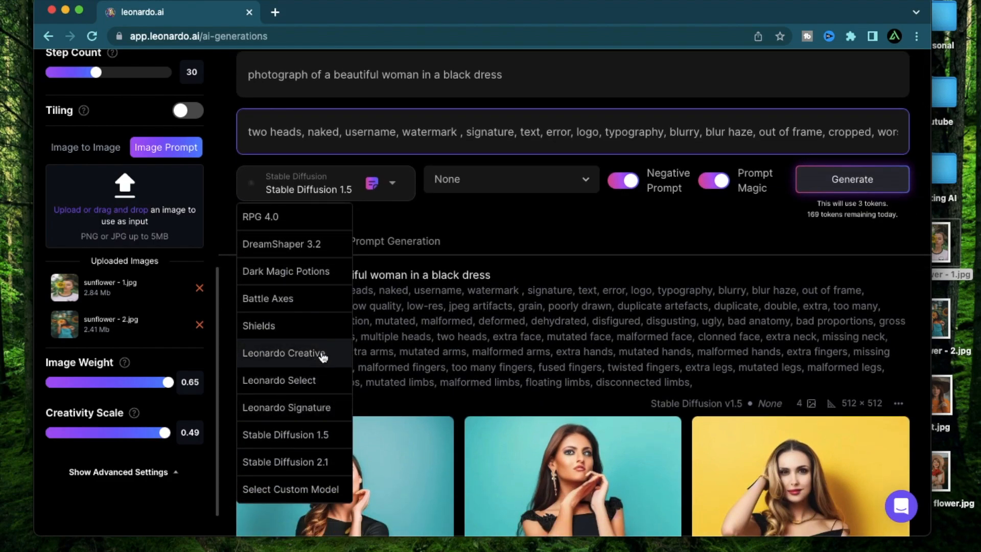
Step: Choose the Leonardo Creative model and enlarge its first sunflower result
{"action": "left_click", "coordinate": [283, 353]}
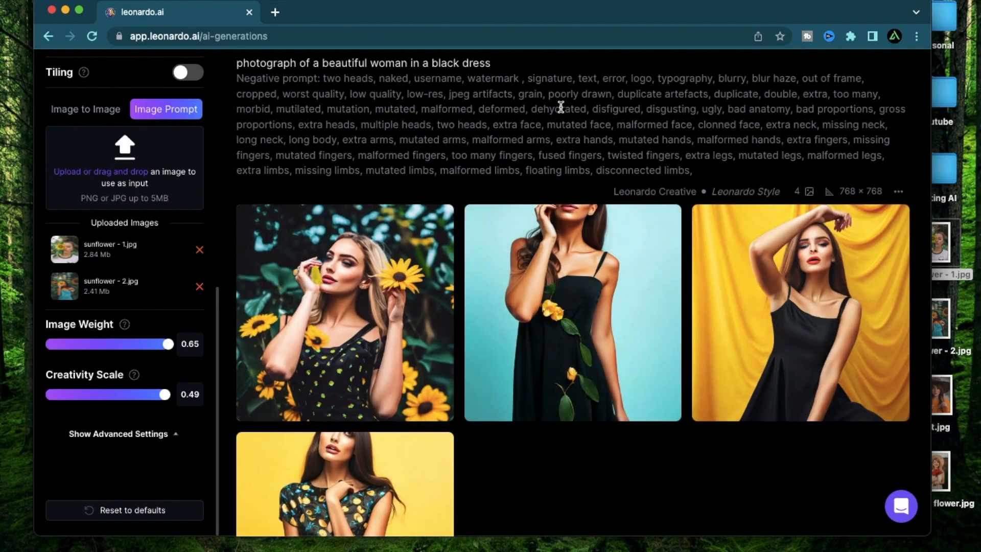
{"action": "scroll", "scroll_direction": "down", "scroll_amount": 3}
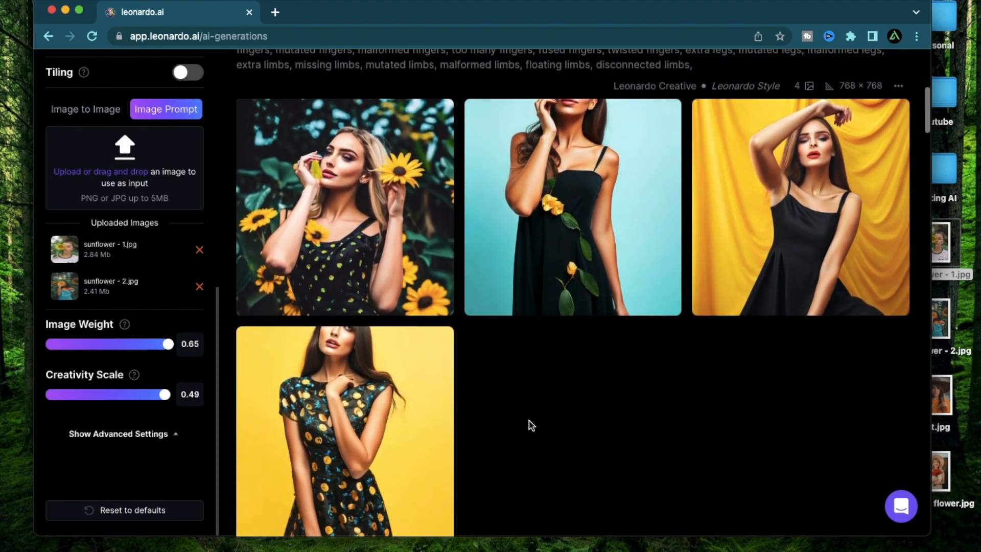
{"action": "left_click", "coordinate": [344, 206]}
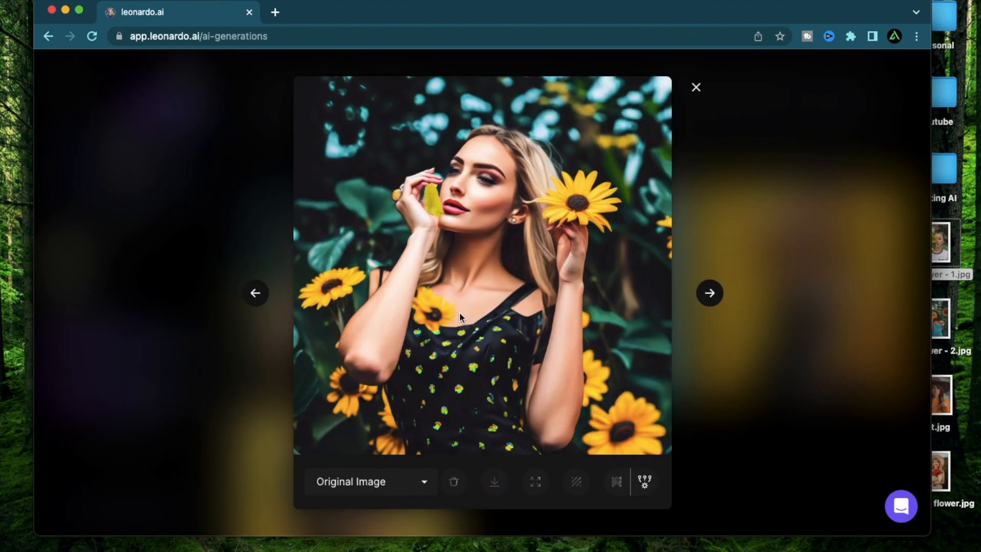
{"action": "mouse_move", "coordinate": [424, 243]}
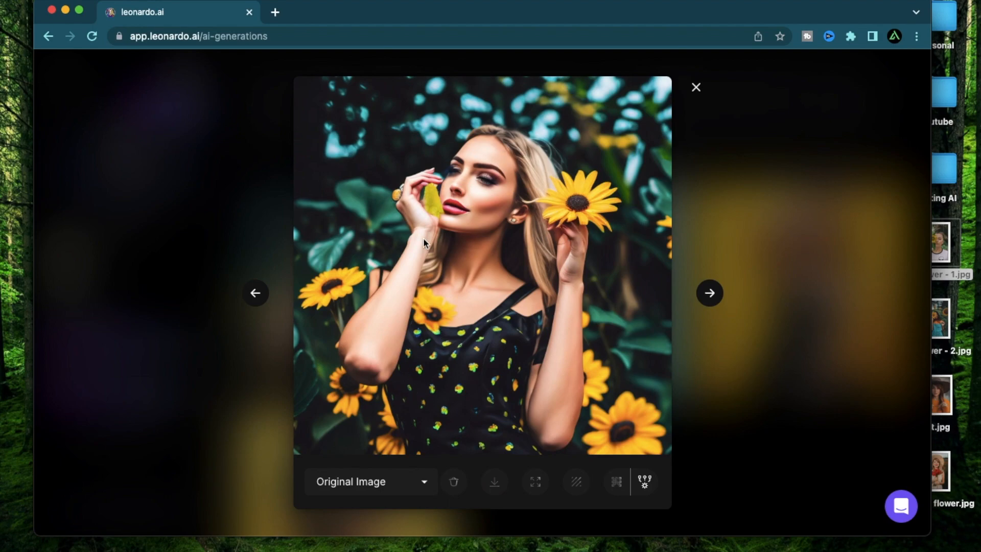
{"action": "mouse_move", "coordinate": [514, 282]}
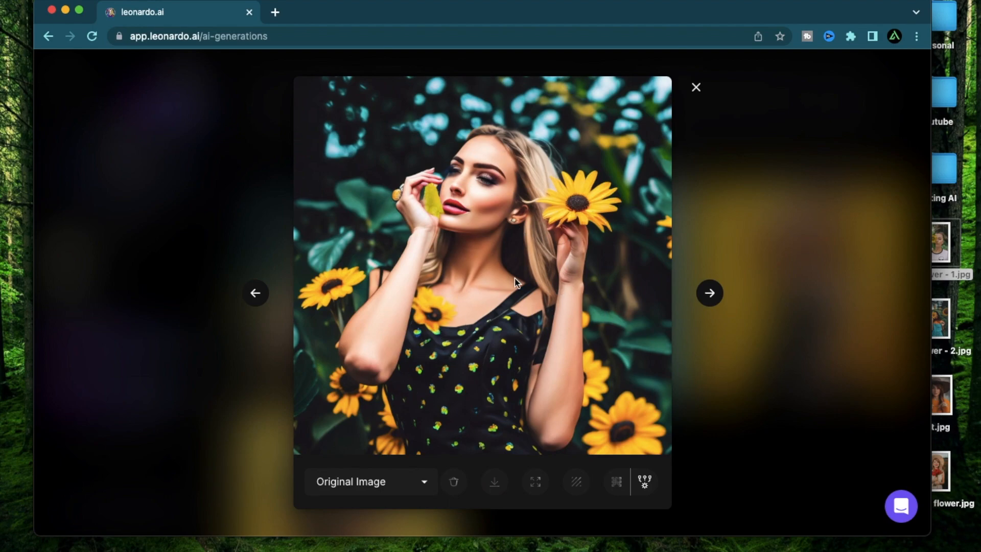
{"action": "mouse_move", "coordinate": [460, 379]}
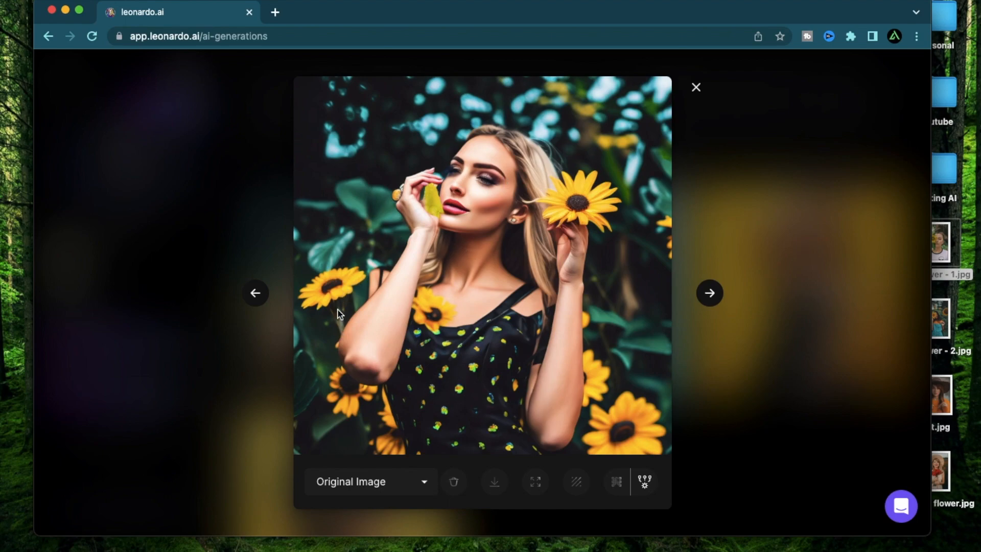
{"action": "mouse_move", "coordinate": [444, 148]}
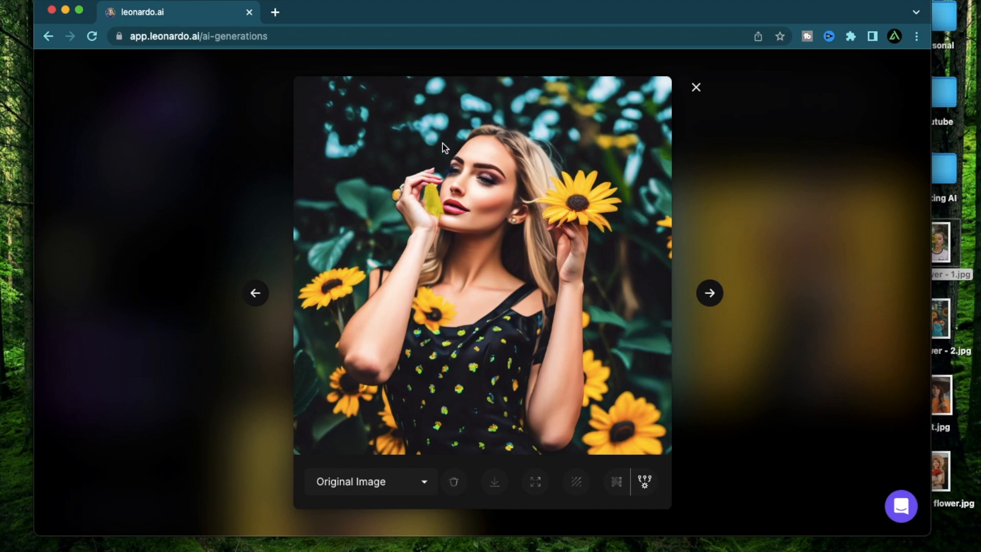
{"action": "mouse_move", "coordinate": [570, 252]}
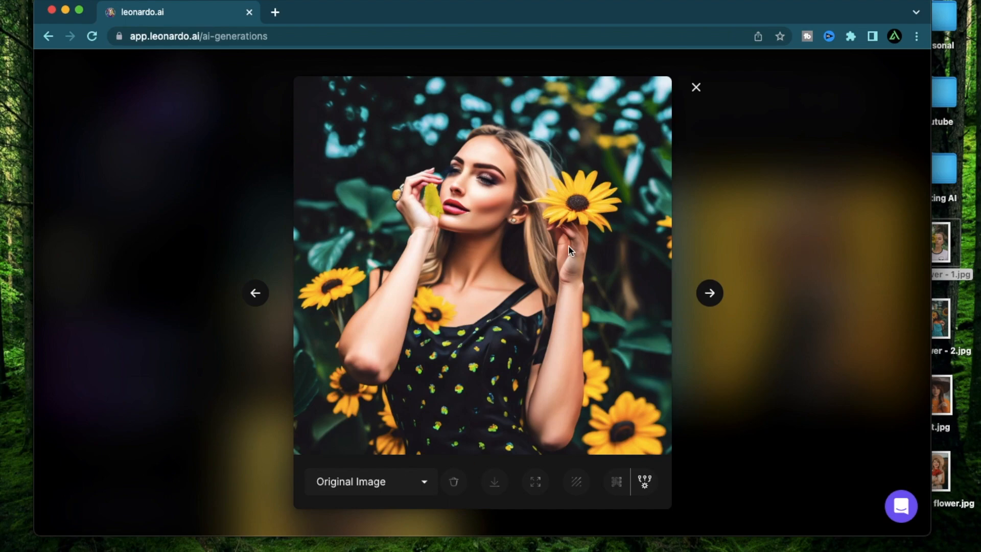
{"action": "mouse_move", "coordinate": [616, 481]}
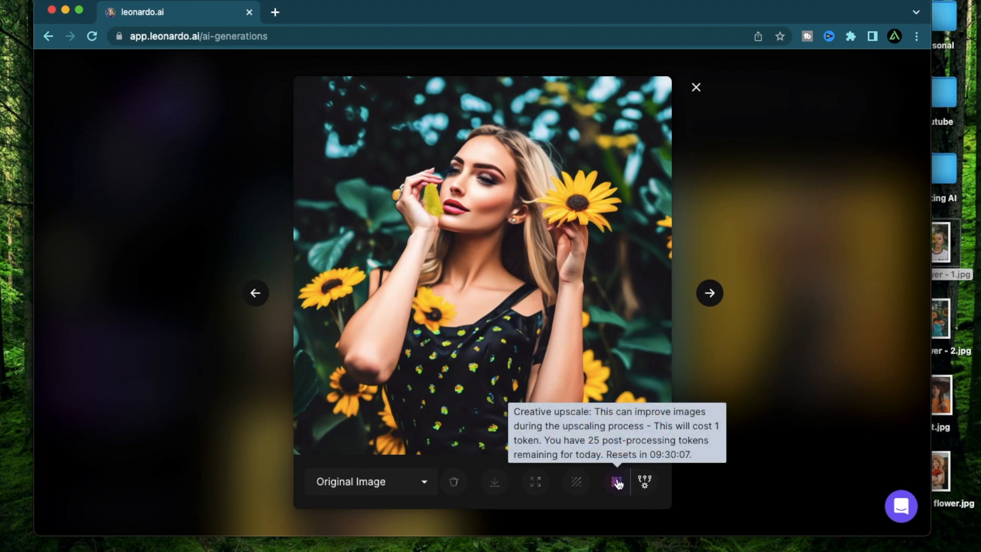
Step: Save the full-size upscaled sunflower portrait as an image file on the Desktop
{"action": "left_click", "coordinate": [615, 481]}
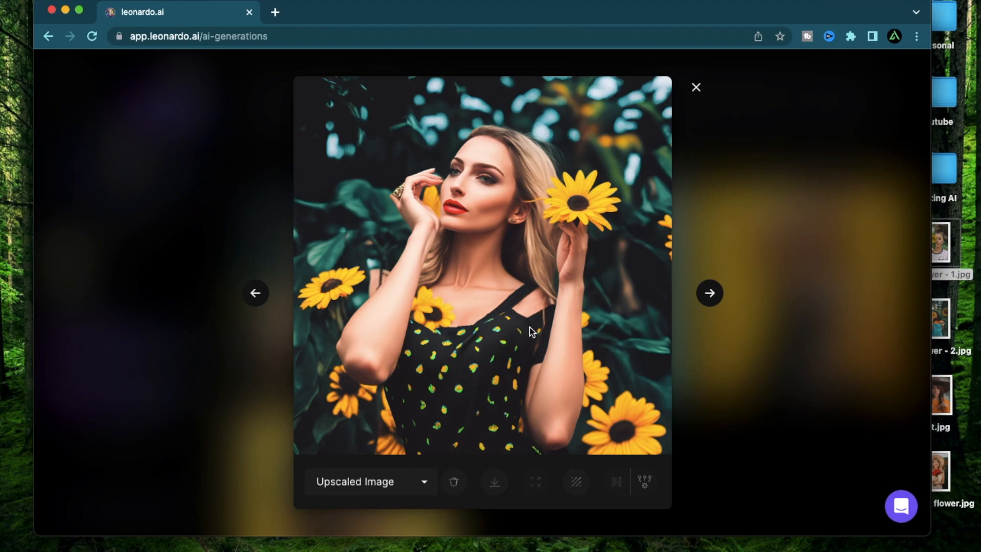
{"action": "mouse_move", "coordinate": [346, 300]}
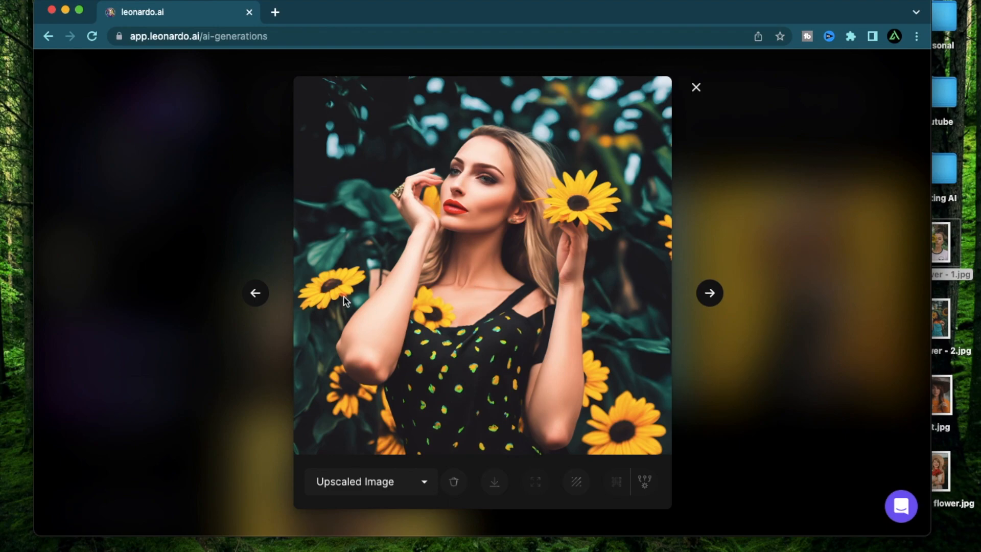
{"action": "mouse_move", "coordinate": [486, 183]}
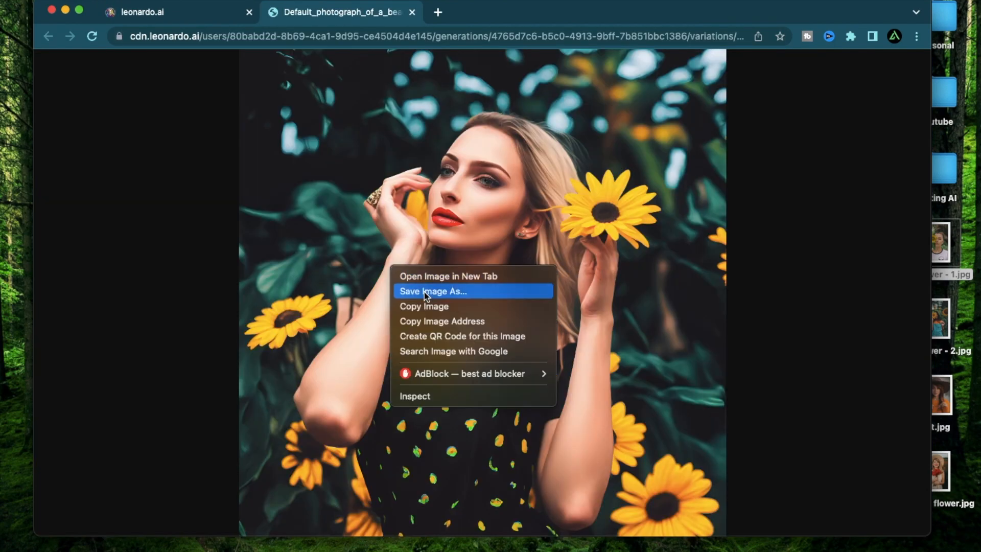
{"action": "left_click", "coordinate": [432, 291]}
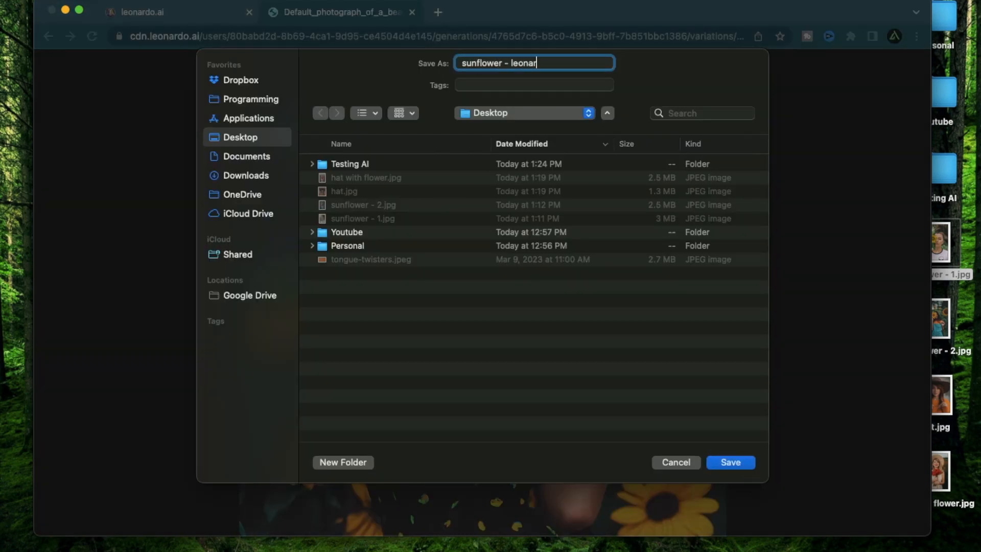
{"action": "left_click", "coordinate": [730, 462]}
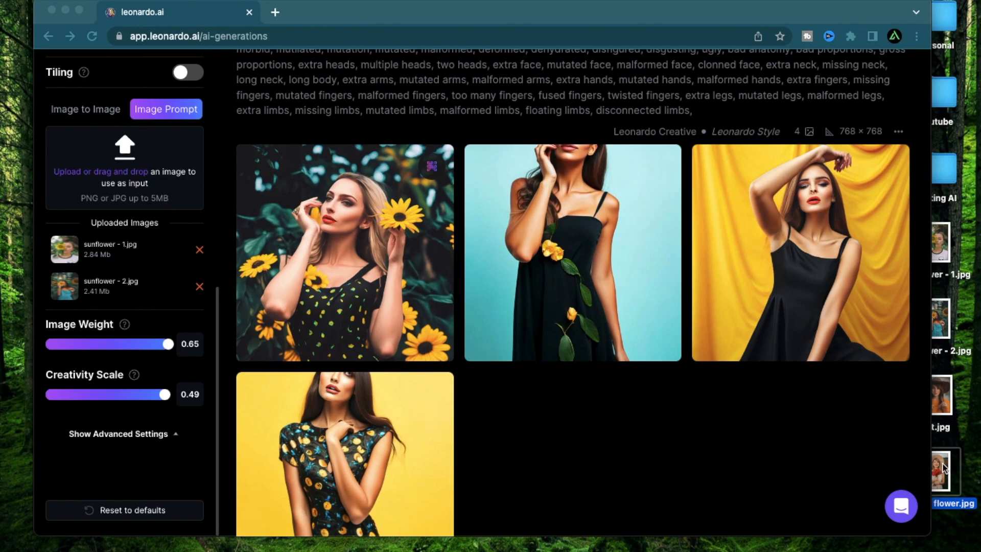
{"action": "left_click", "coordinate": [940, 471]}
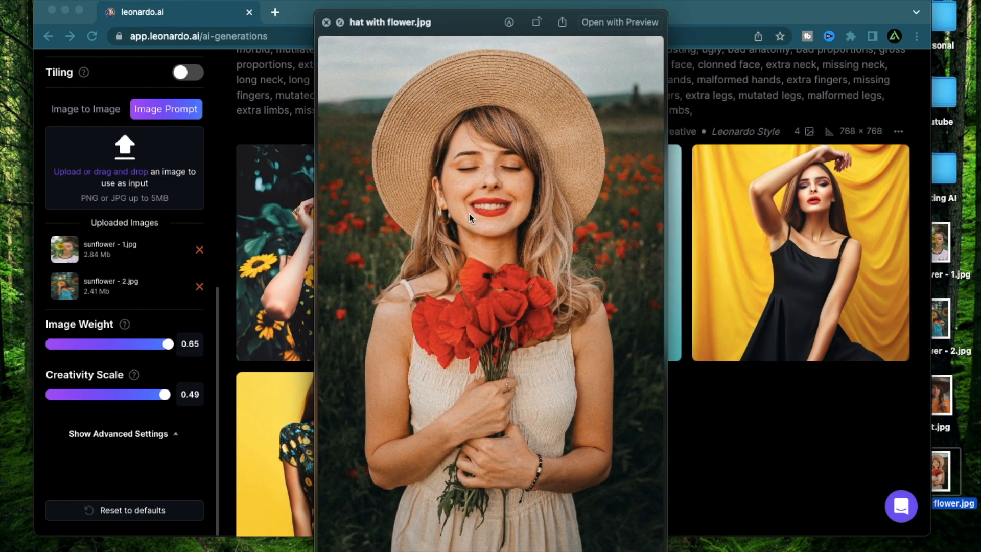
{"action": "mouse_move", "coordinate": [632, 200]}
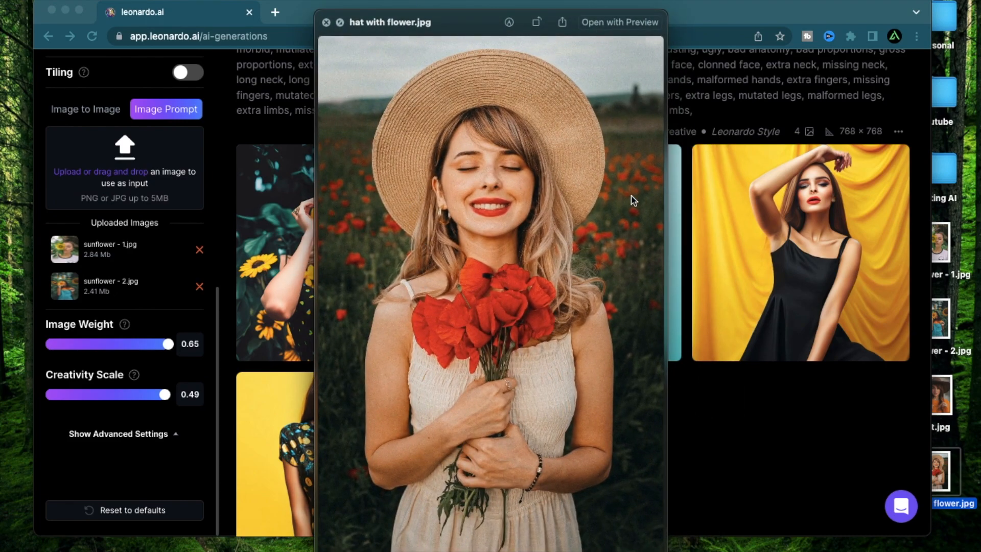
{"action": "mouse_move", "coordinate": [513, 307]}
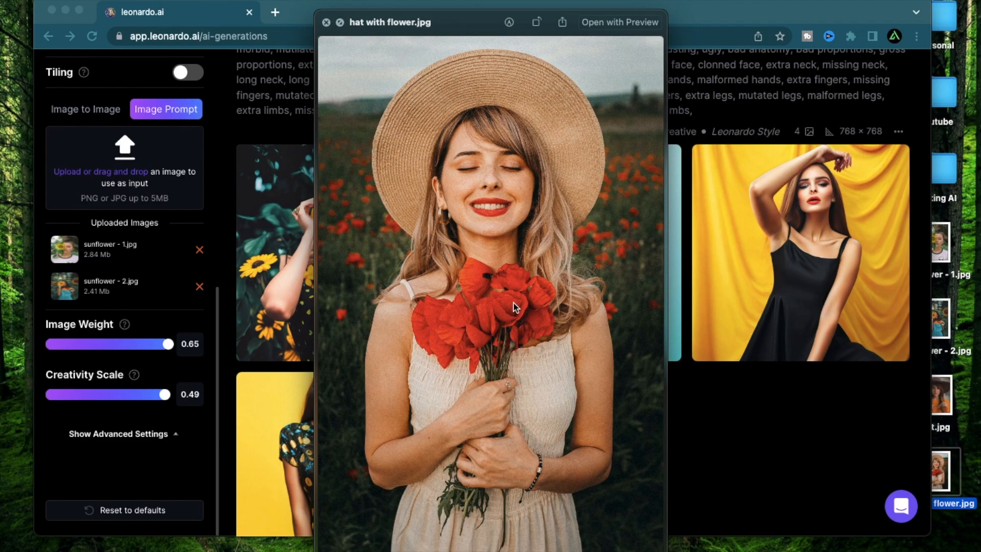
{"action": "mouse_move", "coordinate": [534, 344]}
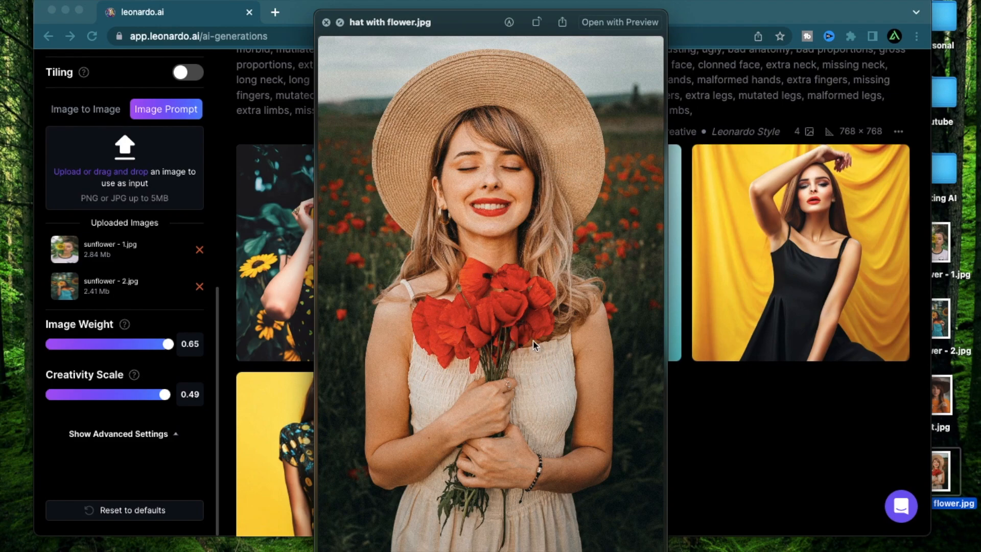
{"action": "mouse_move", "coordinate": [341, 199]}
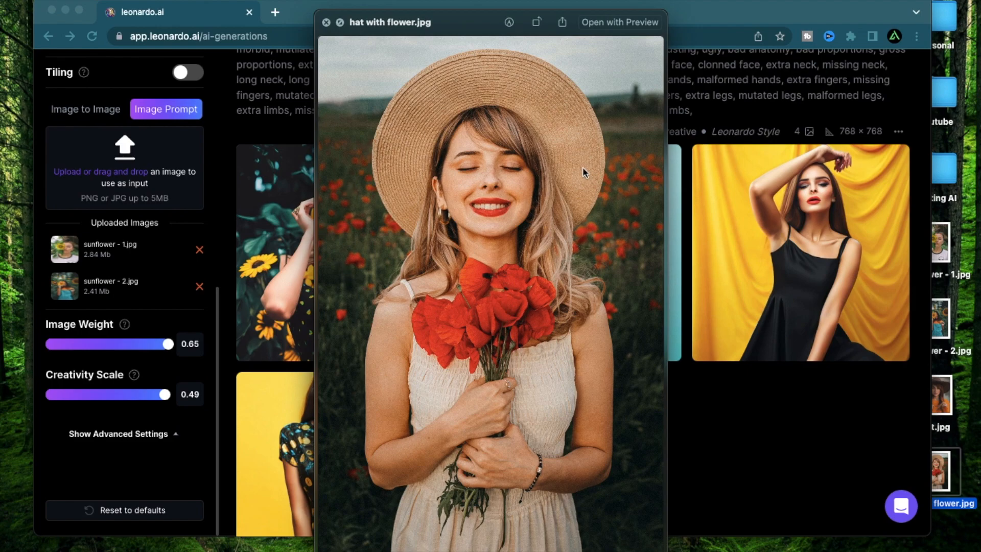
{"action": "mouse_move", "coordinate": [492, 239]}
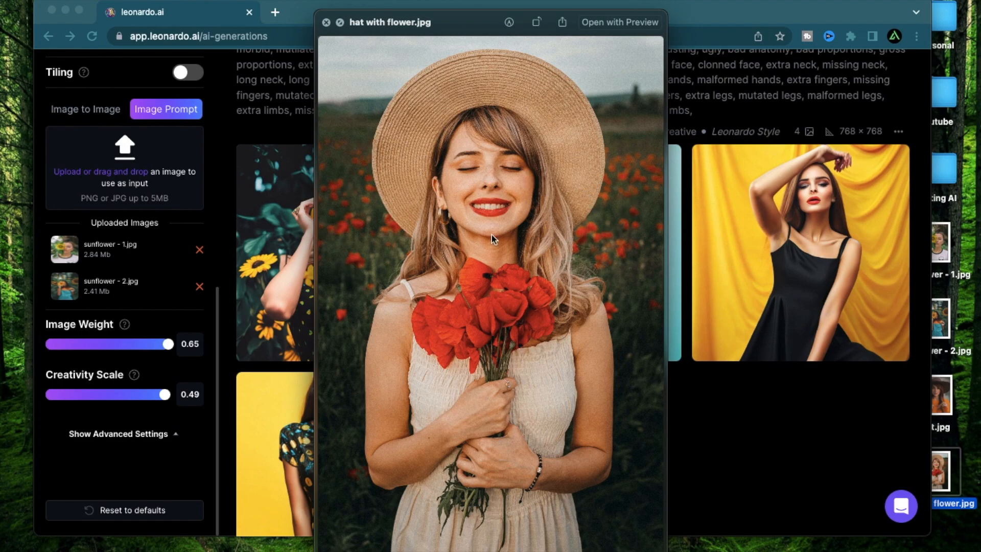
{"action": "mouse_move", "coordinate": [531, 315]}
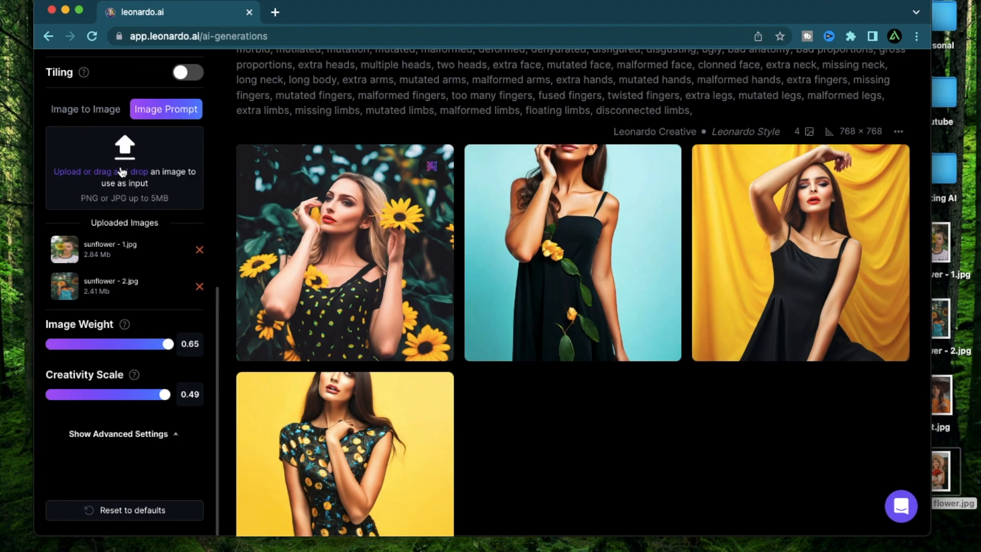
Step: Upload hat with flower.jpg as a third Image Prompt reference beside the sunflower photos
{"action": "left_click", "coordinate": [123, 165]}
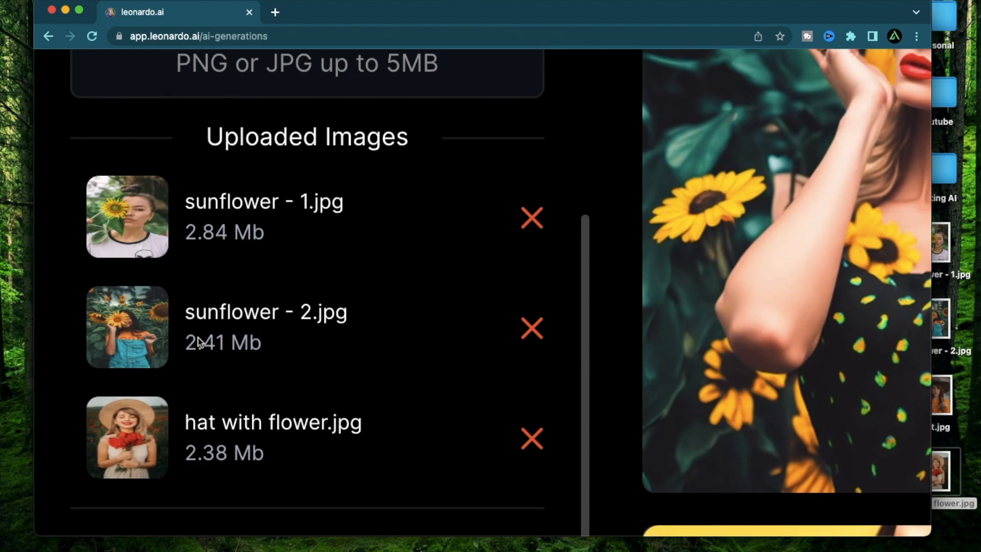
{"action": "mouse_move", "coordinate": [125, 478]}
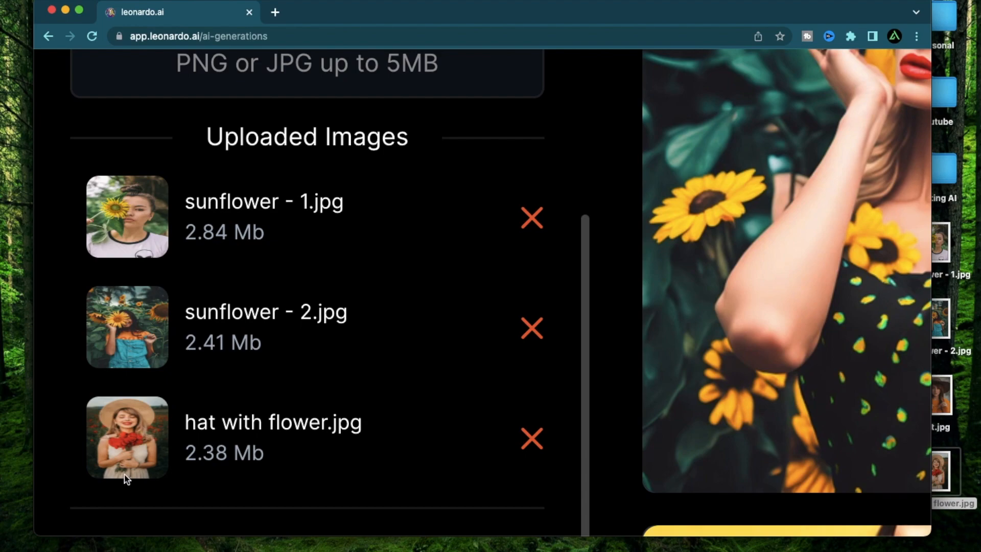
{"action": "mouse_move", "coordinate": [280, 336]}
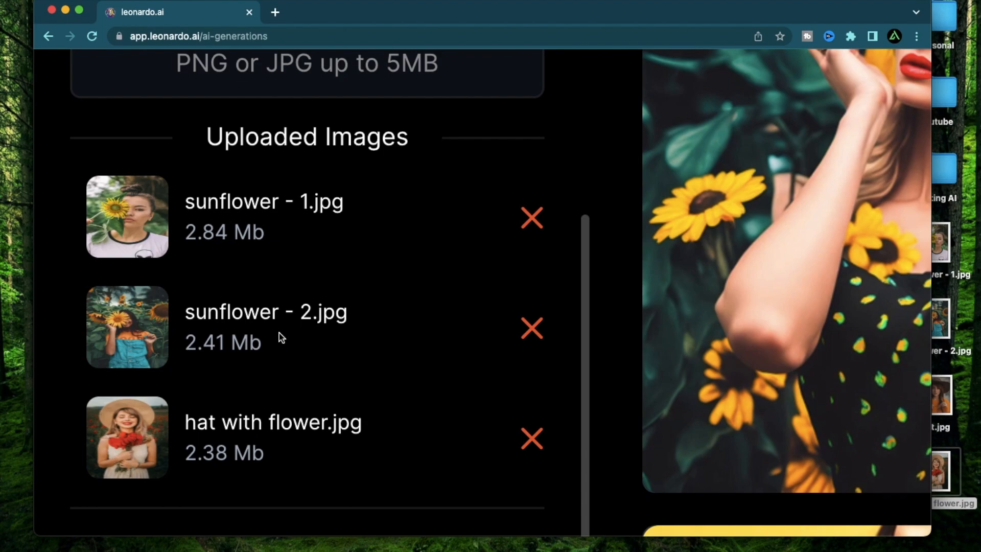
{"action": "mouse_move", "coordinate": [244, 248]}
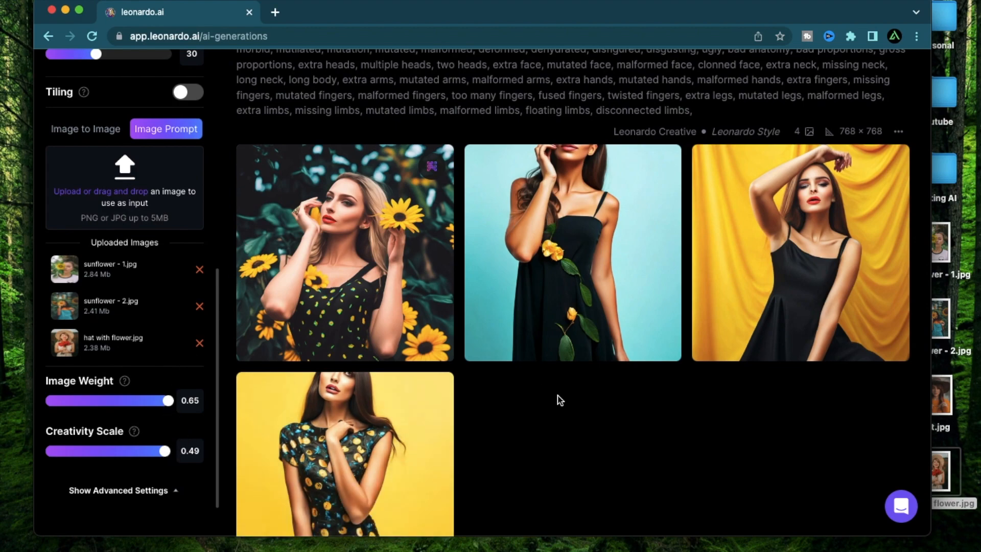
{"action": "mouse_move", "coordinate": [607, 466]}
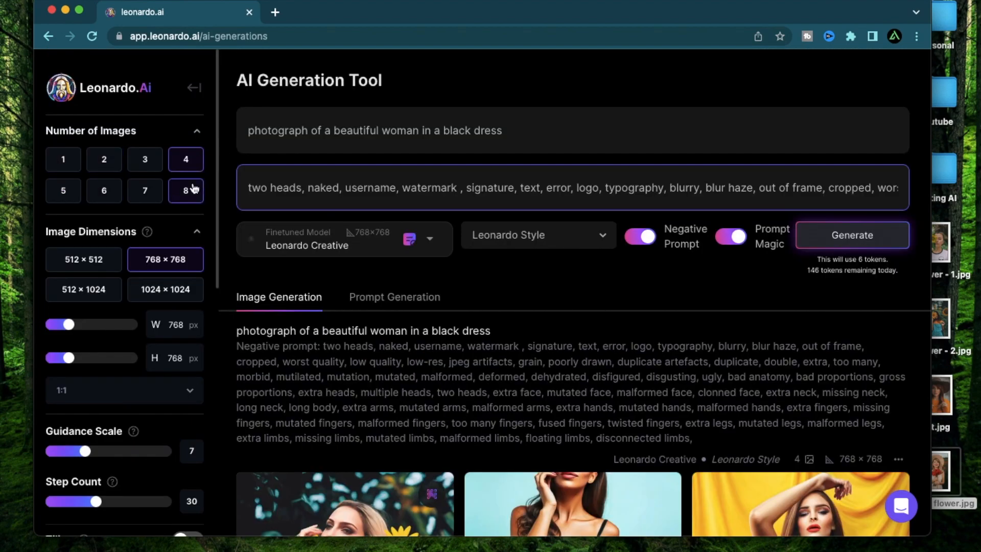
Step: Generate eight black-dress portraits from the references and browse them in the viewer
{"action": "left_click", "coordinate": [185, 190]}
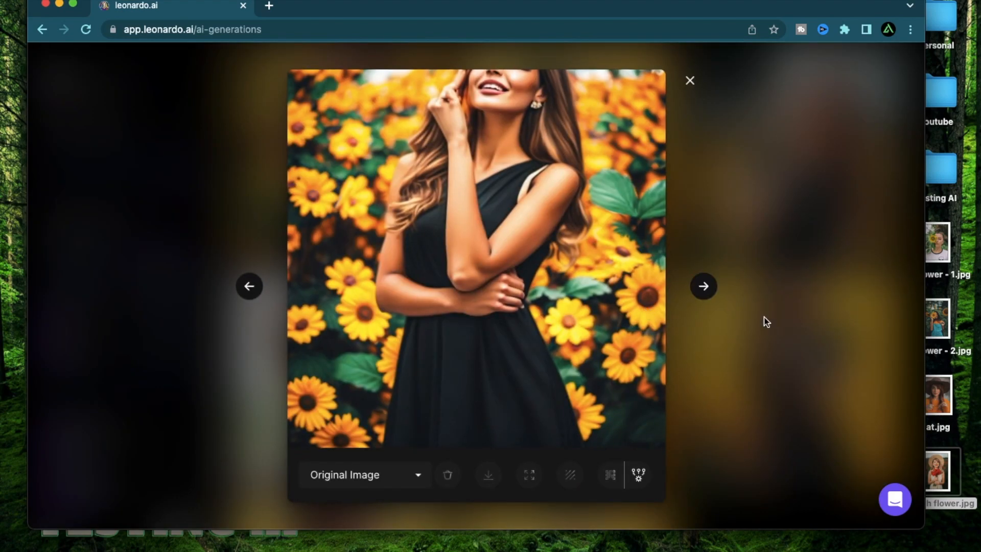
{"action": "left_click", "coordinate": [703, 286]}
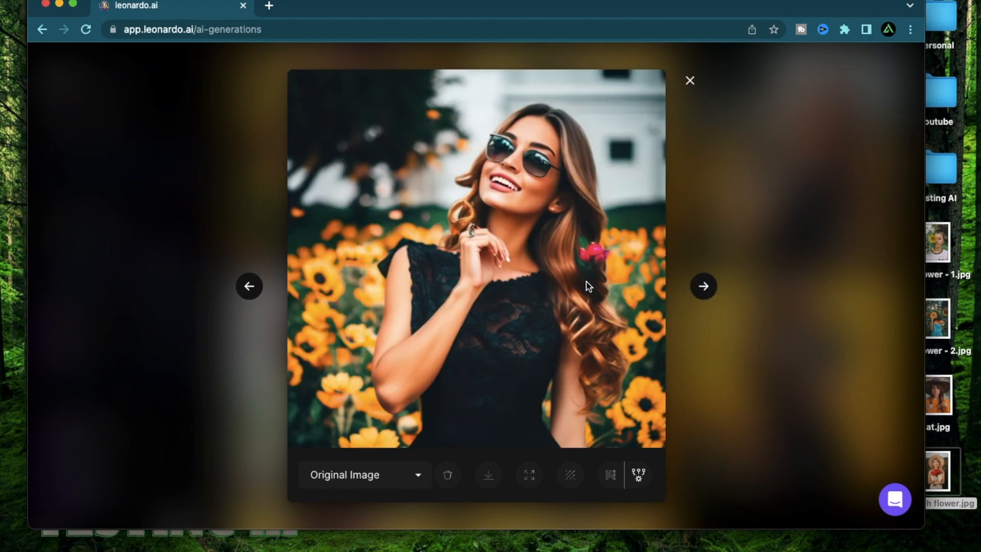
{"action": "mouse_move", "coordinate": [415, 294]}
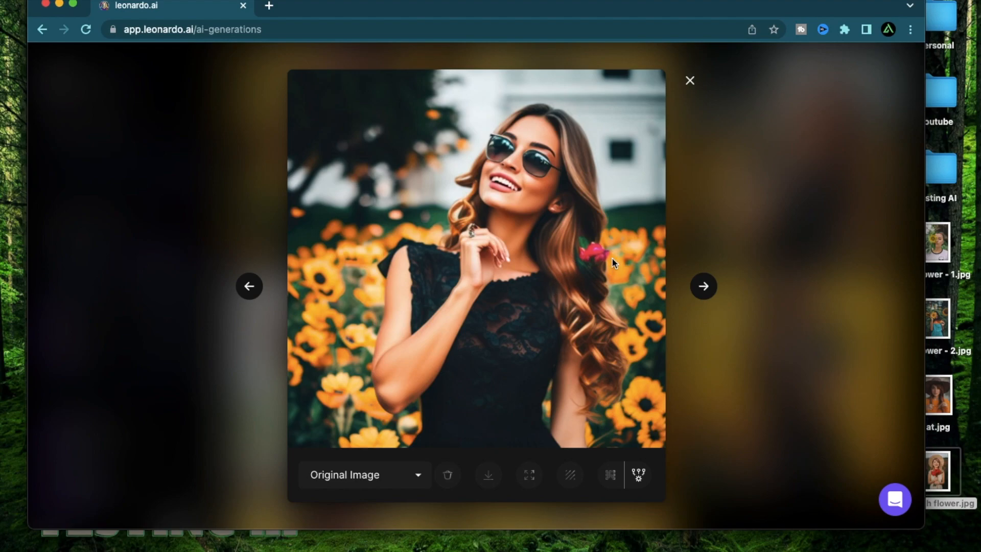
{"action": "mouse_move", "coordinate": [610, 247]}
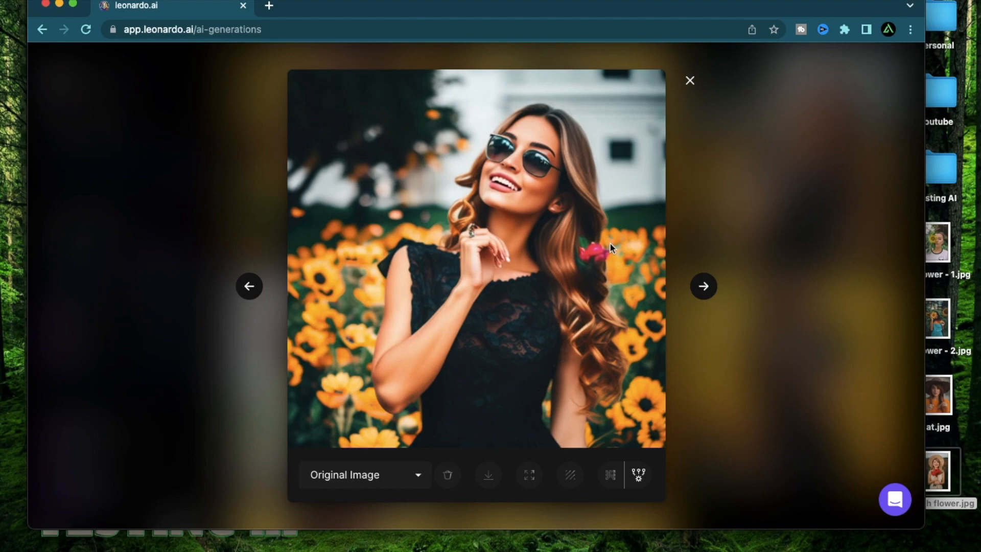
{"action": "mouse_move", "coordinate": [420, 431]}
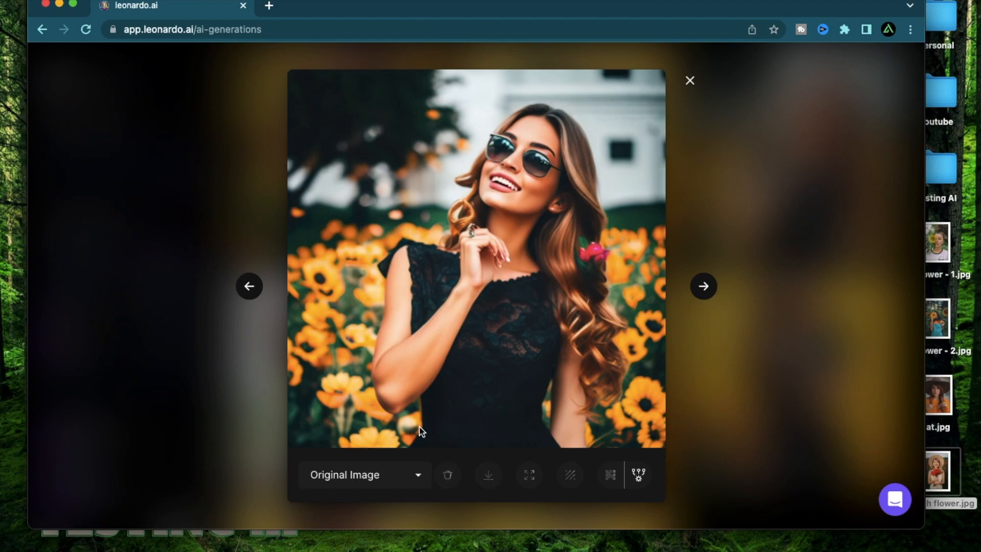
{"action": "left_click", "coordinate": [702, 286]}
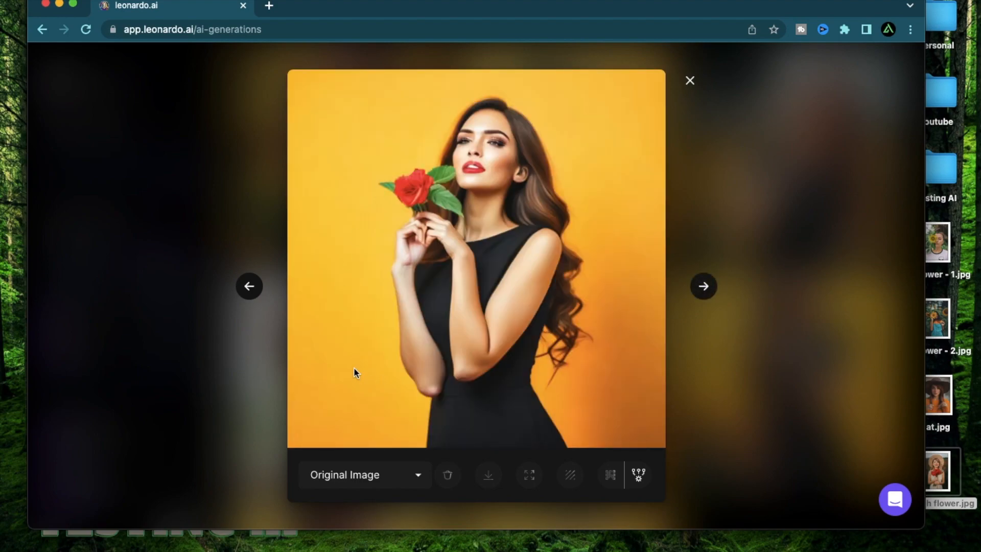
{"action": "mouse_move", "coordinate": [422, 198]}
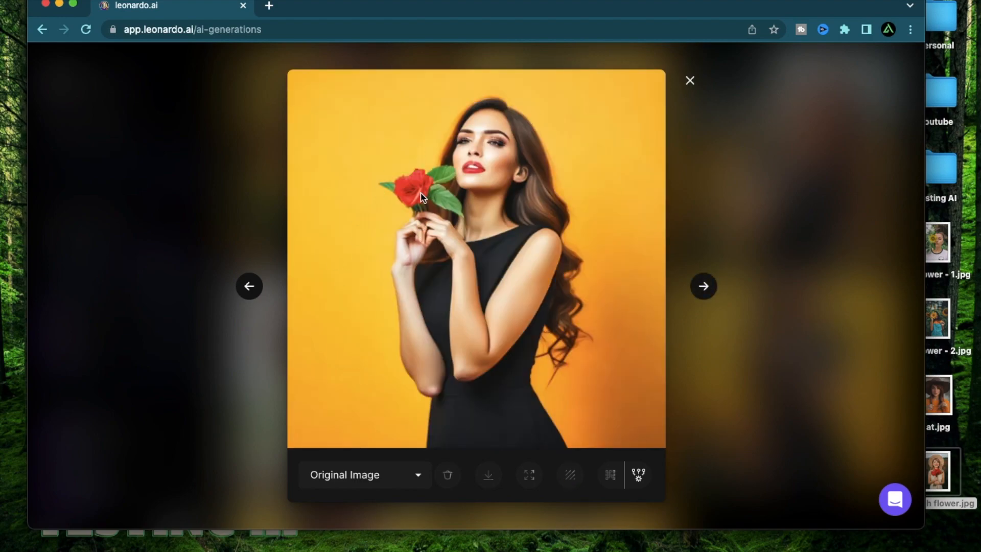
{"action": "left_click", "coordinate": [703, 286]}
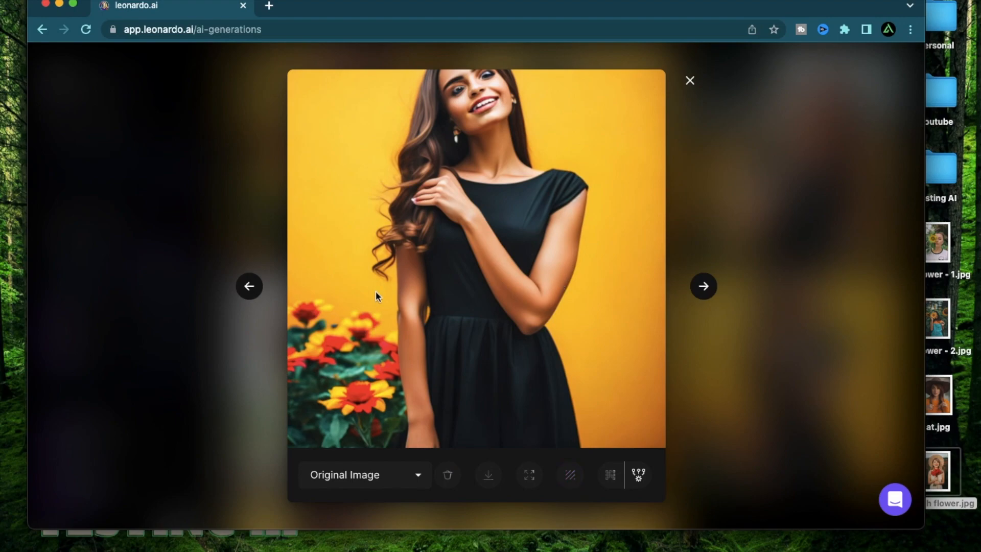
{"action": "mouse_move", "coordinate": [353, 411]}
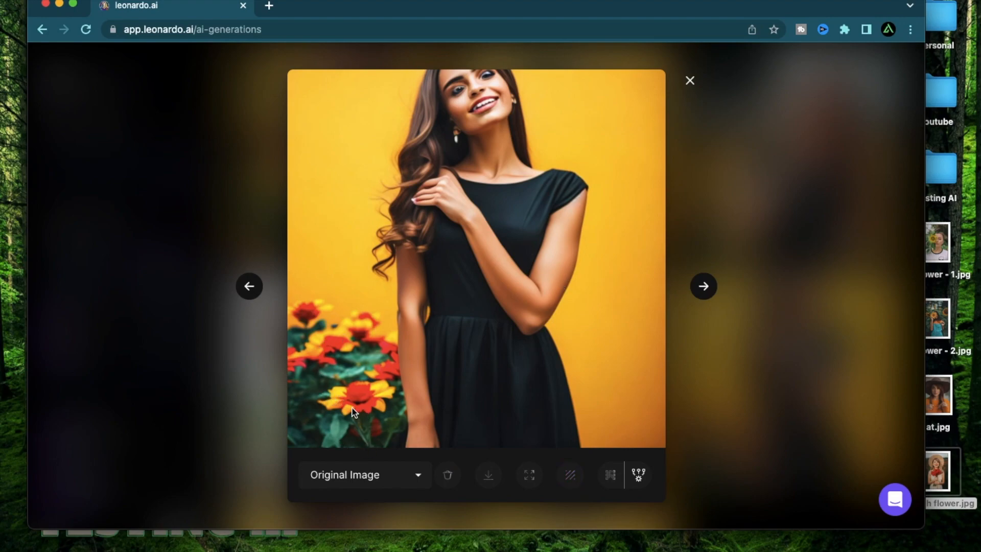
{"action": "mouse_move", "coordinate": [366, 402]}
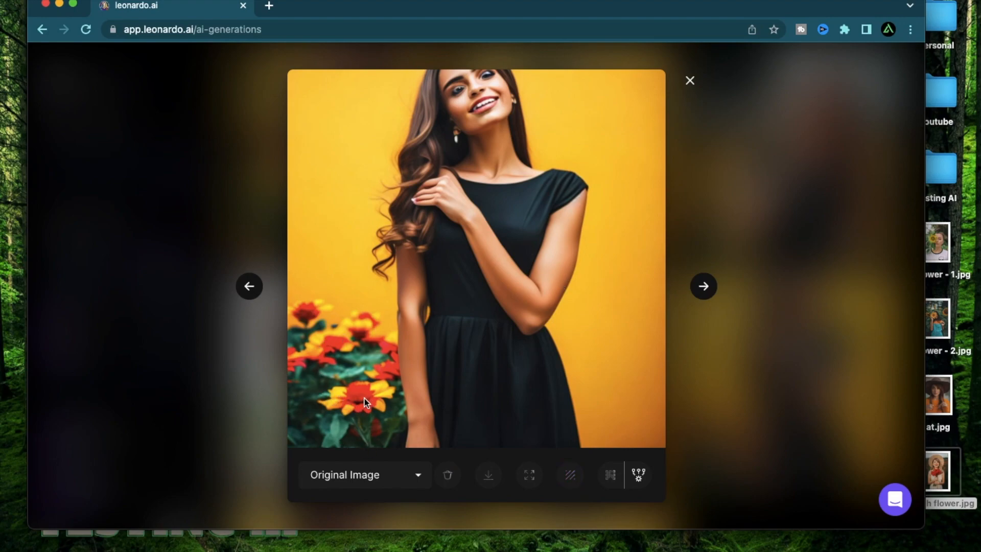
{"action": "left_click", "coordinate": [703, 286]}
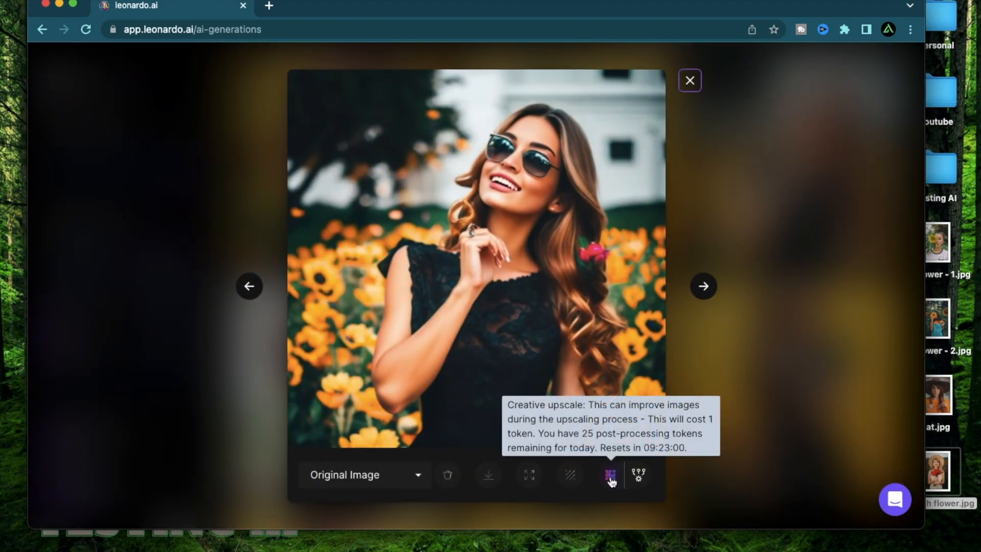
Step: Start a Creative Upscale of the sunglasses portrait and return to the gallery
{"action": "left_click", "coordinate": [611, 474]}
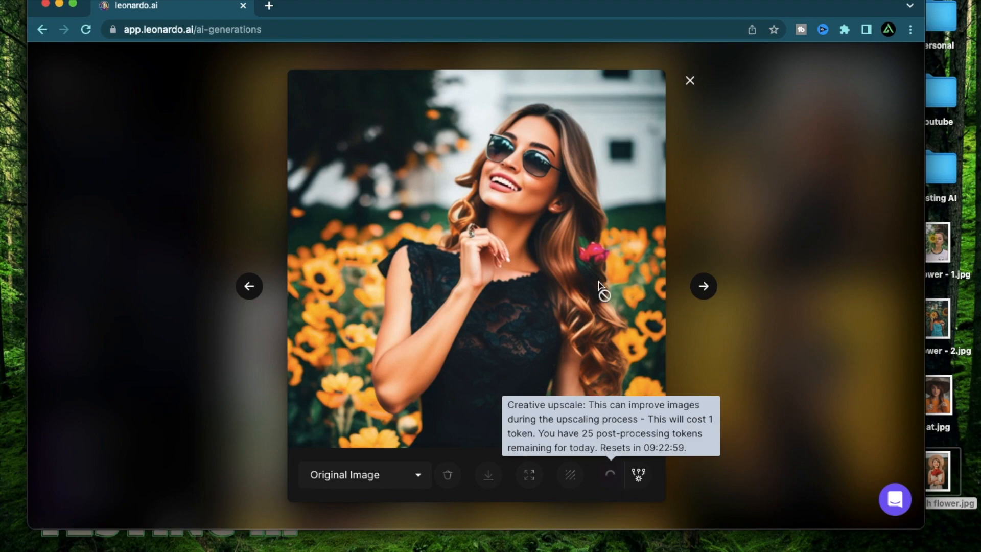
{"action": "left_click", "coordinate": [690, 80]}
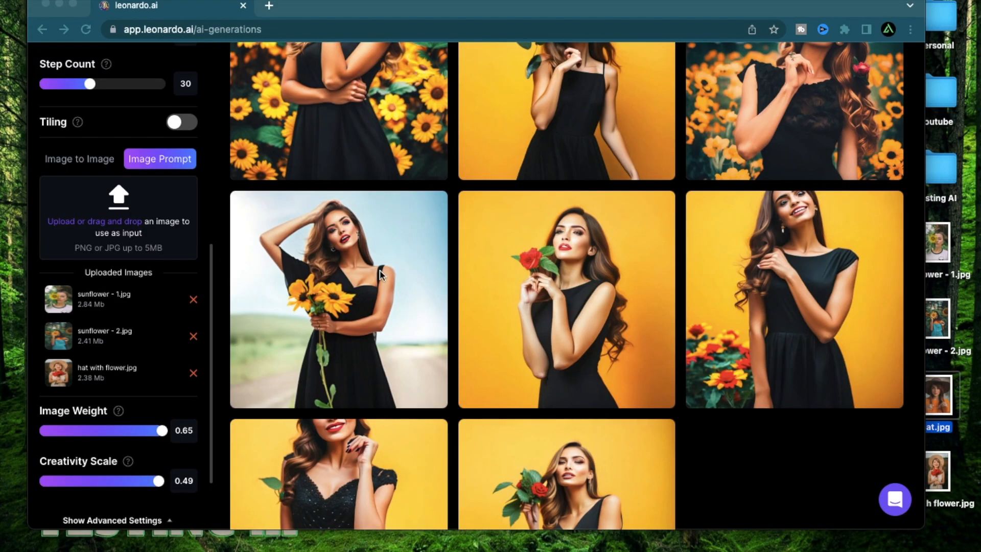
Step: Remove the hat with flower image prompt and re-upload hat with flower.jpg as a reference
{"action": "scroll", "scroll_direction": "down", "scroll_amount": 3}
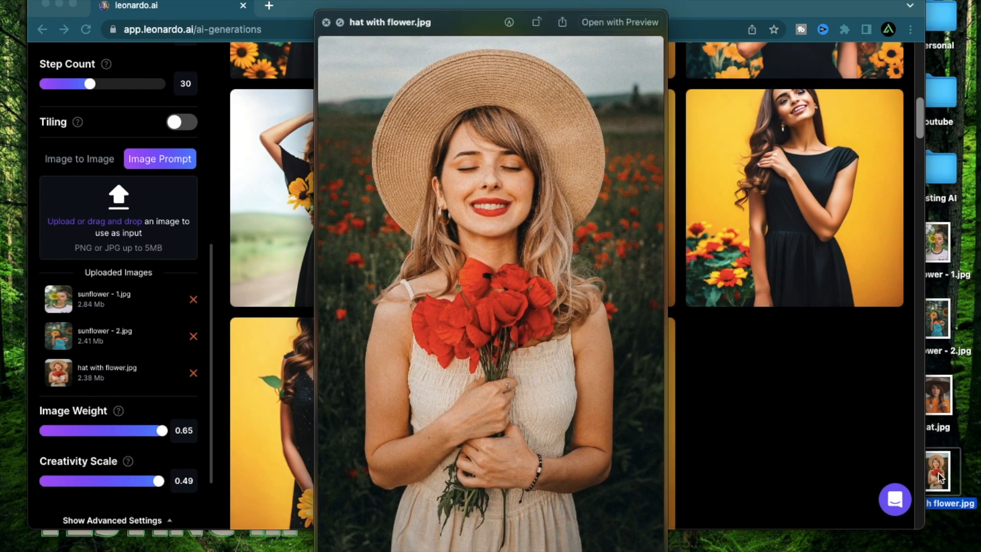
{"action": "left_click", "coordinate": [326, 23]}
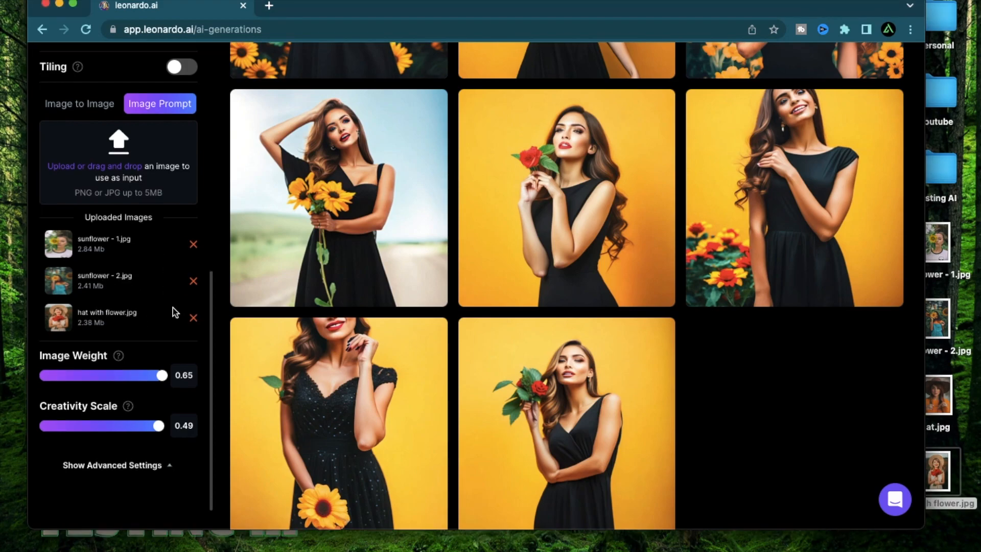
{"action": "mouse_move", "coordinate": [193, 325]}
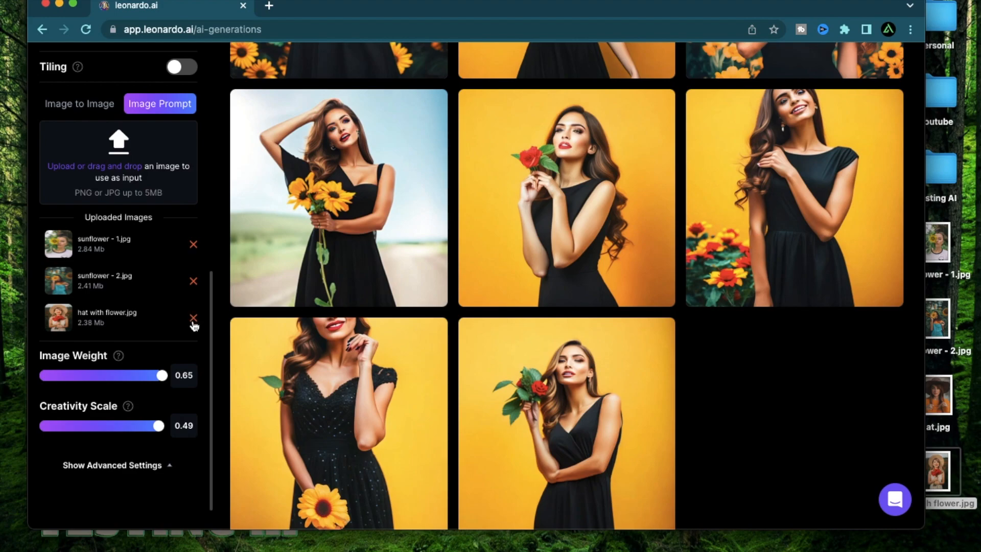
{"action": "left_click", "coordinate": [193, 317]}
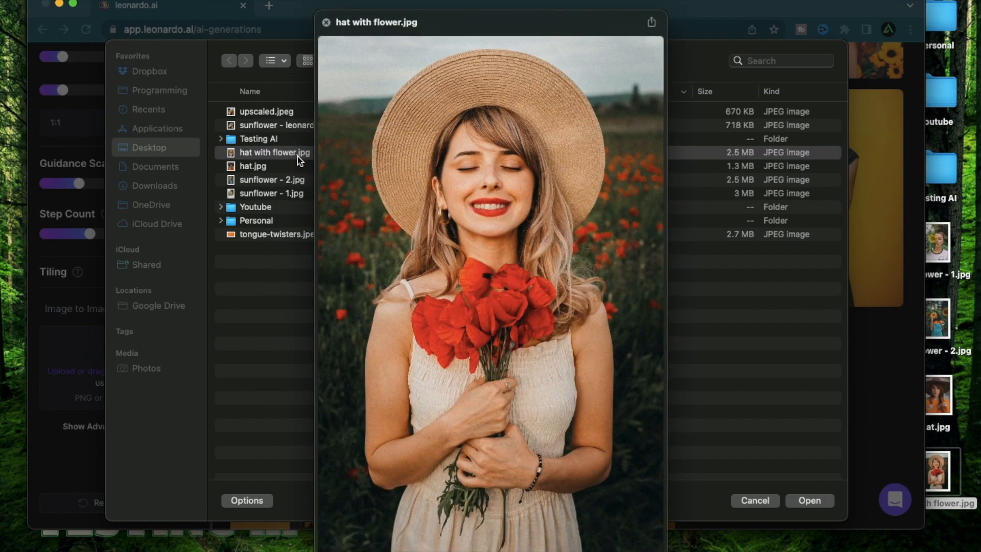
{"action": "left_click", "coordinate": [809, 500]}
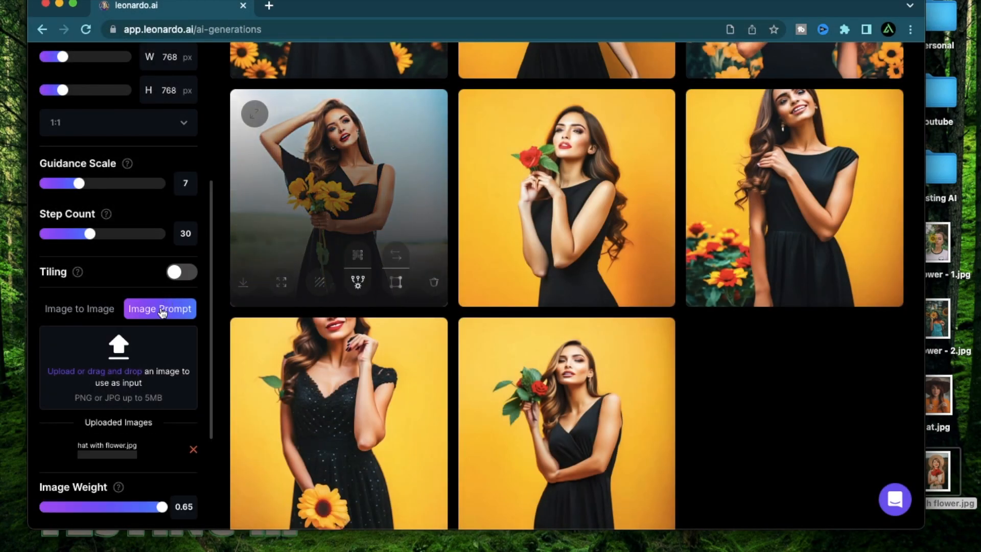
{"action": "scroll", "scroll_direction": "down", "scroll_amount": 3}
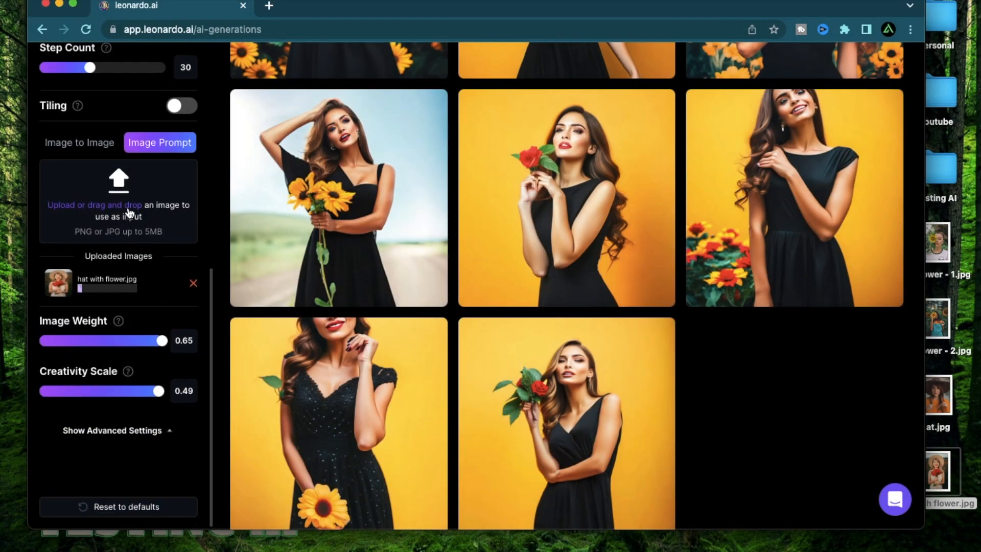
Step: Upload hat.jpg from the Desktop as a fourth image prompt reference
{"action": "left_click", "coordinate": [118, 205]}
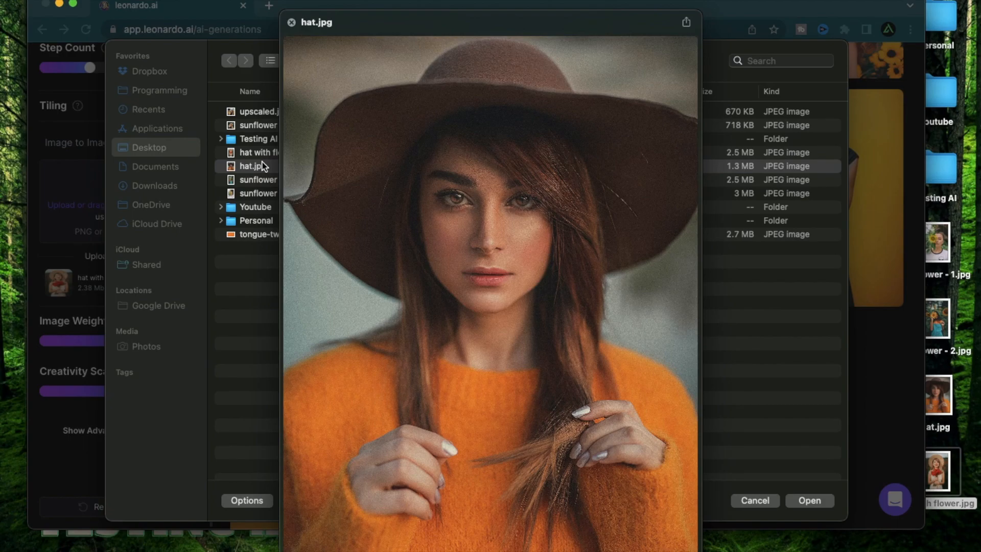
{"action": "left_click", "coordinate": [291, 22]}
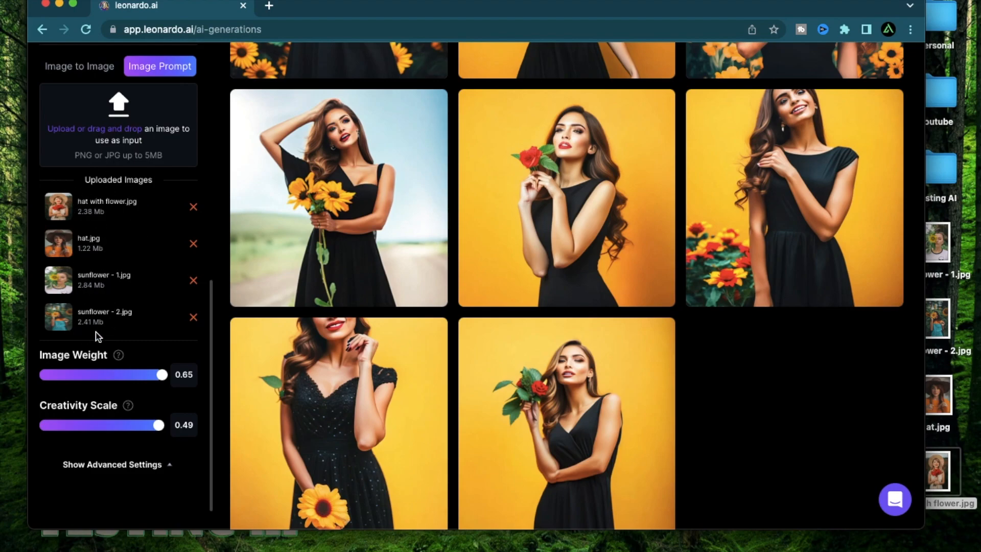
{"action": "scroll", "scroll_direction": "down", "scroll_amount": 3}
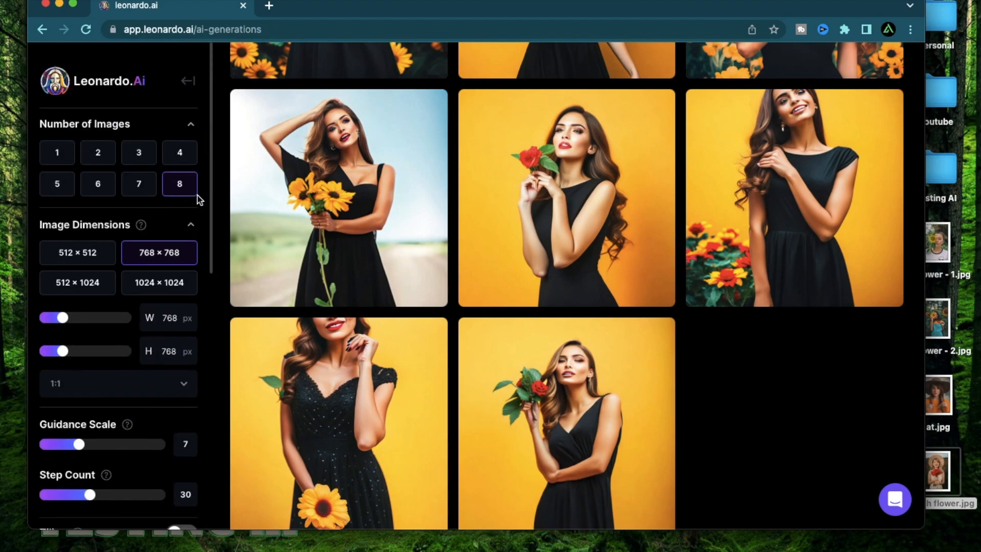
{"action": "scroll", "scroll_direction": "up", "scroll_amount": 3}
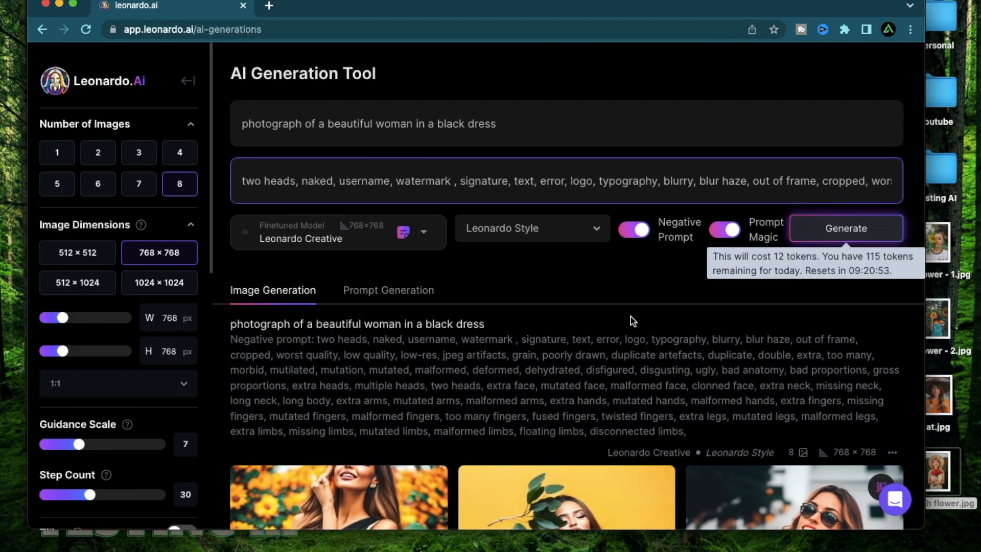
Step: Generate a fresh batch of eight black-dress portraits from all four references and review them
{"action": "left_click", "coordinate": [846, 228]}
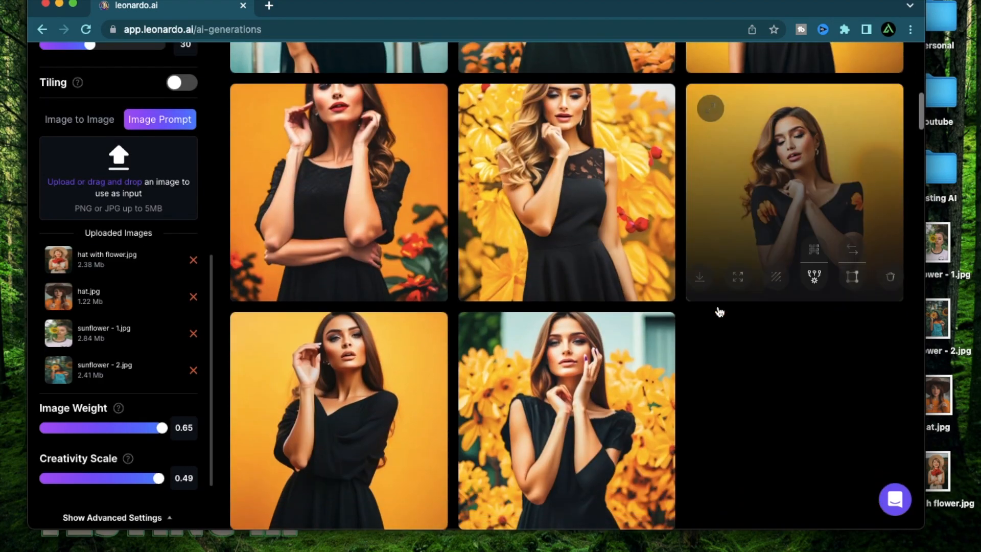
{"action": "scroll", "scroll_direction": "down", "scroll_amount": 3}
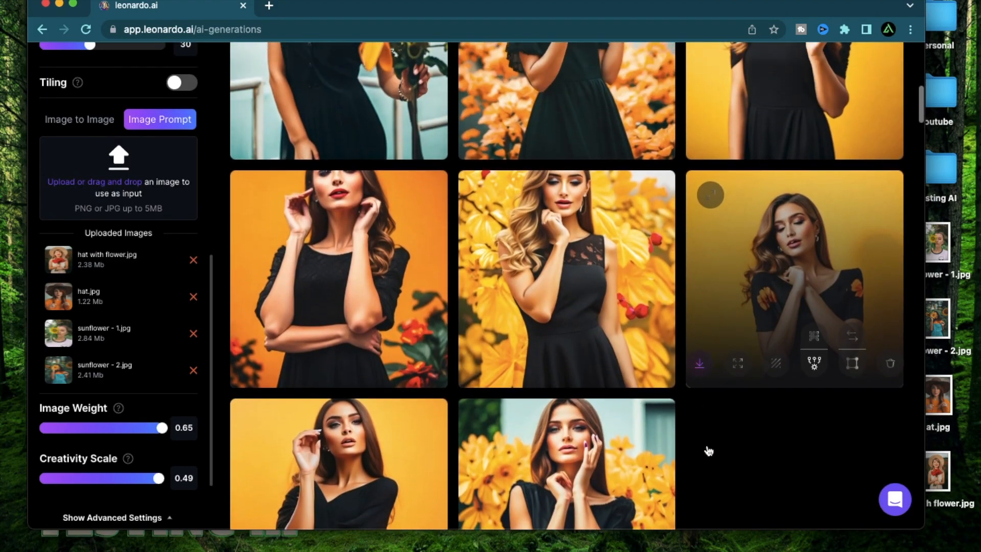
{"action": "scroll", "scroll_direction": "down", "scroll_amount": 3}
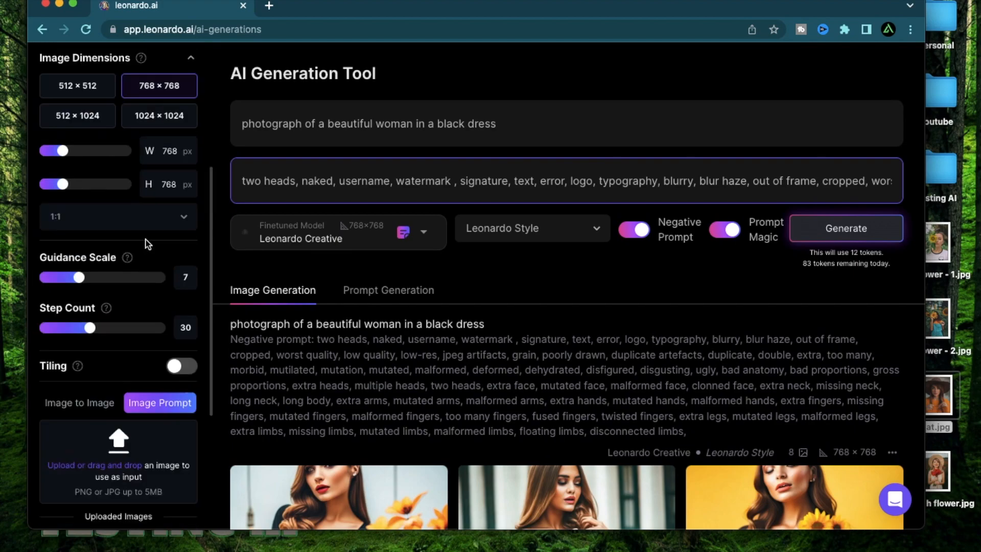
{"action": "scroll", "scroll_direction": "down", "scroll_amount": 3}
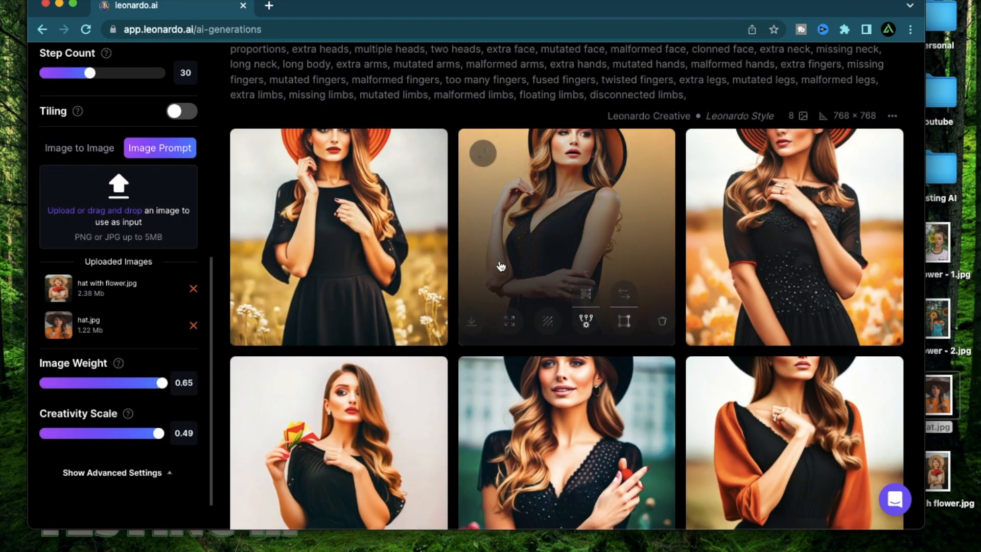
{"action": "left_click", "coordinate": [338, 236]}
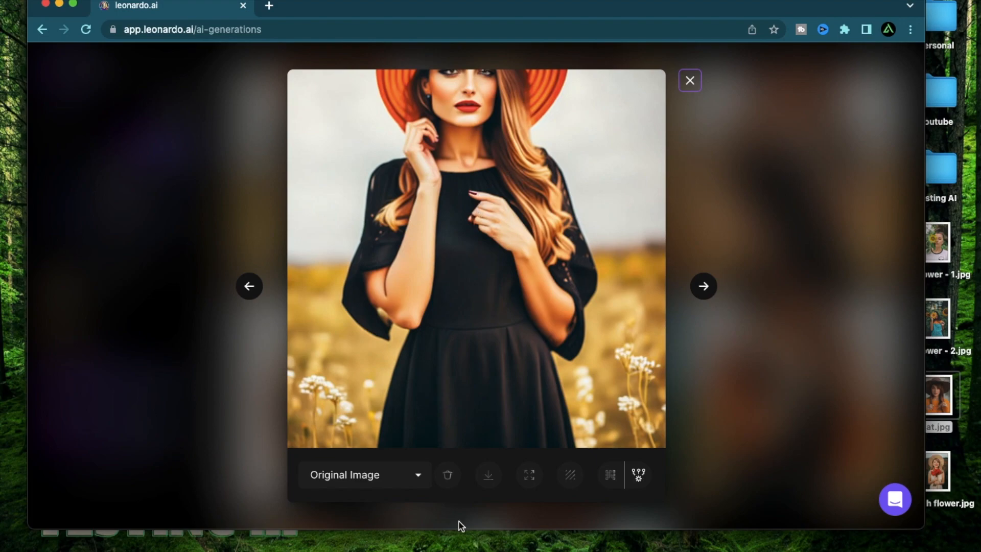
{"action": "left_click", "coordinate": [689, 80]}
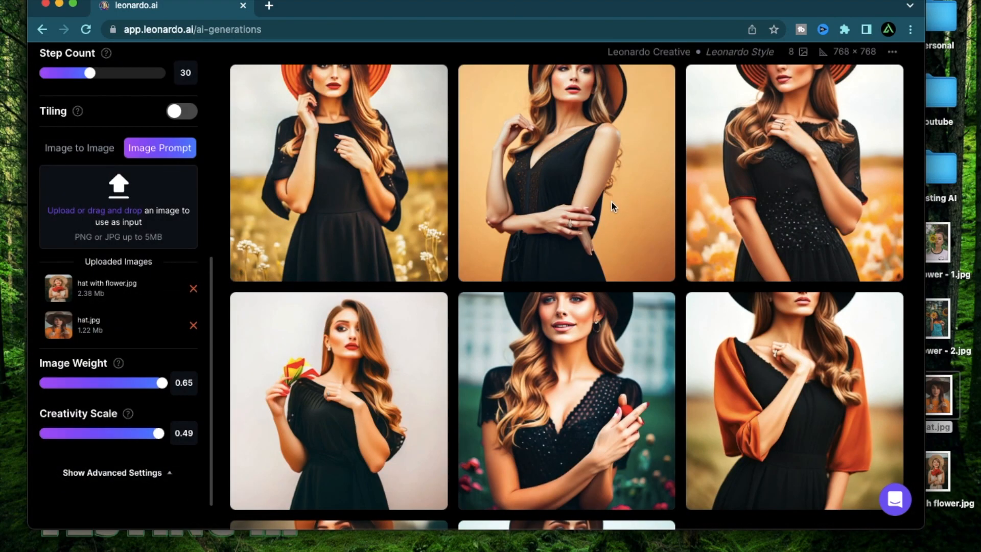
{"action": "scroll", "scroll_direction": "down", "scroll_amount": 3}
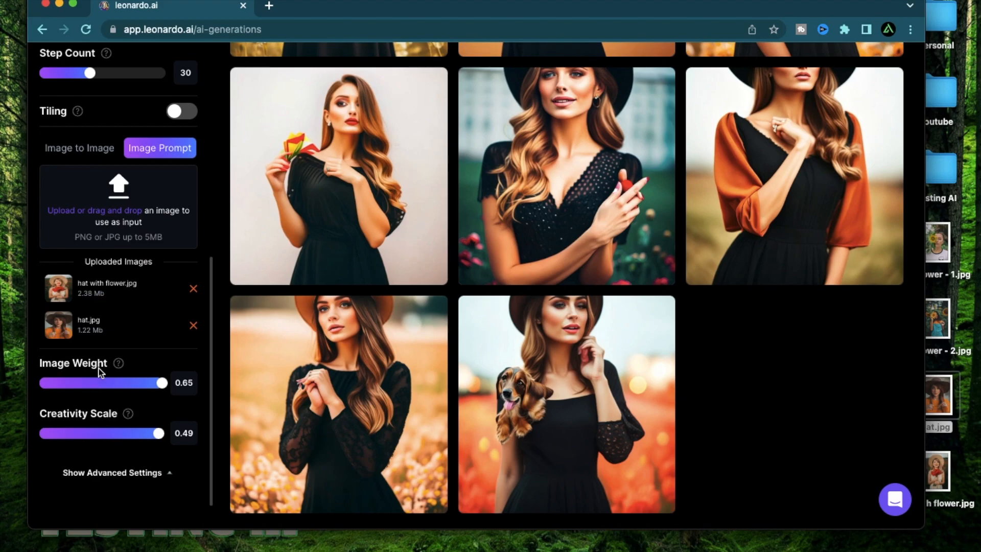
{"action": "mouse_move", "coordinate": [148, 312]}
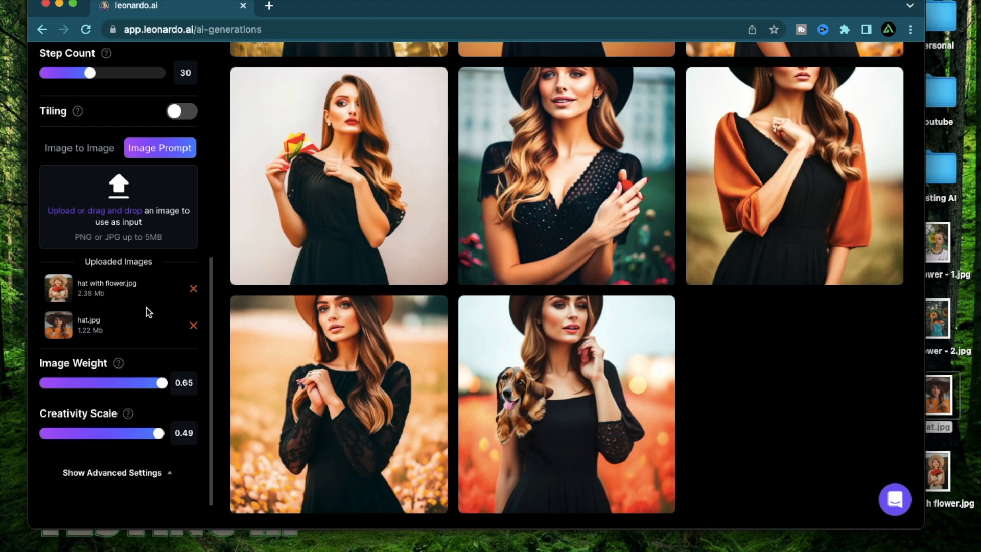
{"action": "mouse_move", "coordinate": [118, 364]}
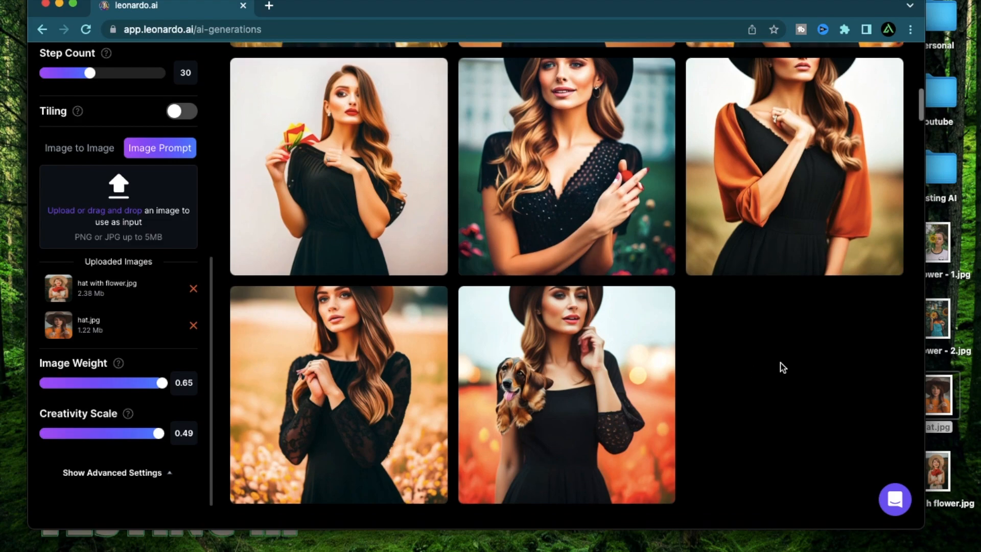
{"action": "mouse_move", "coordinate": [93, 303]}
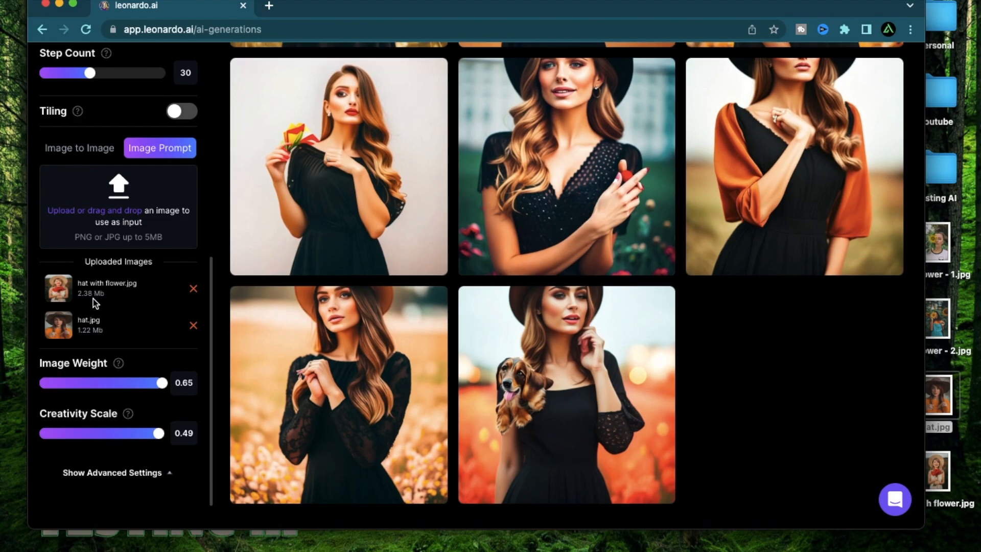
{"action": "mouse_move", "coordinate": [98, 511]}
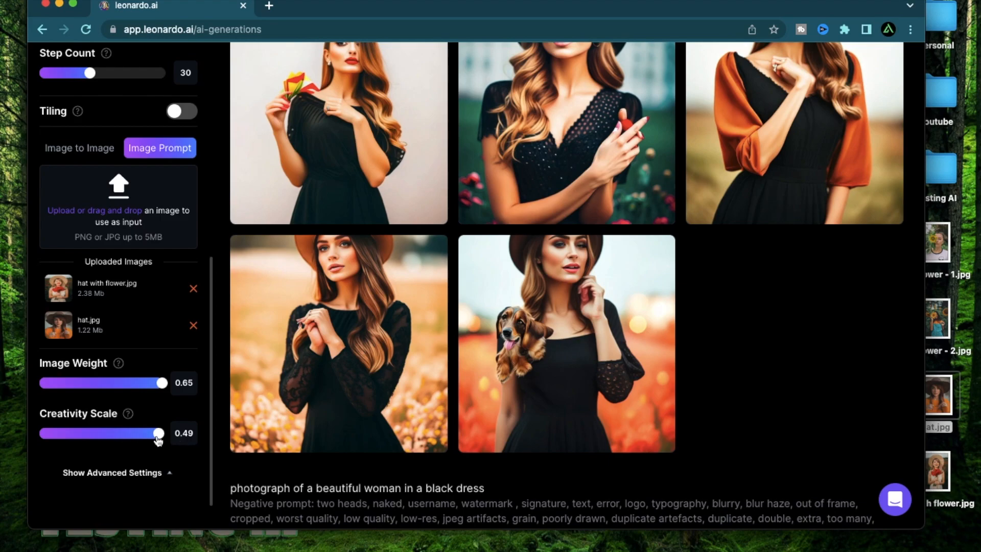
{"action": "mouse_move", "coordinate": [566, 321]}
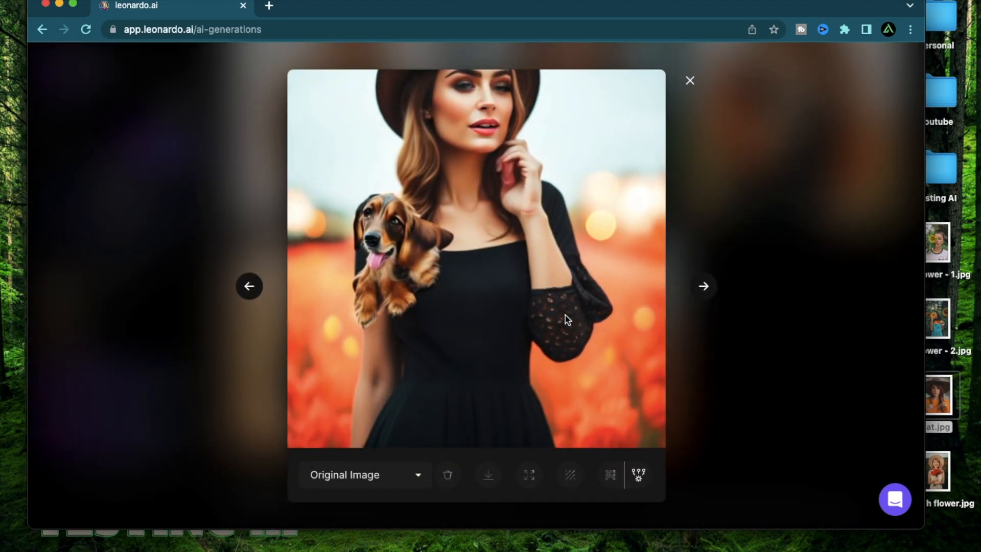
{"action": "left_click", "coordinate": [690, 80]}
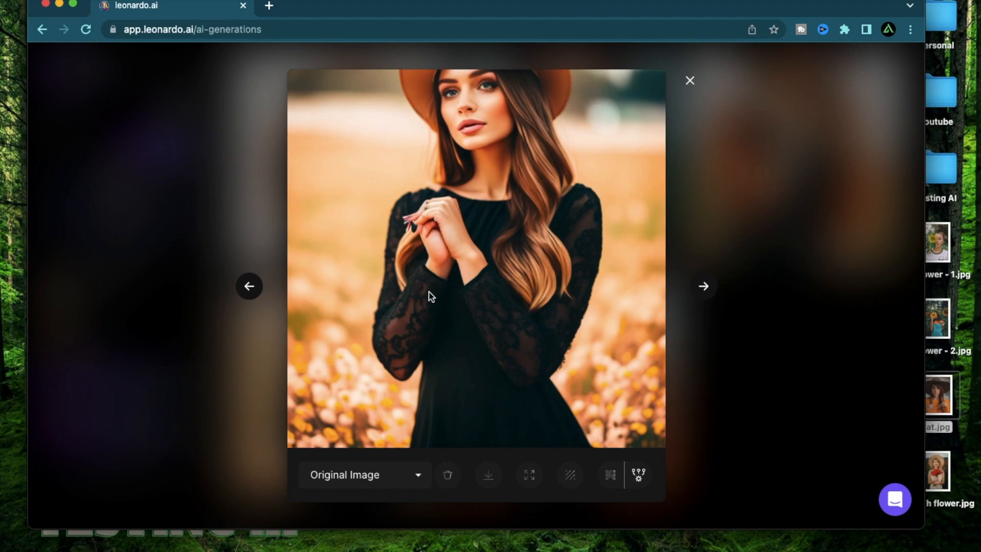
{"action": "mouse_move", "coordinate": [330, 180]}
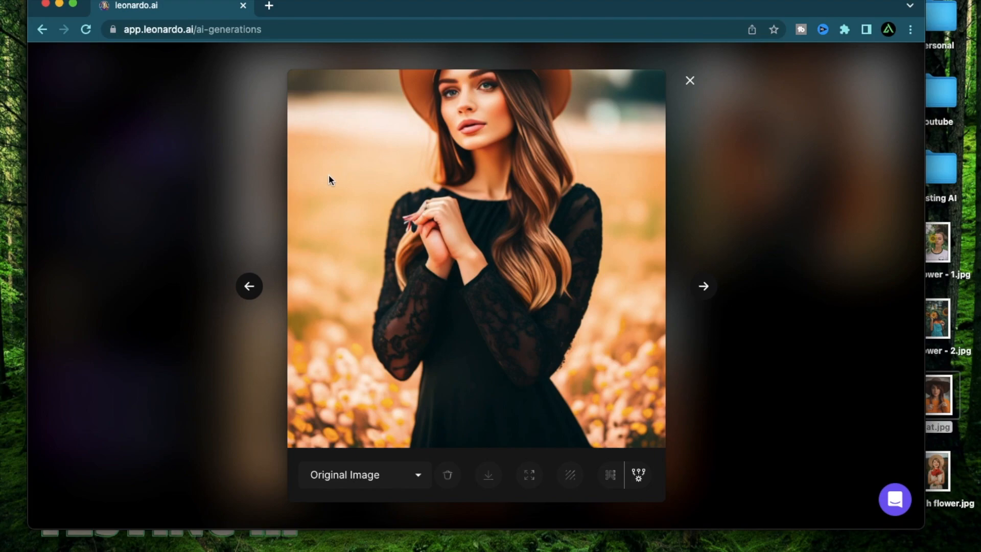
{"action": "left_click", "coordinate": [703, 286]}
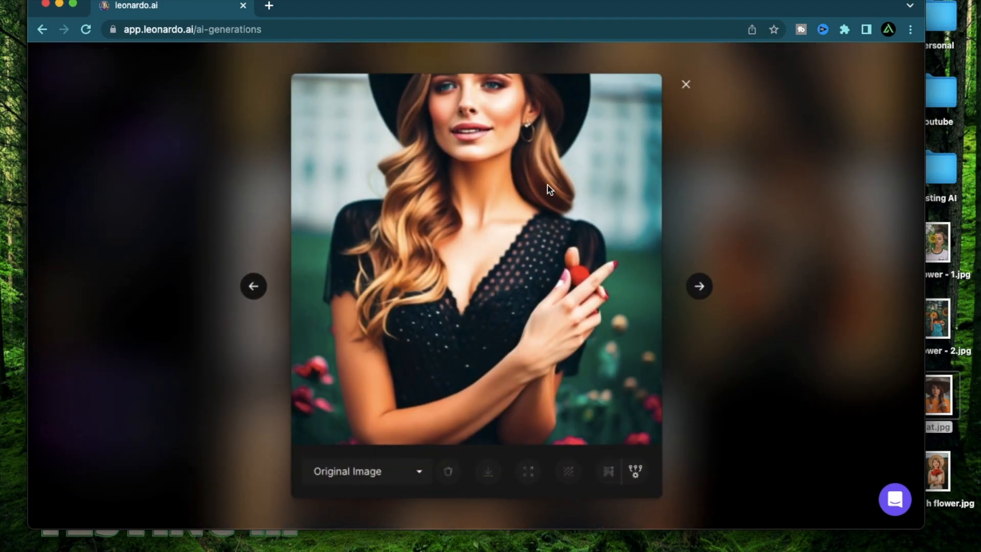
{"action": "left_click", "coordinate": [699, 286]}
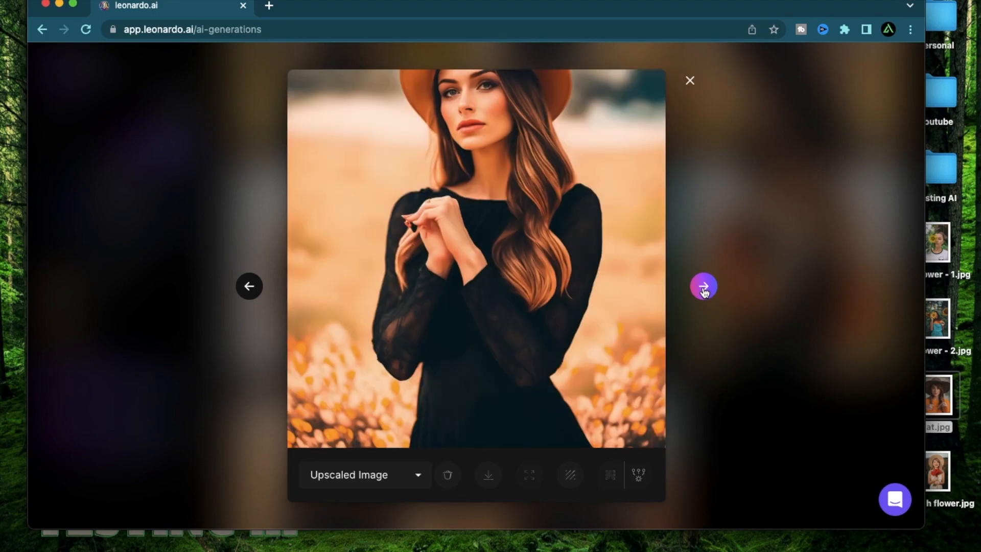
{"action": "left_click", "coordinate": [689, 79]}
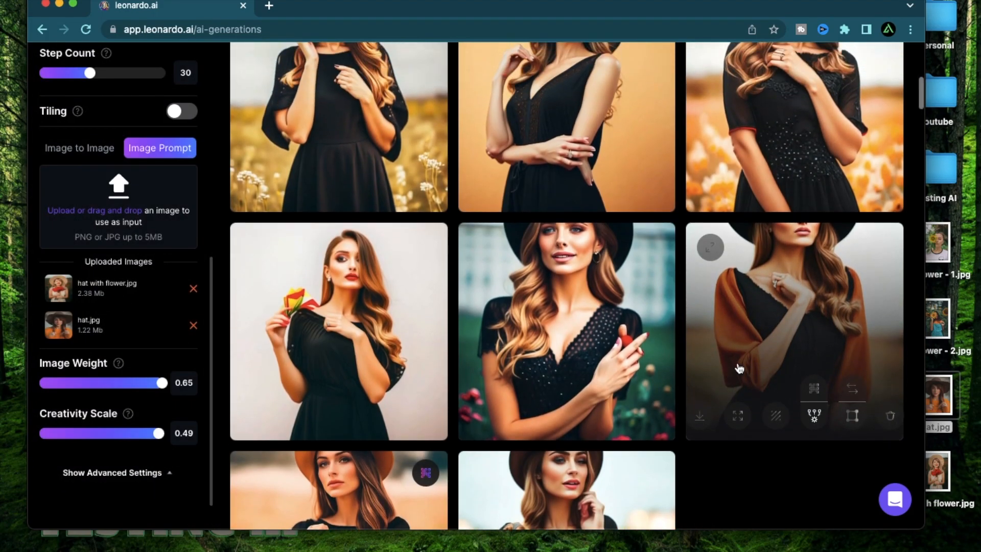
{"action": "scroll", "scroll_direction": "down", "scroll_amount": 3}
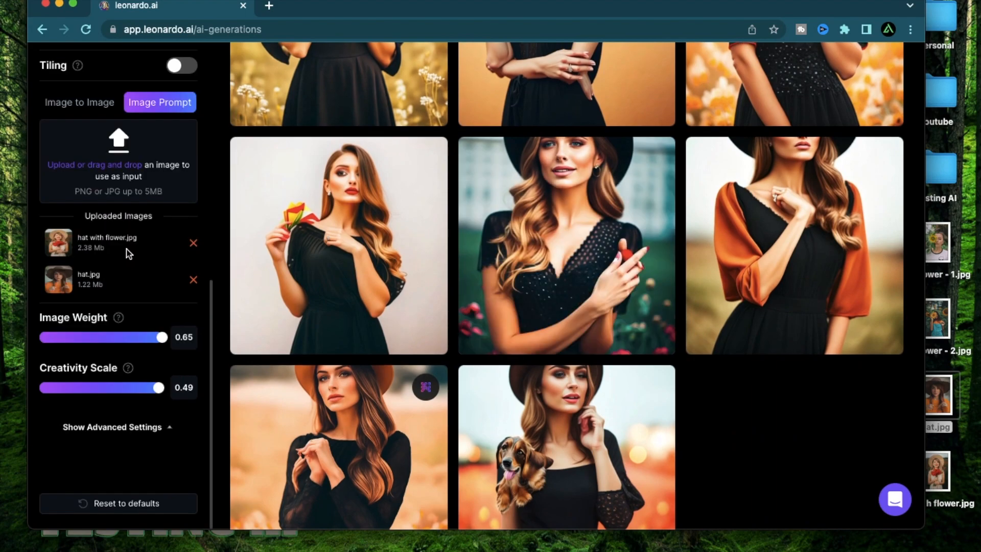
{"action": "mouse_move", "coordinate": [131, 257]}
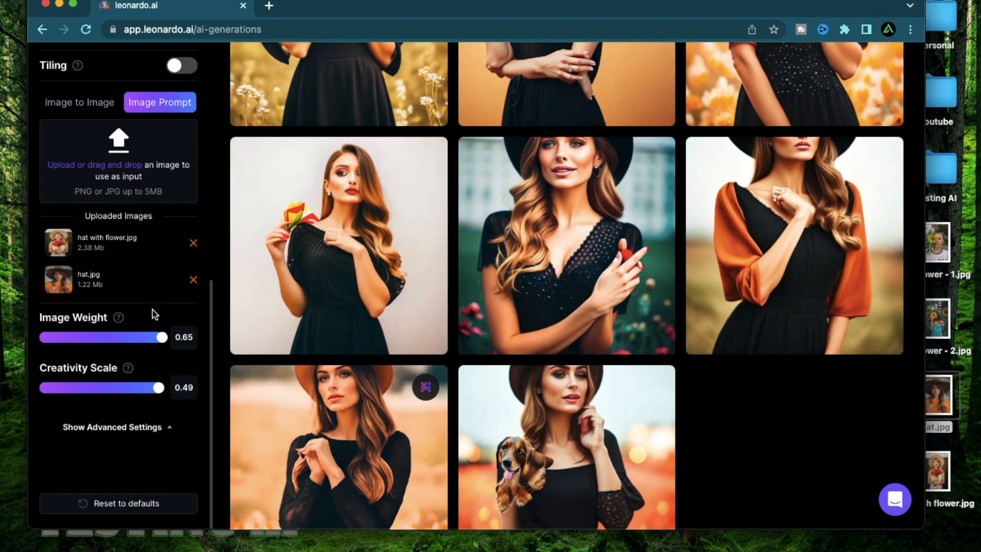
{"action": "mouse_move", "coordinate": [751, 408]}
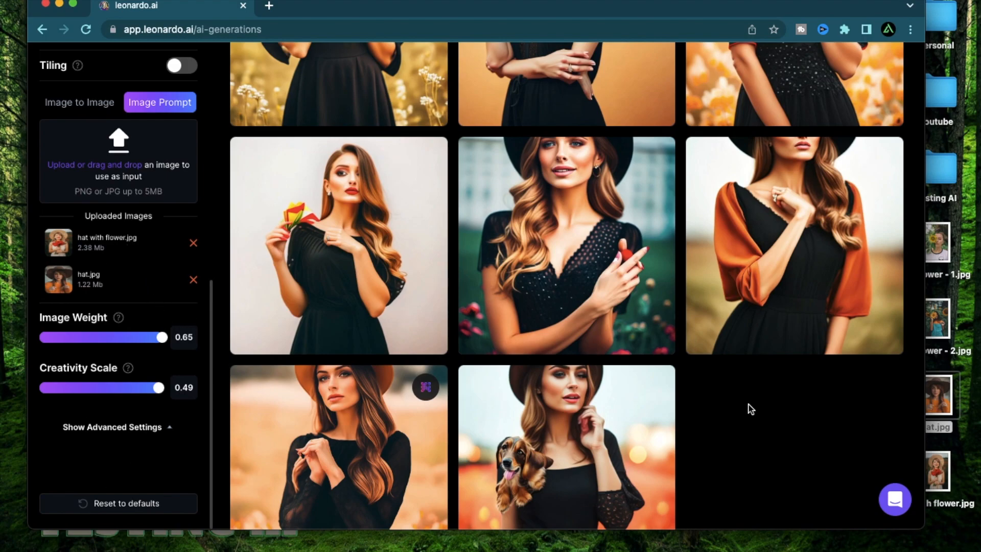
{"action": "scroll", "scroll_direction": "down", "scroll_amount": 3}
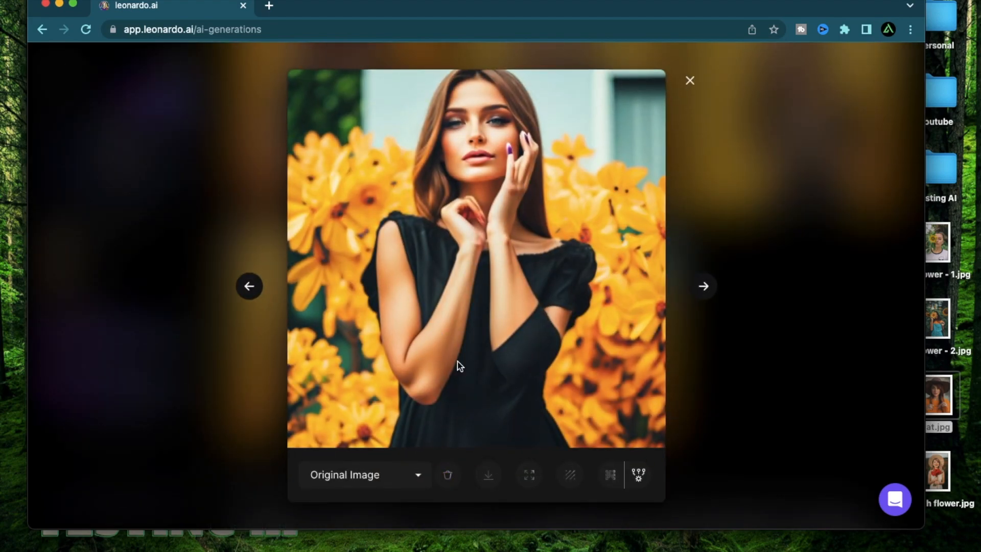
{"action": "mouse_move", "coordinate": [466, 313]}
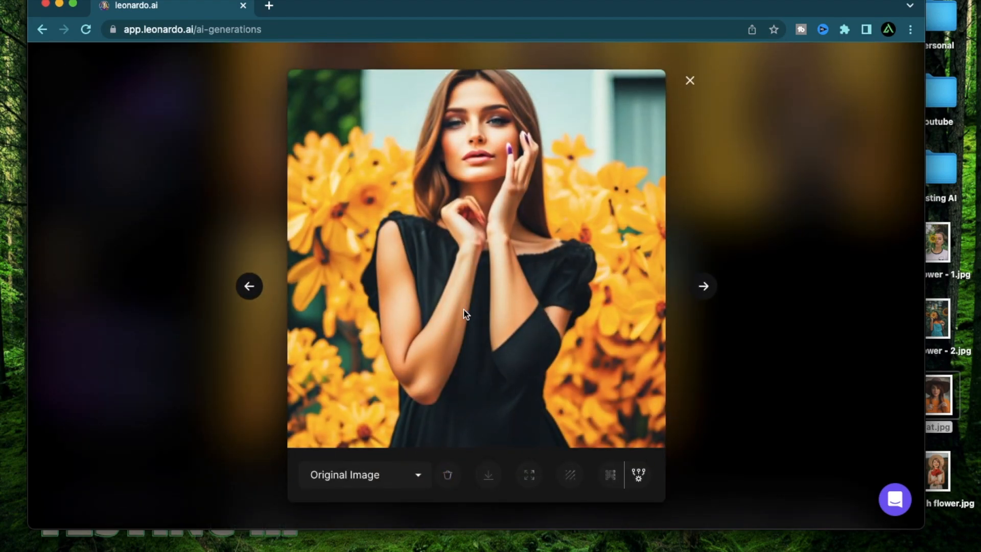
{"action": "left_click", "coordinate": [250, 286]}
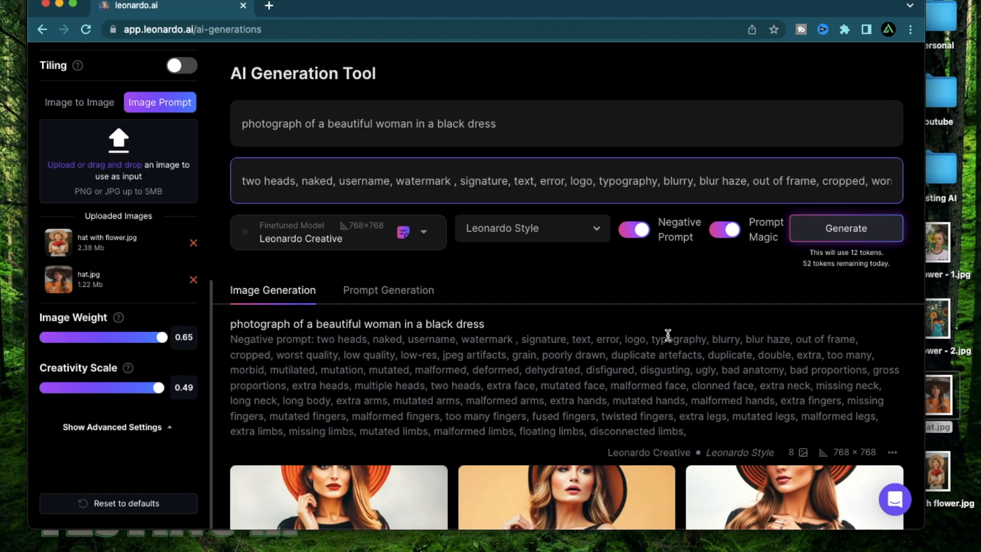
{"action": "mouse_move", "coordinate": [667, 13]}
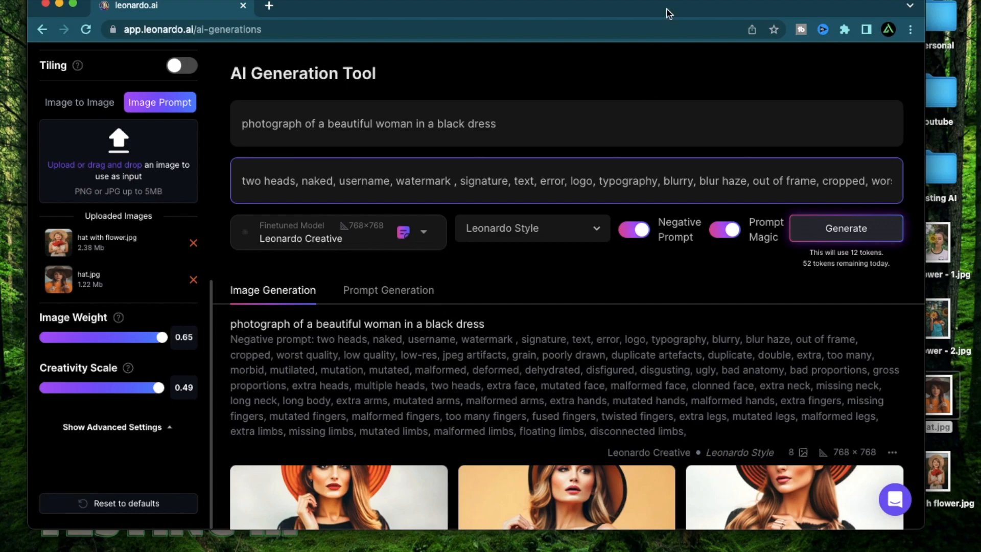